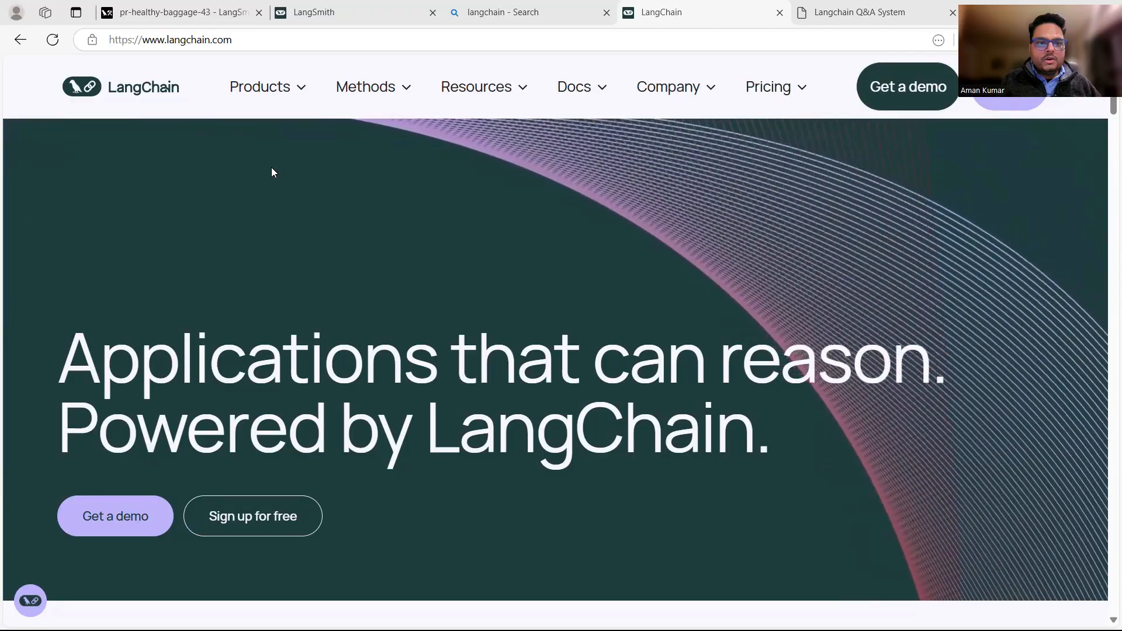
# Step: Open the Products menu on langchain.com to list LangChain, LangSmith and LangGraph
pyautogui.click(260, 87)
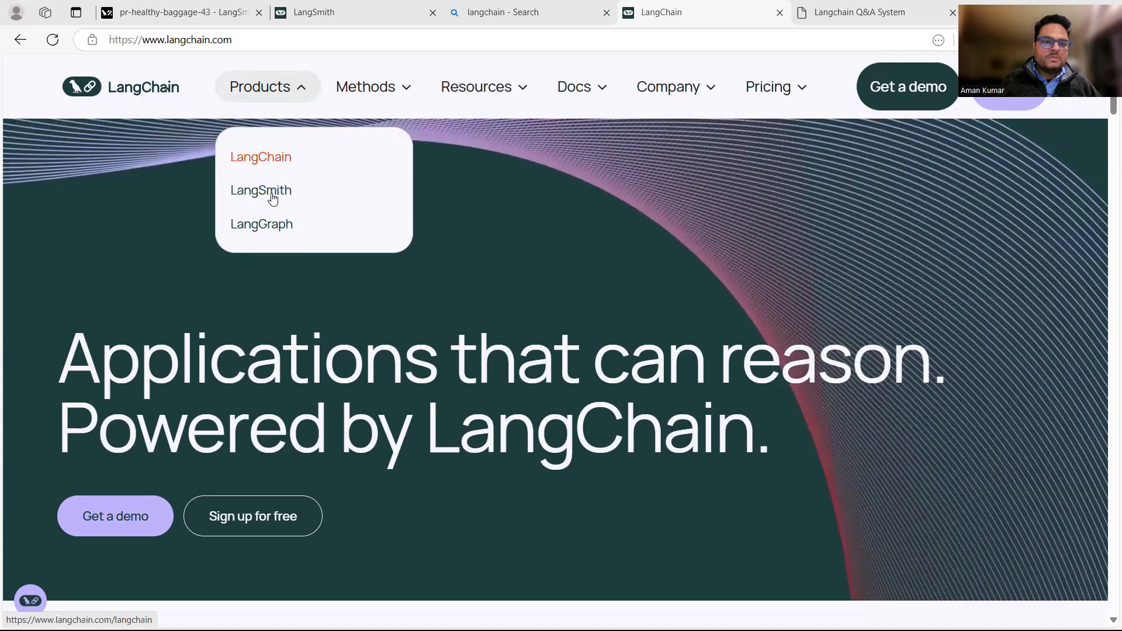
pyautogui.moveTo(261, 224)
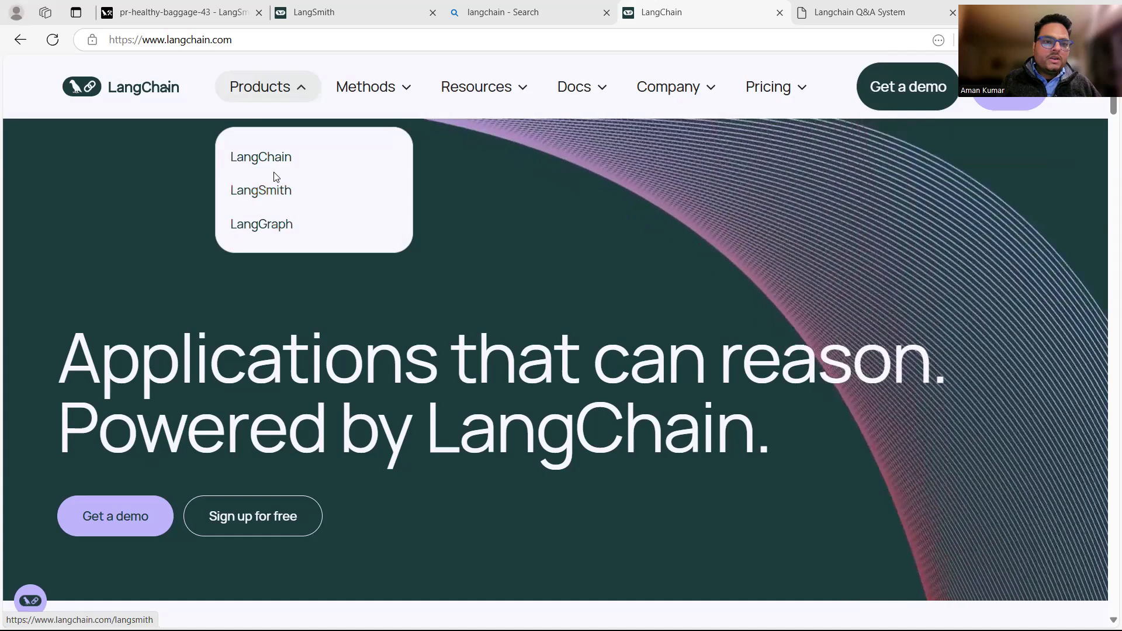
# Step: Open the LangSmith product page and highlight its all-in-one developer platform description
pyautogui.click(260, 190)
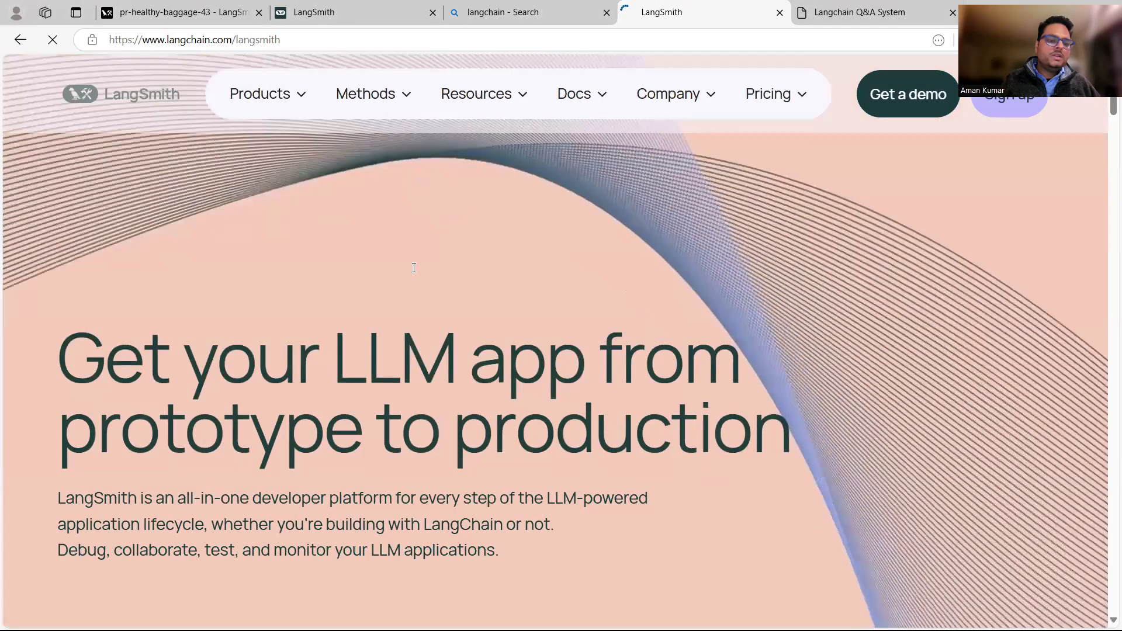
pyautogui.scroll(-3)
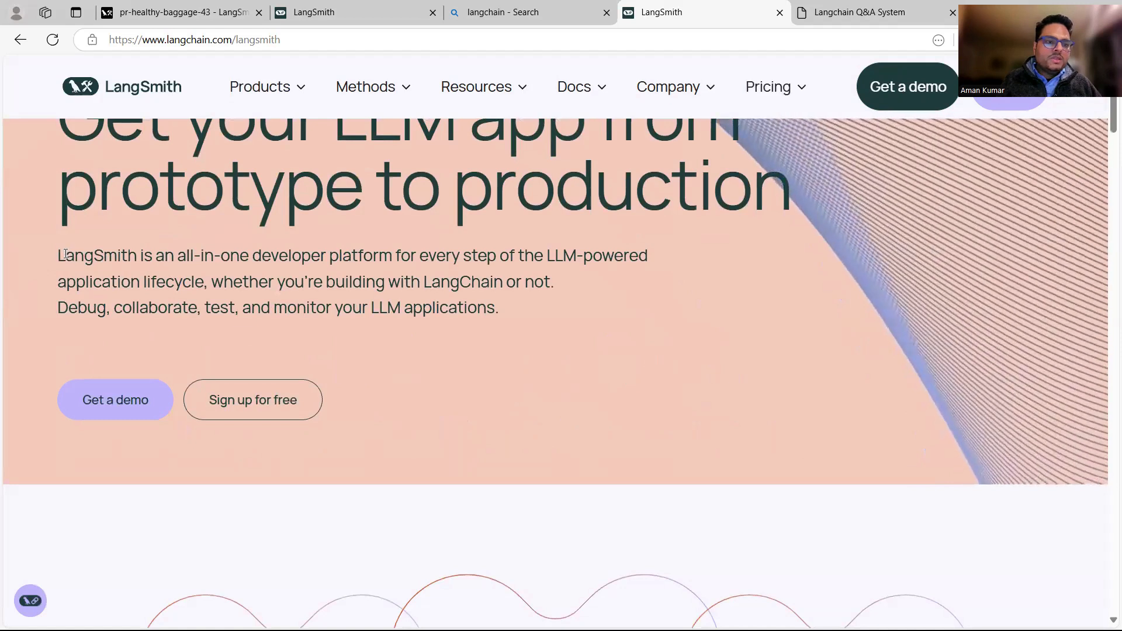
pyautogui.moveTo(59, 255); pyautogui.dragTo(326, 255)
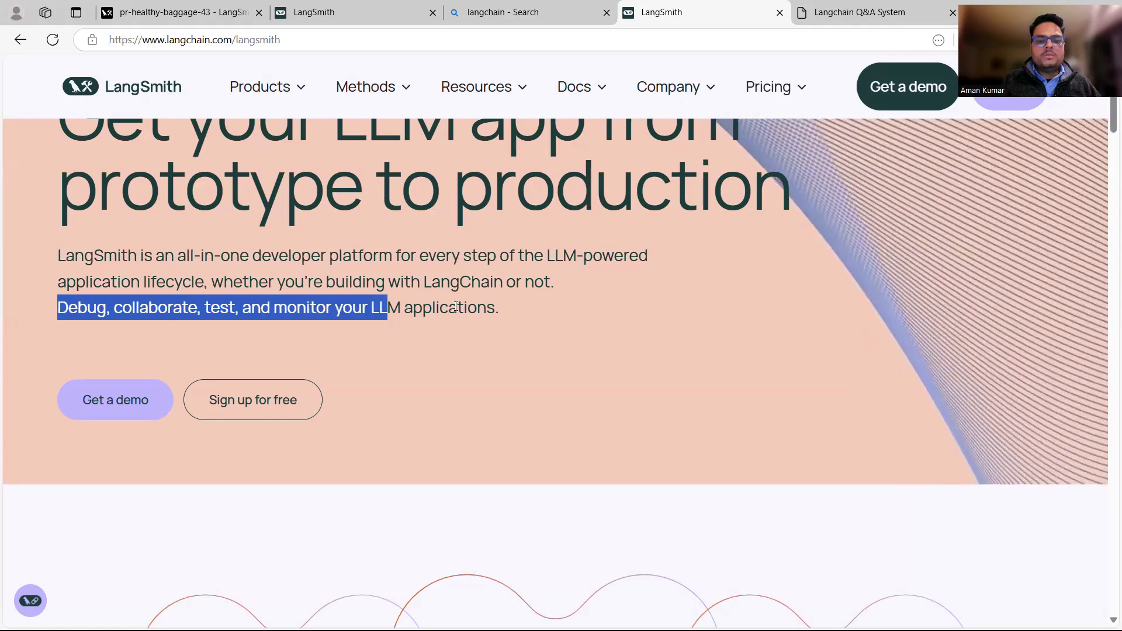
pyautogui.moveTo(387, 308); pyautogui.dragTo(493, 308)
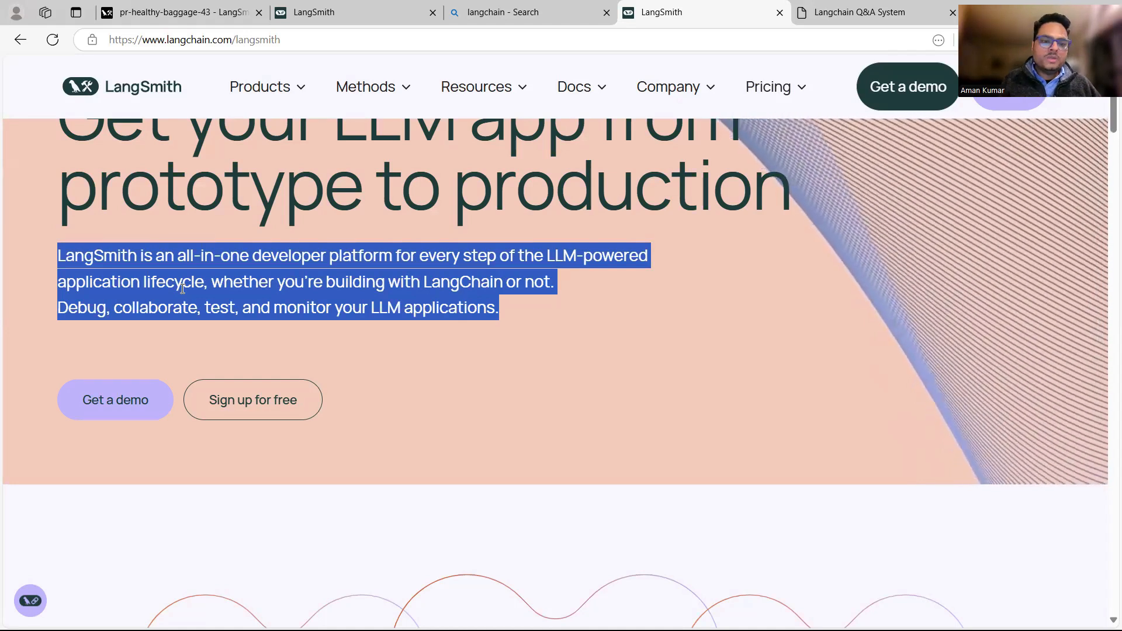
pyautogui.click(859, 12)
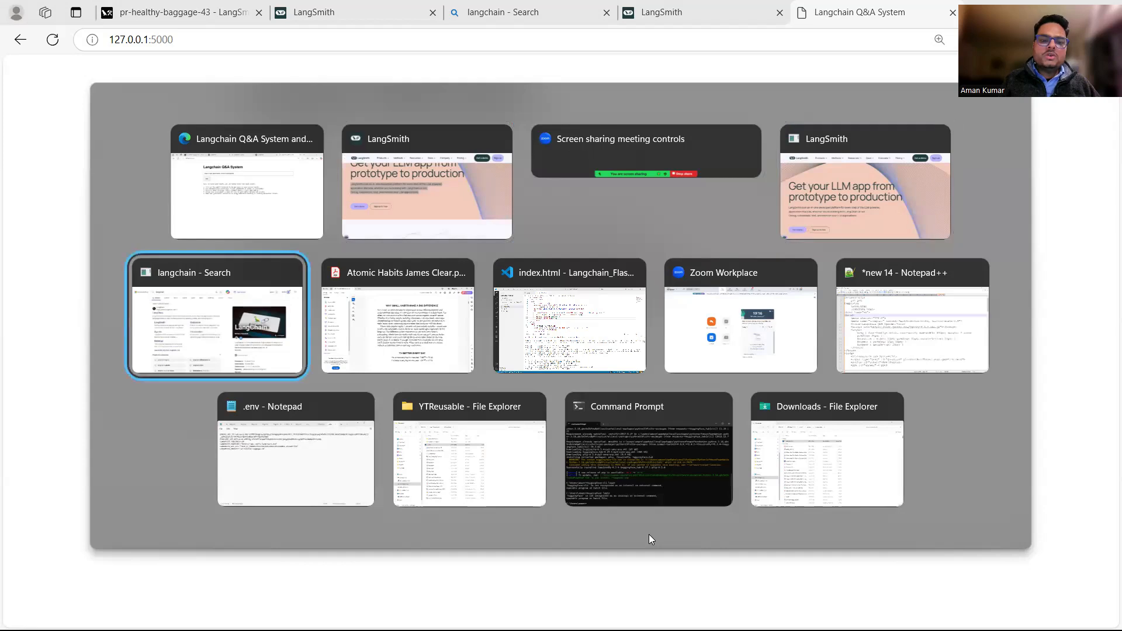
# Step: View Atomic Habits' opening paragraphs on small habits in Acrobat, then return to the browser
pyautogui.click(397, 315)
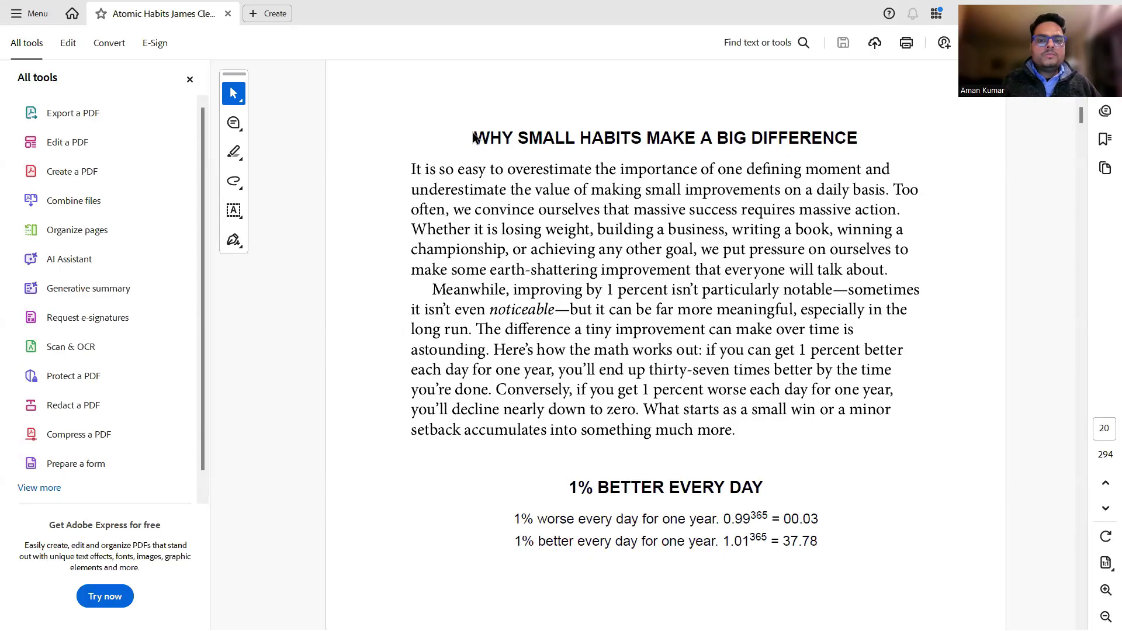
pyautogui.moveTo(472, 137); pyautogui.dragTo(814, 409)
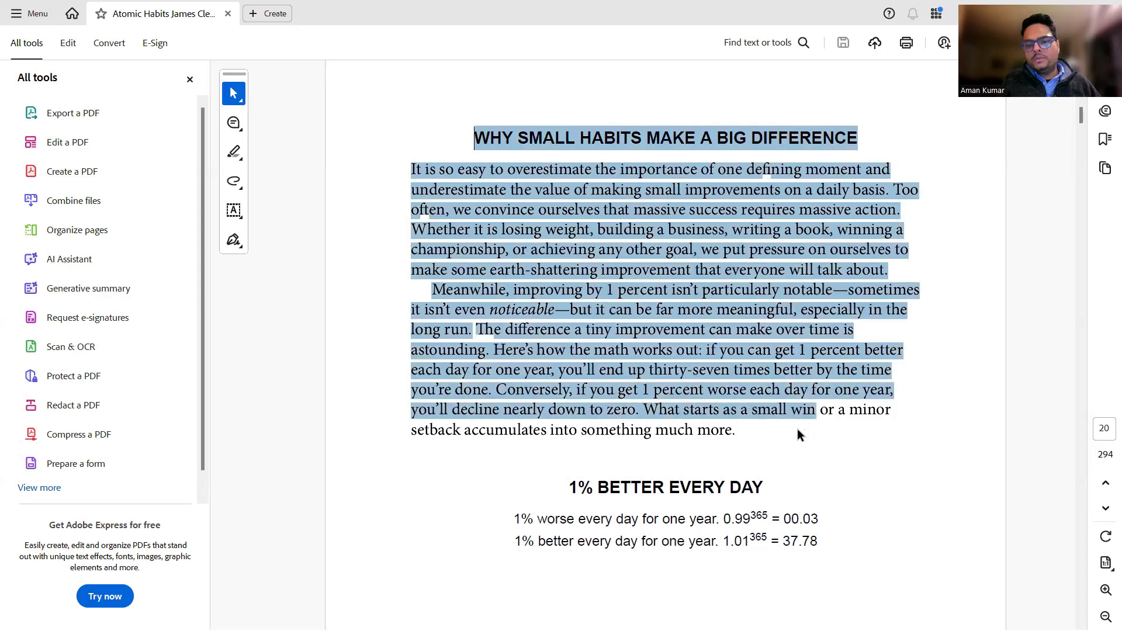
pyautogui.click(392, 338)
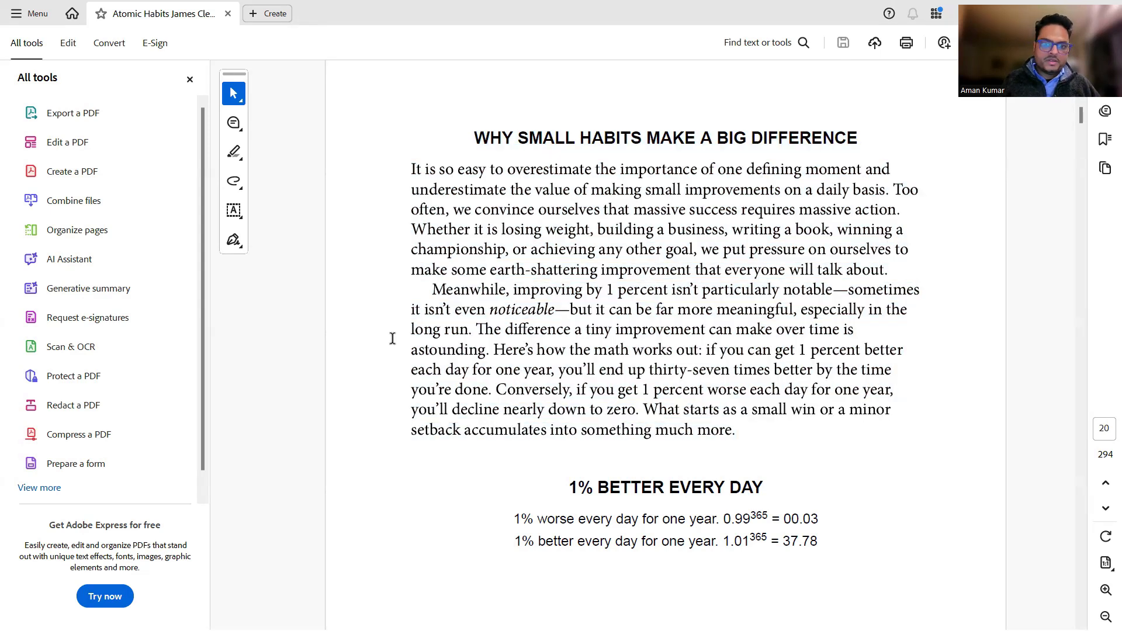
pyautogui.click(734, 430)
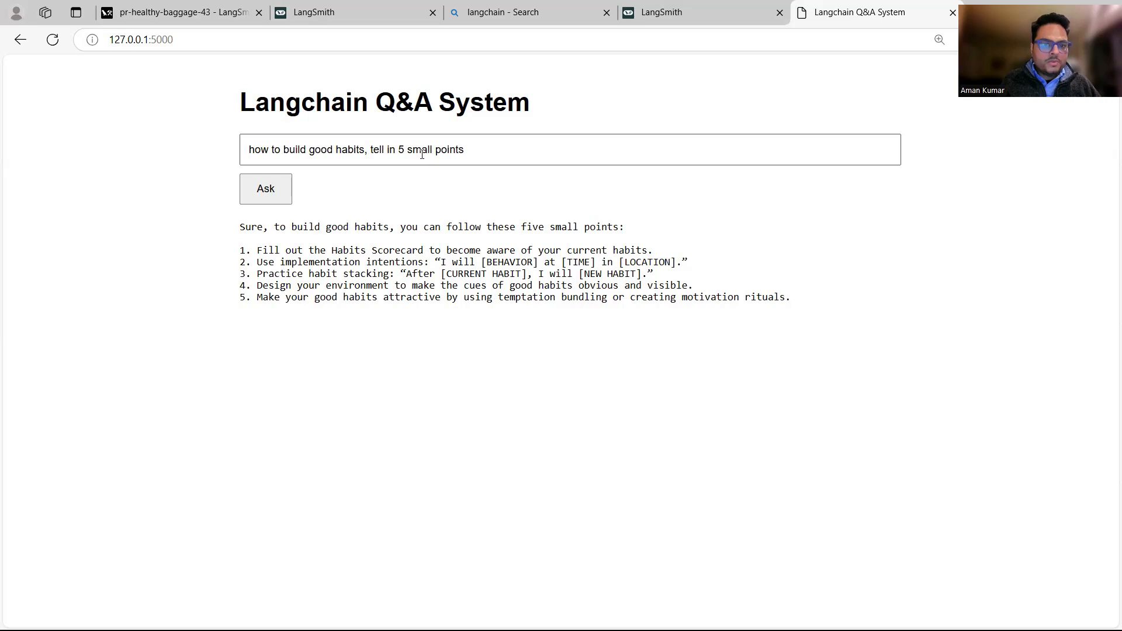
# Step: Ask how to get rid of bad habits in 5 points and highlight the answer
pyautogui.click(292, 149)
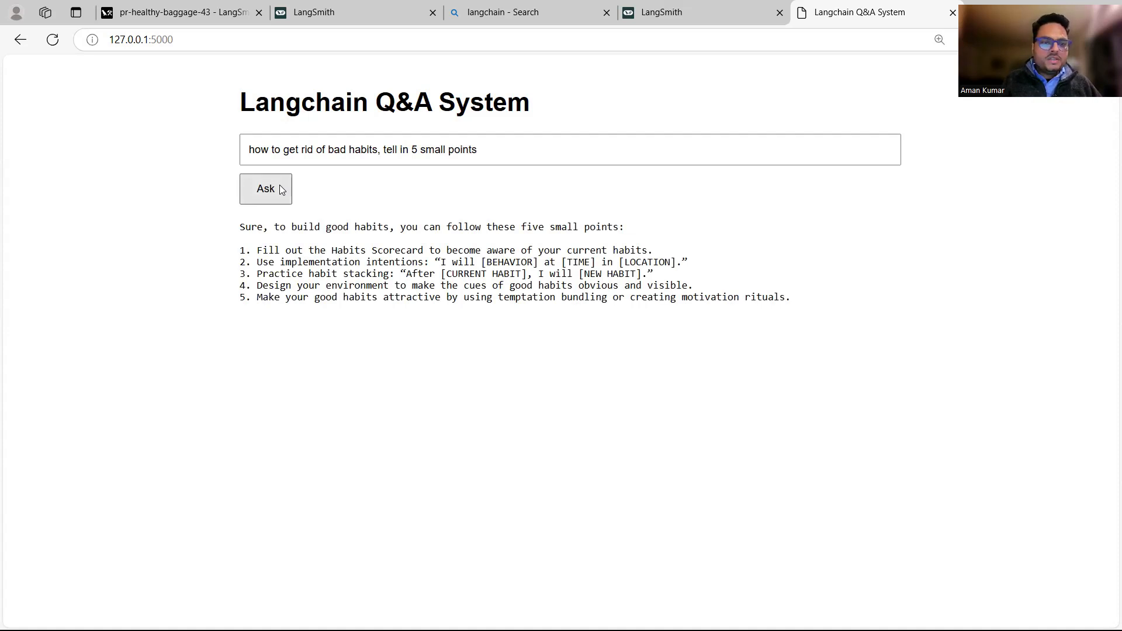
pyautogui.click(265, 188)
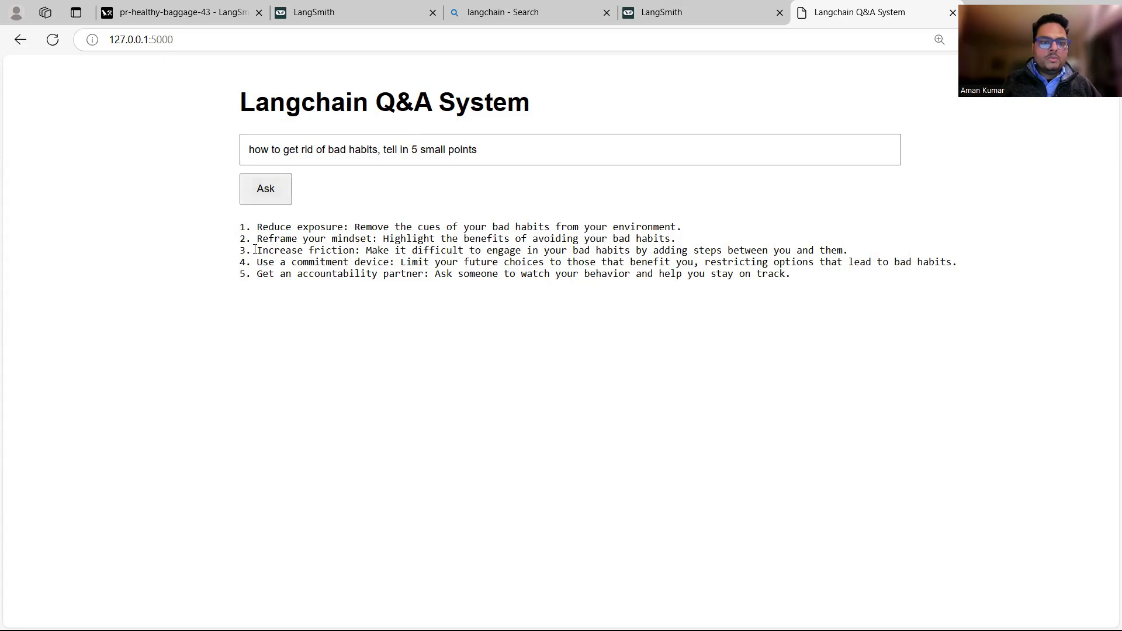
pyautogui.moveTo(255, 227); pyautogui.dragTo(315, 238)
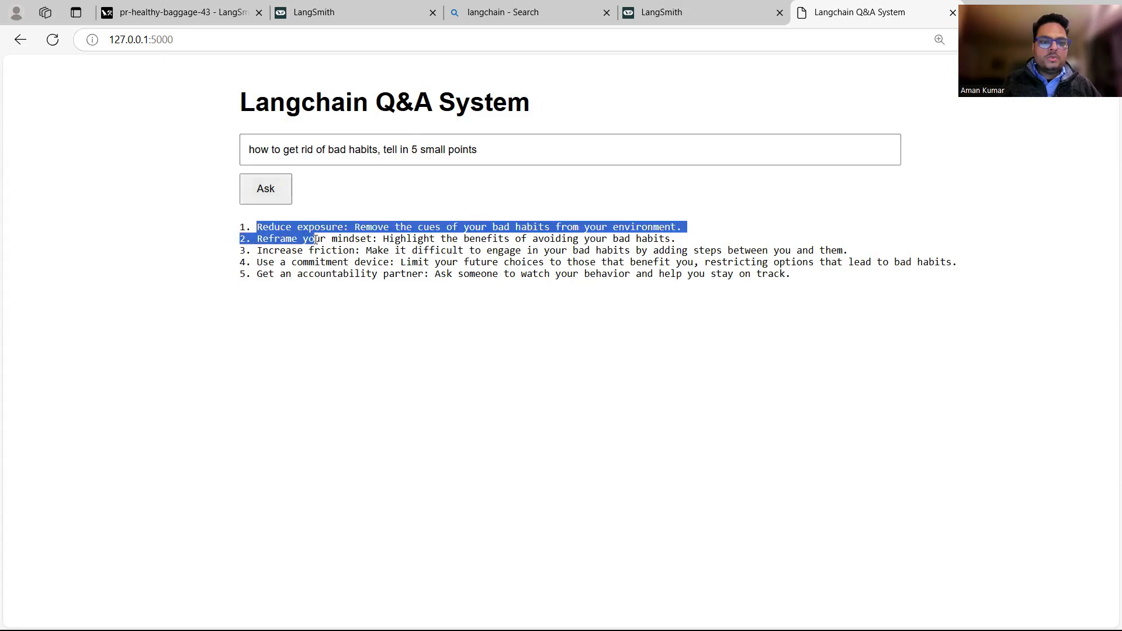
pyautogui.click(420, 297)
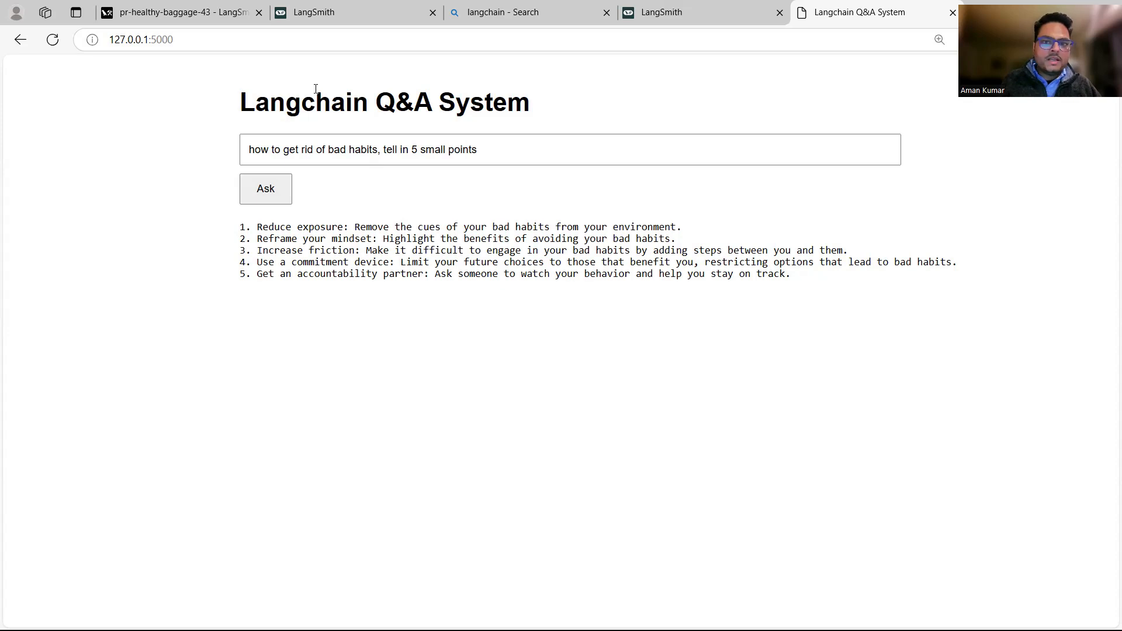
# Step: Go to the pr-healthy-baggage-43 project and highlight the latest run's query
pyautogui.click(337, 12)
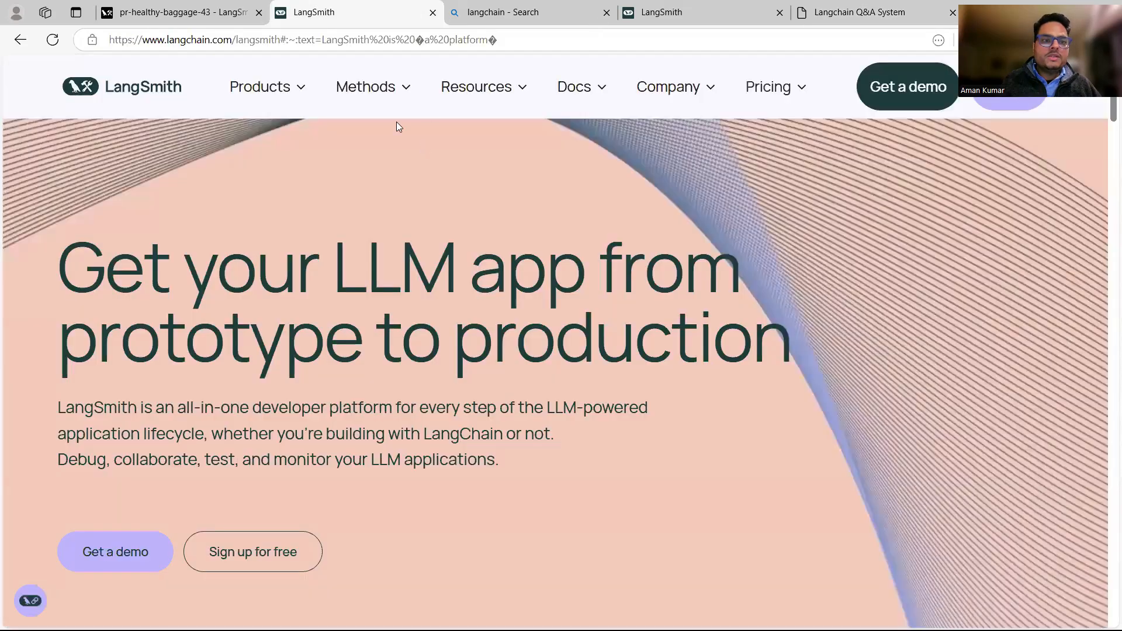
pyautogui.click(180, 12)
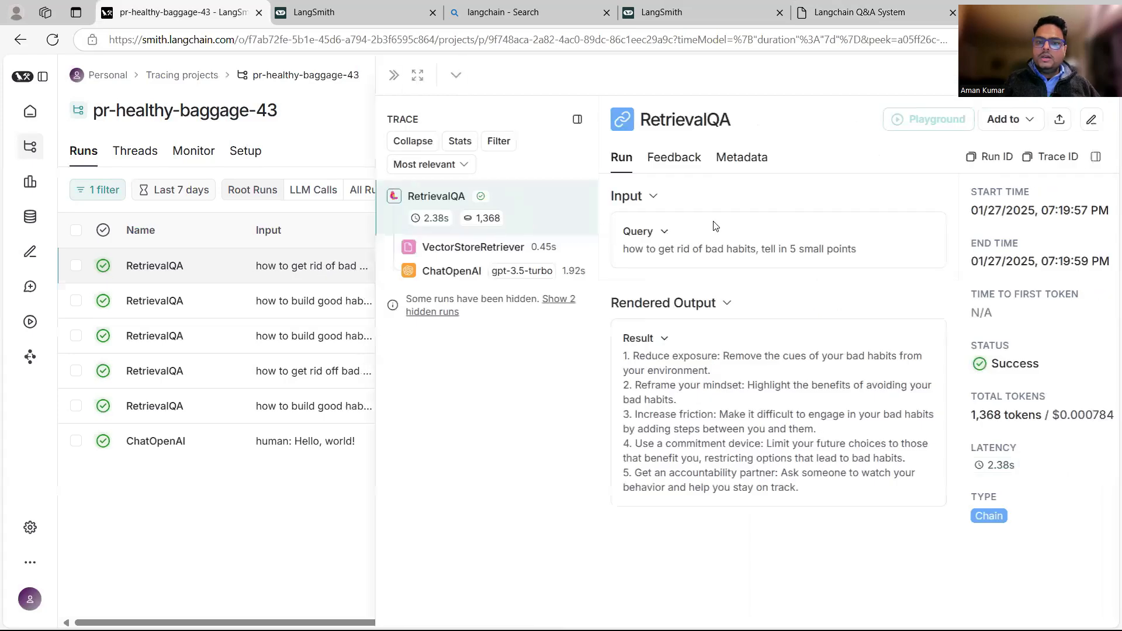
pyautogui.moveTo(624, 249); pyautogui.dragTo(743, 249)
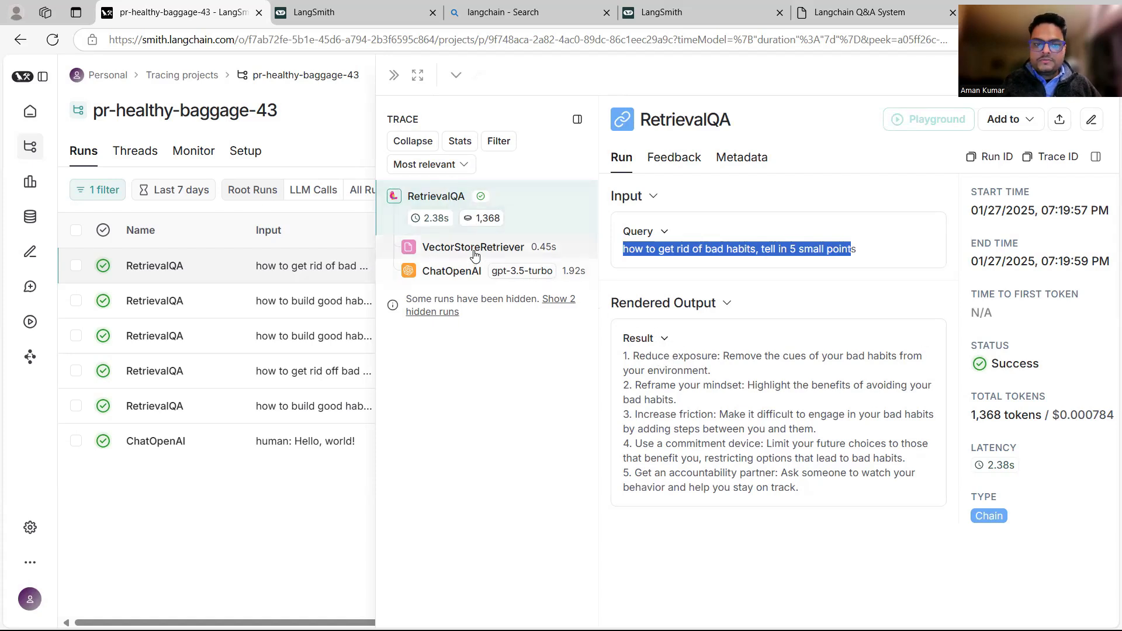
# Step: Inspect the trace's VectorStoreRetriever documents and the ChatOpenAI prompt with context
pyautogui.click(472, 246)
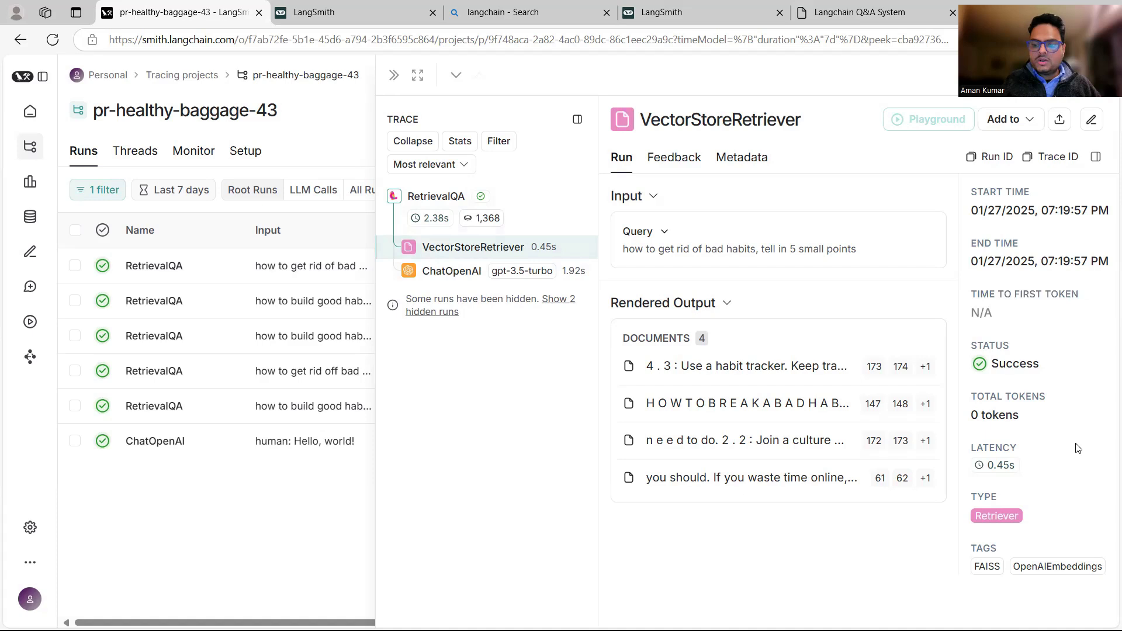
pyautogui.click(451, 271)
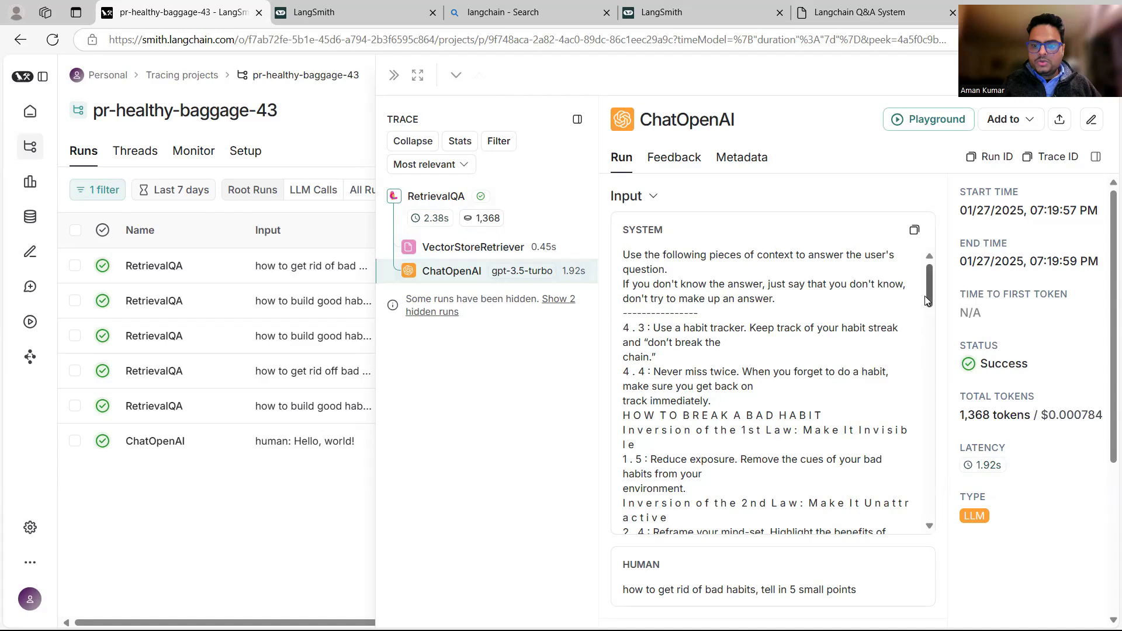
pyautogui.scroll(-3)
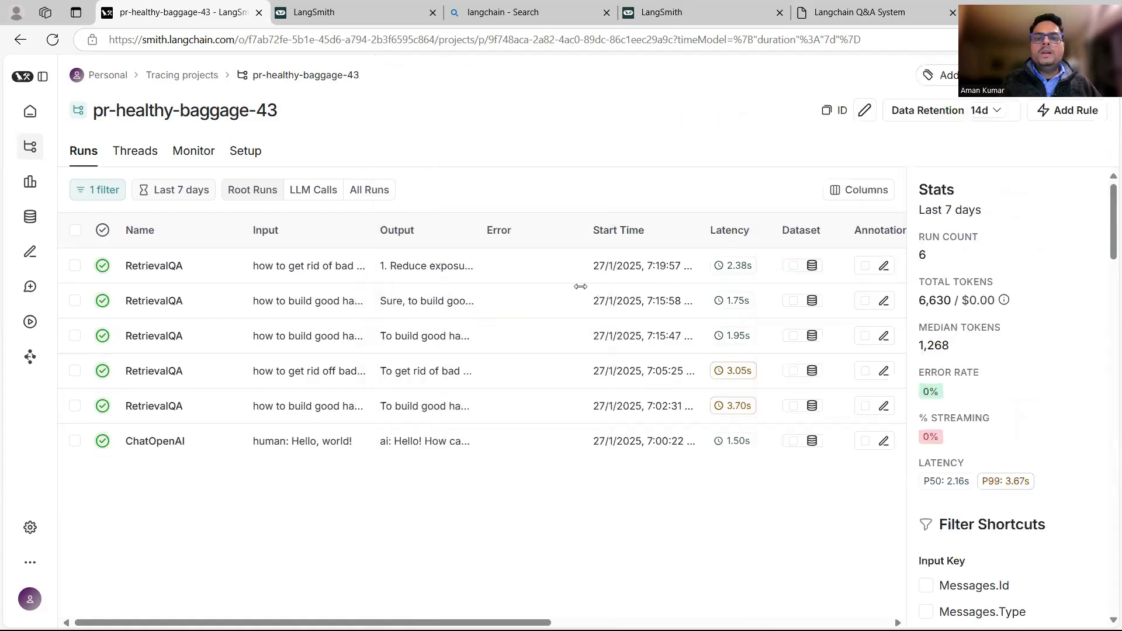
pyautogui.moveTo(527, 211)
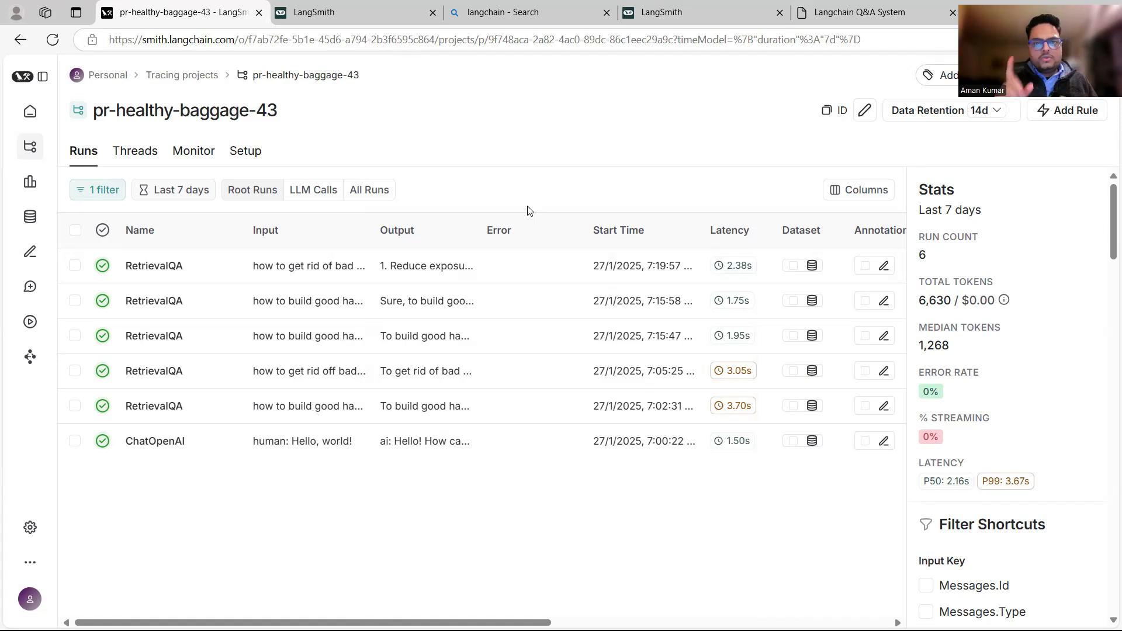
pyautogui.moveTo(403, 194)
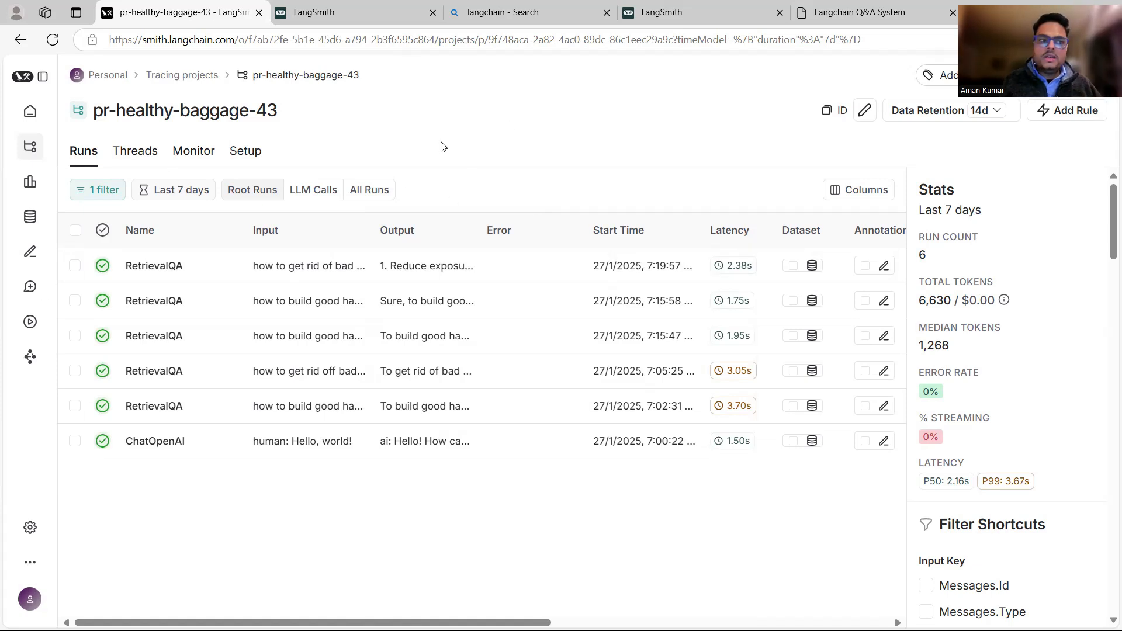
# Step: Open the Set up observability guide for a new LangSmith tracing project
pyautogui.click(356, 13)
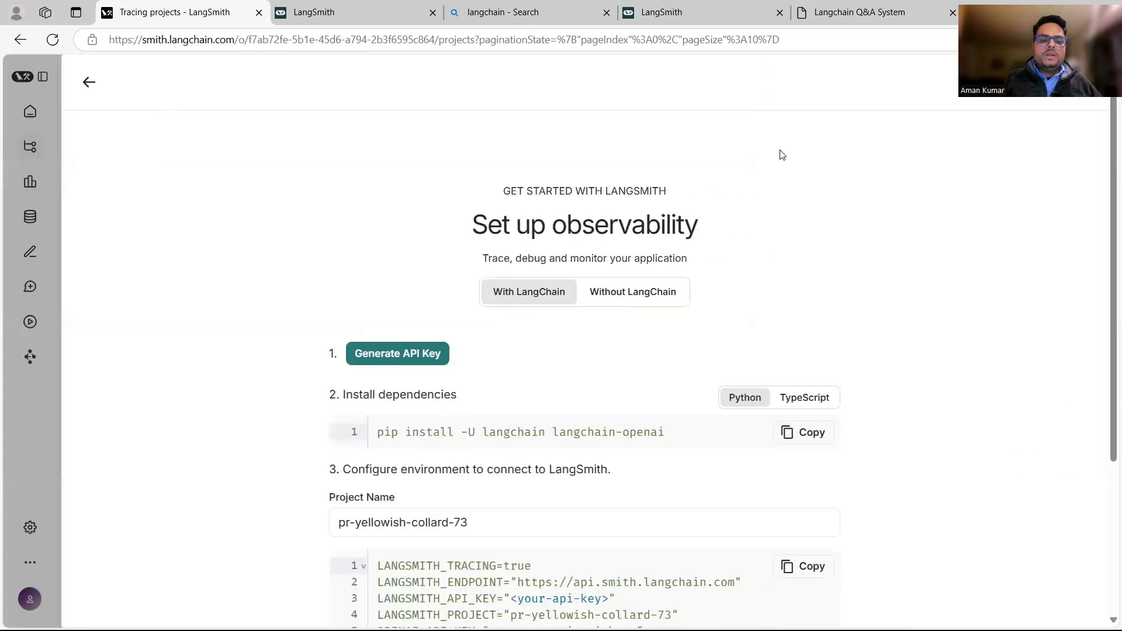
# Step: Review the guide's project name and environment variables, then return to the tracing projects
pyautogui.scroll(-3)
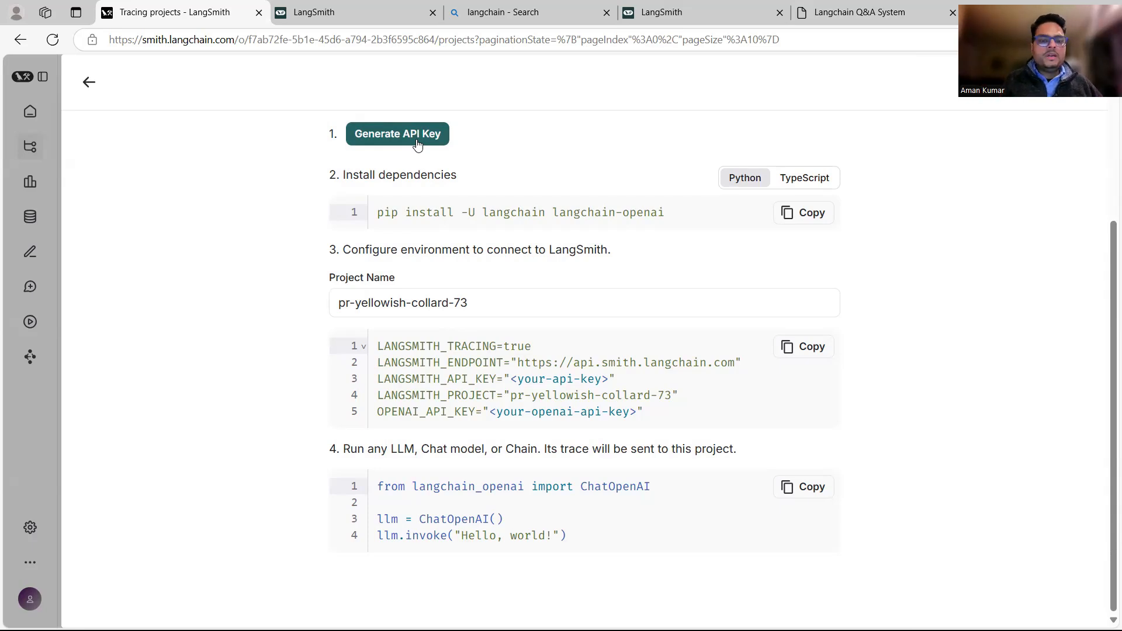
pyautogui.moveTo(144, 142)
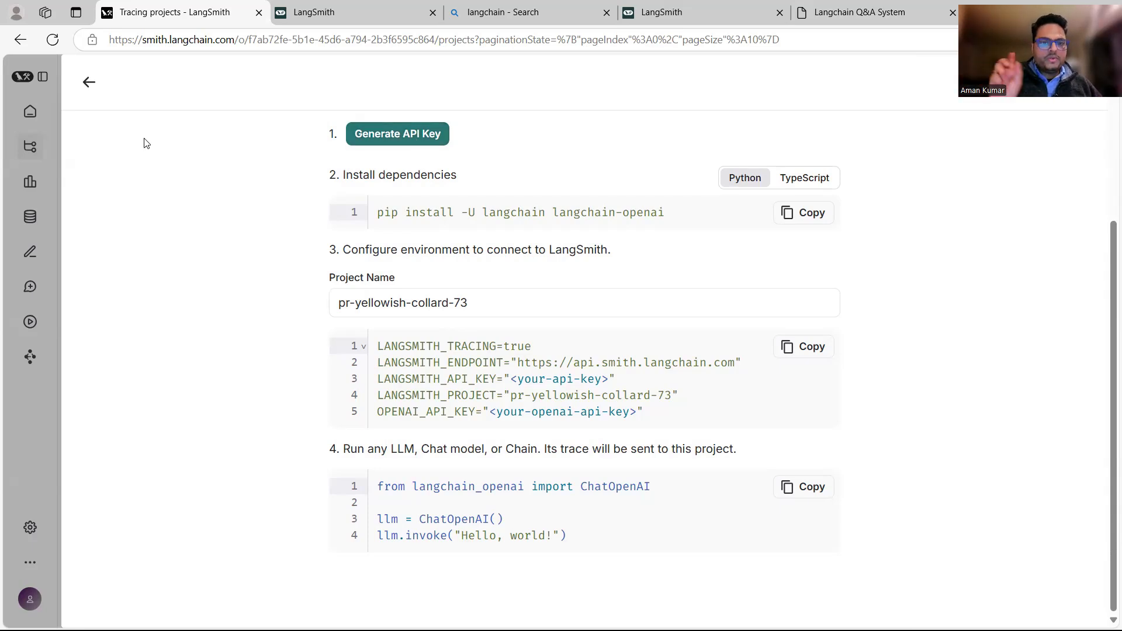
pyautogui.moveTo(822, 240)
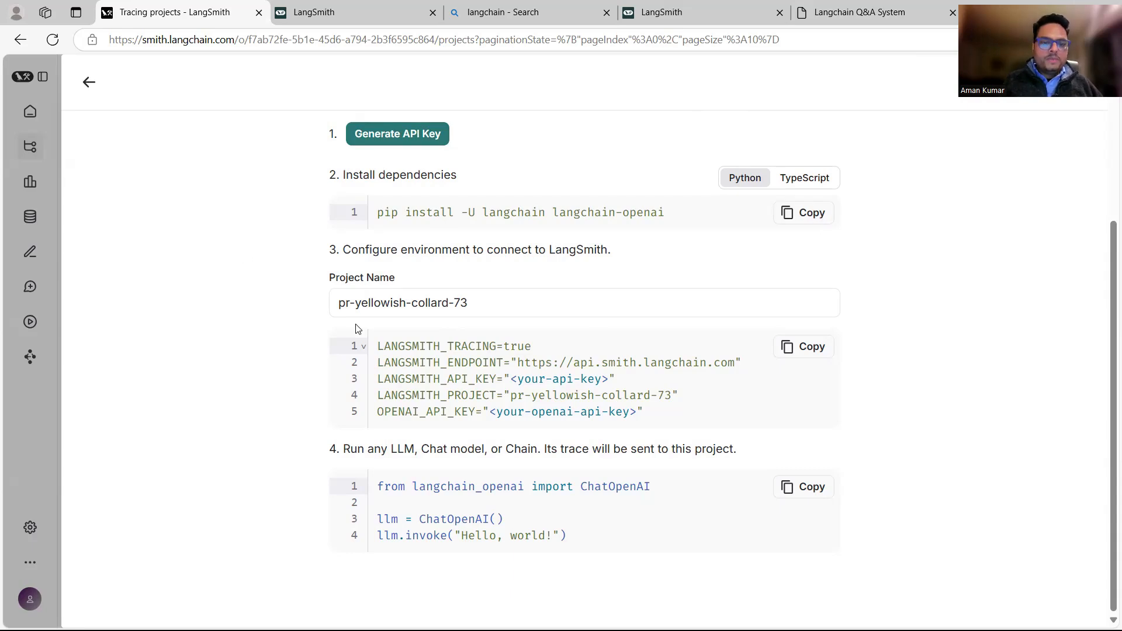
pyautogui.doubleClick(402, 303)
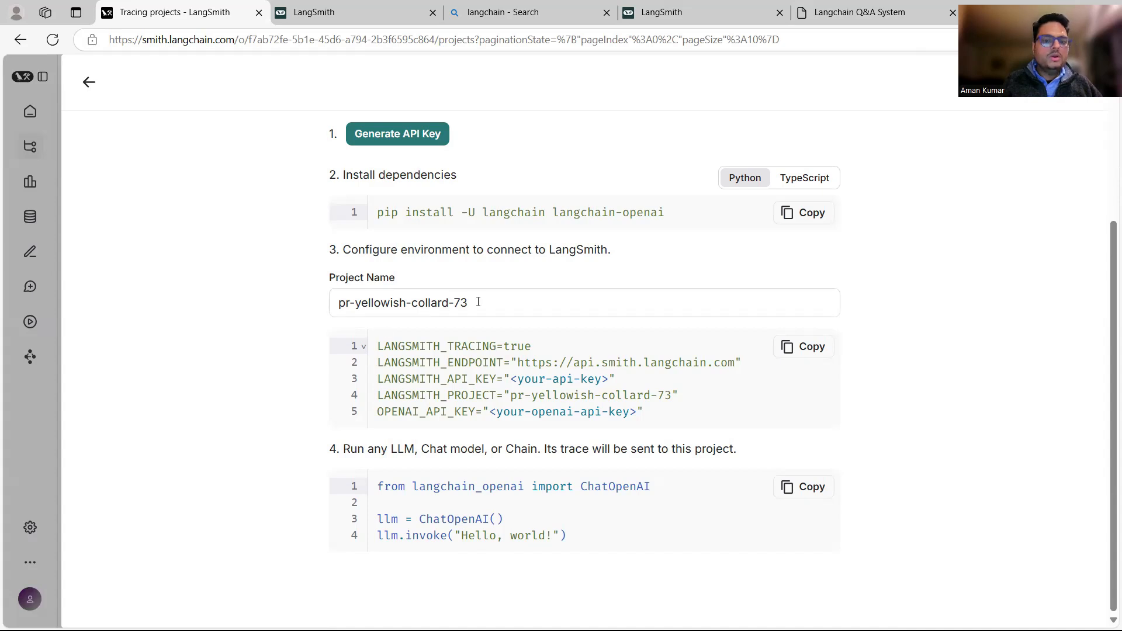
pyautogui.moveTo(191, 390)
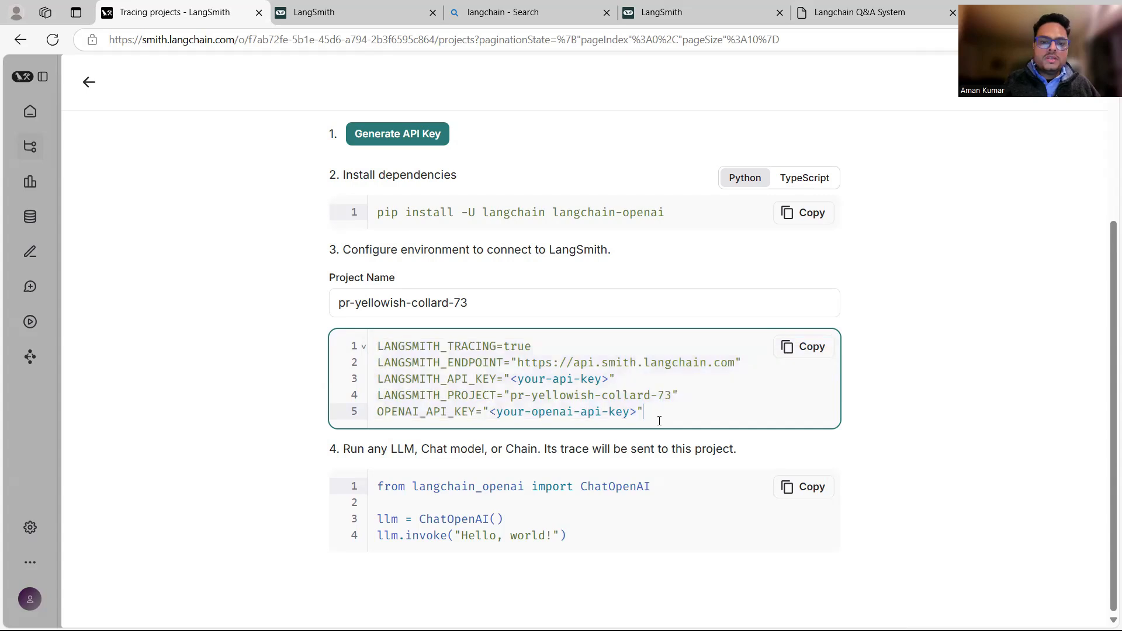
pyautogui.doubleClick(556, 379)
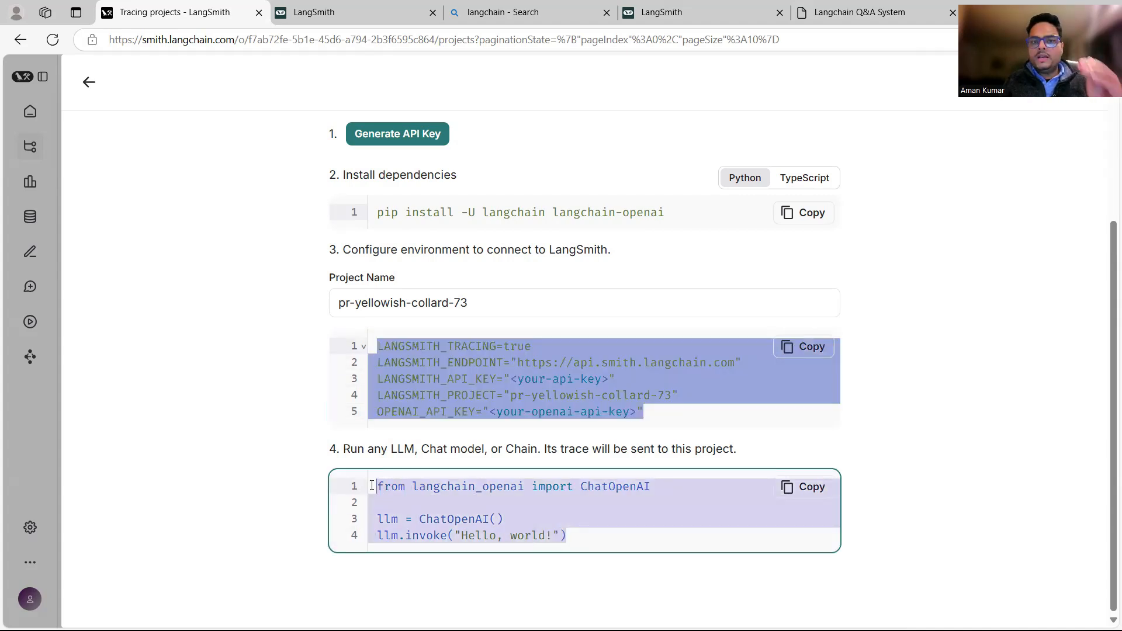
pyautogui.click(439, 519)
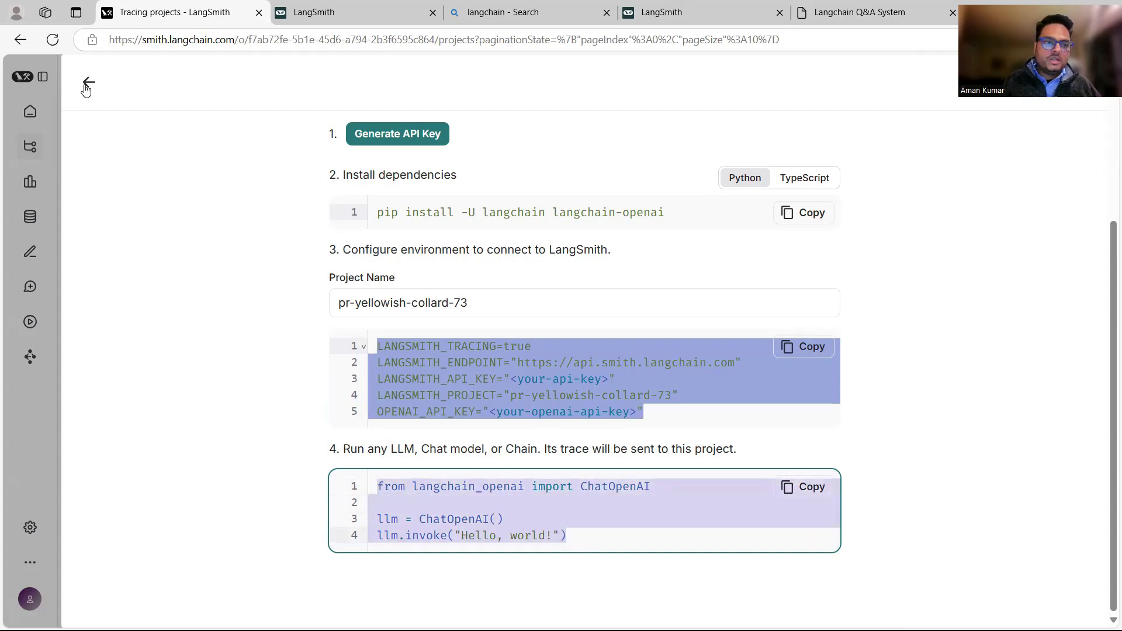
pyautogui.click(87, 83)
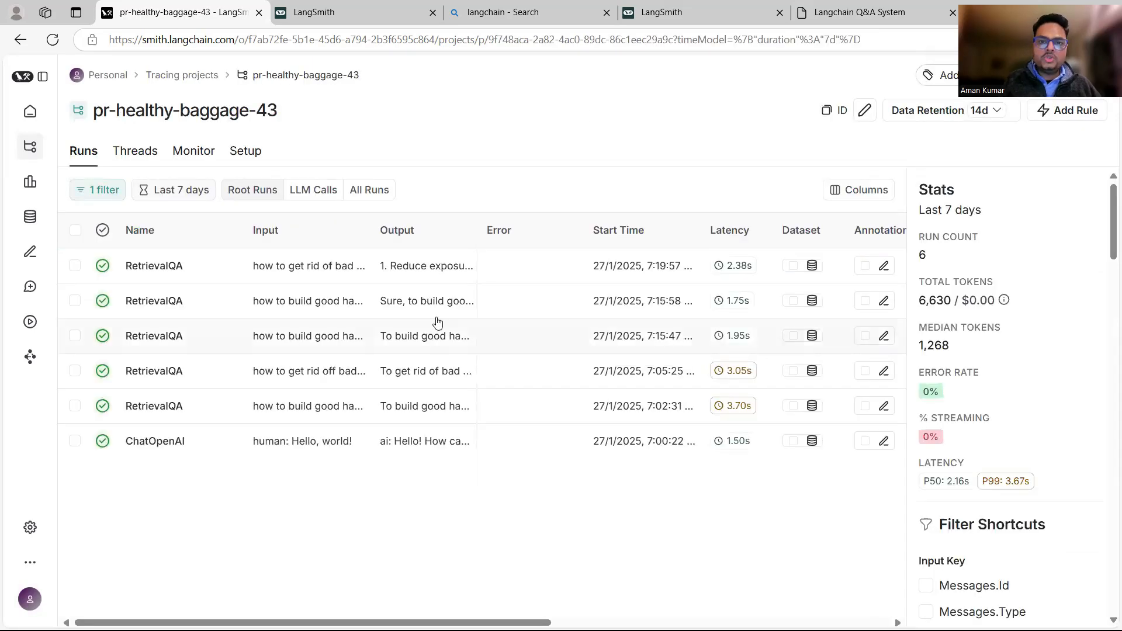
# Step: Ask the Q&A System 'what are 5 benefits of good habits' and submit it
pyautogui.click(859, 12)
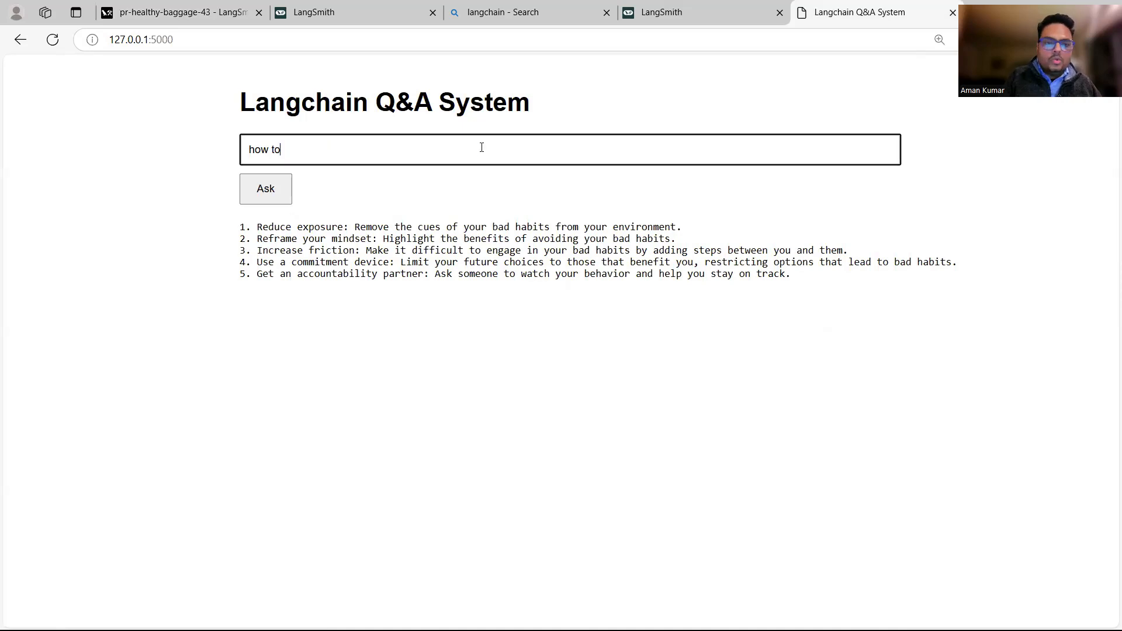
pyautogui.write('what are')
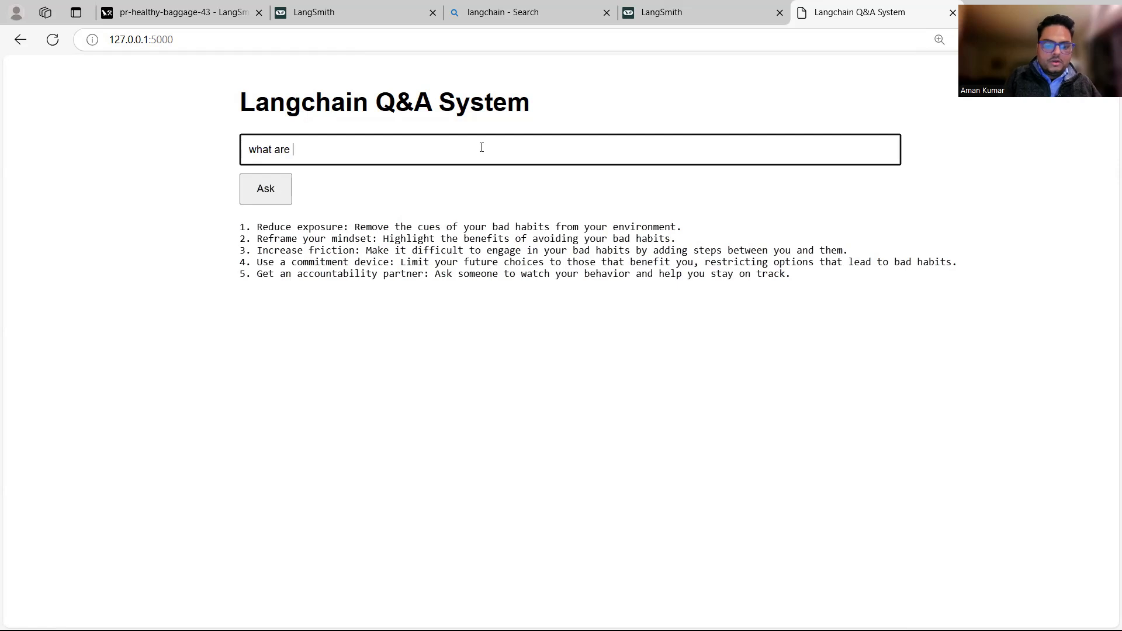
pyautogui.write('5 benefits')
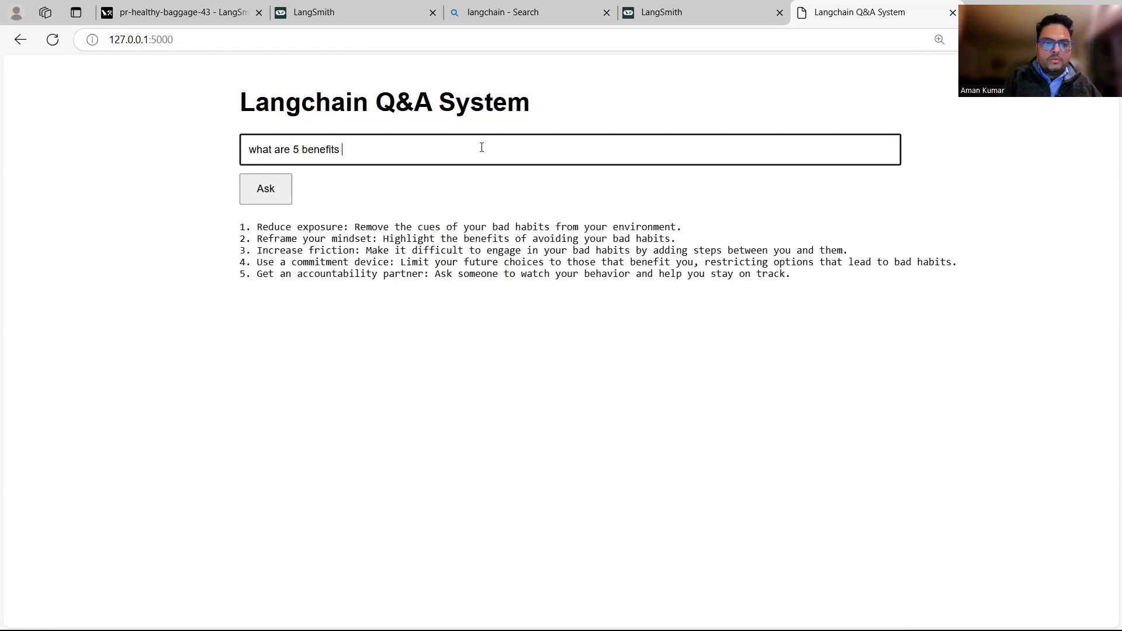
pyautogui.write('of good ha')
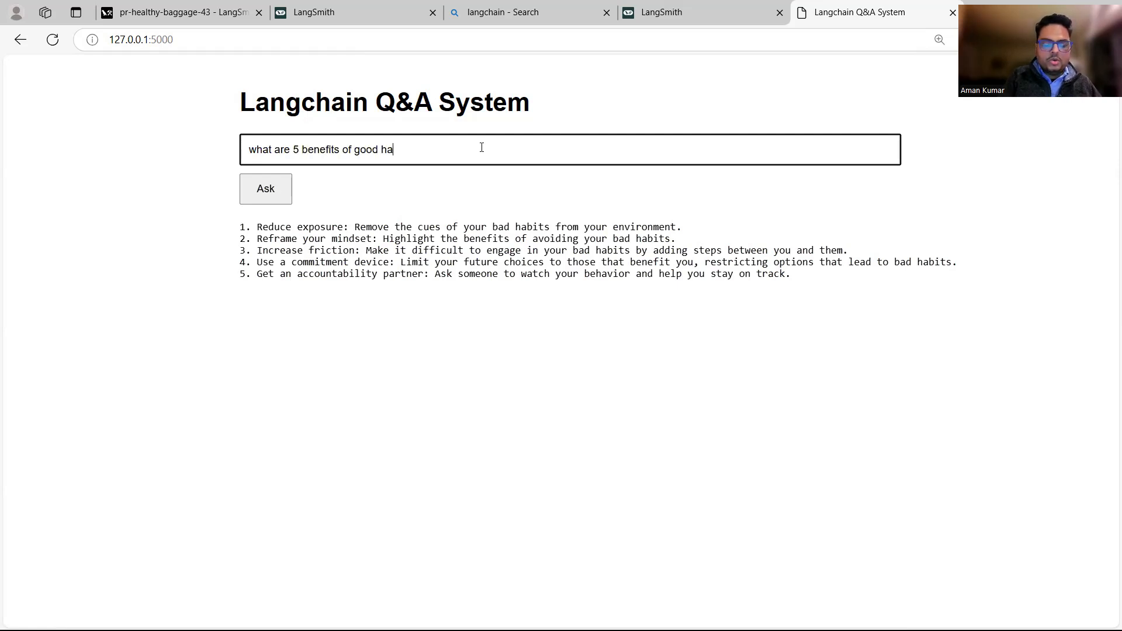
pyautogui.write('bits')
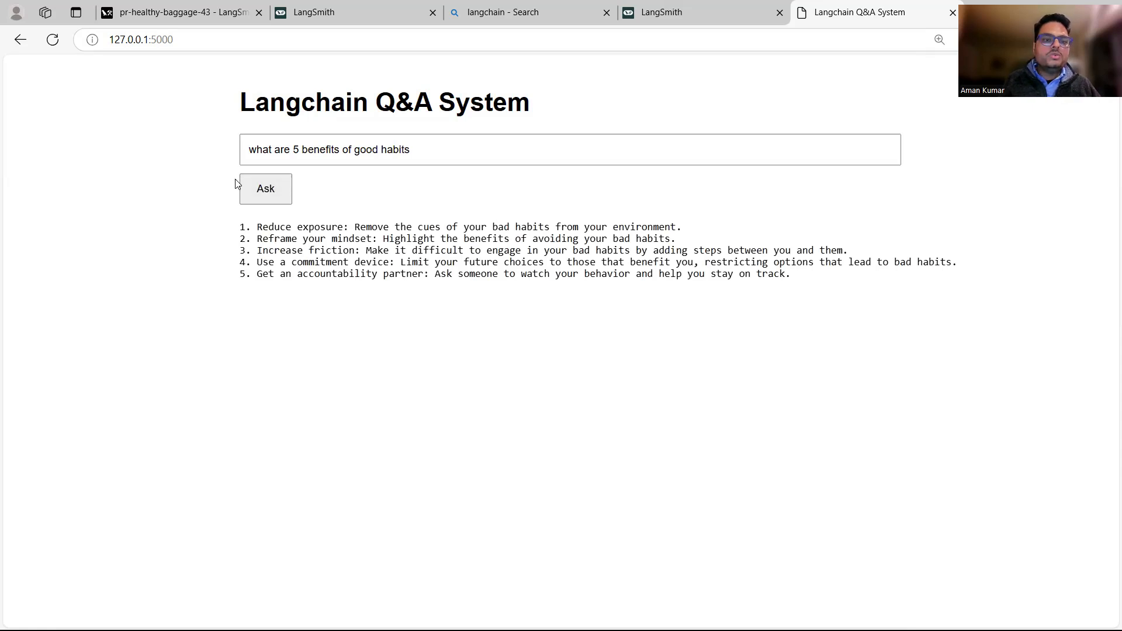
pyautogui.moveTo(265, 189)
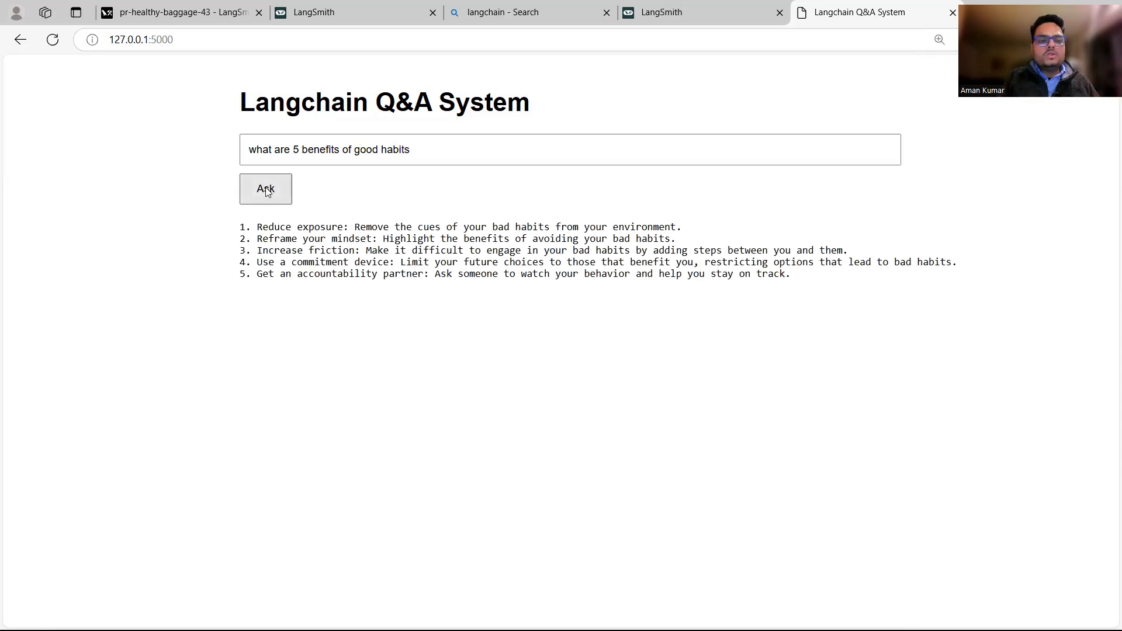
pyautogui.click(265, 188)
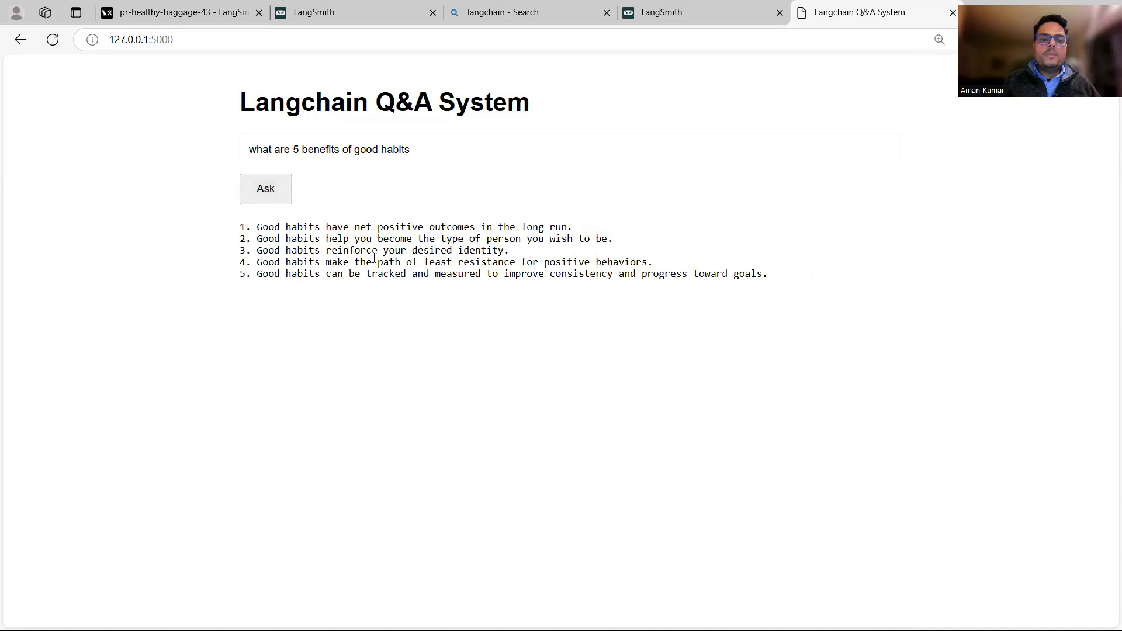
pyautogui.click(179, 12)
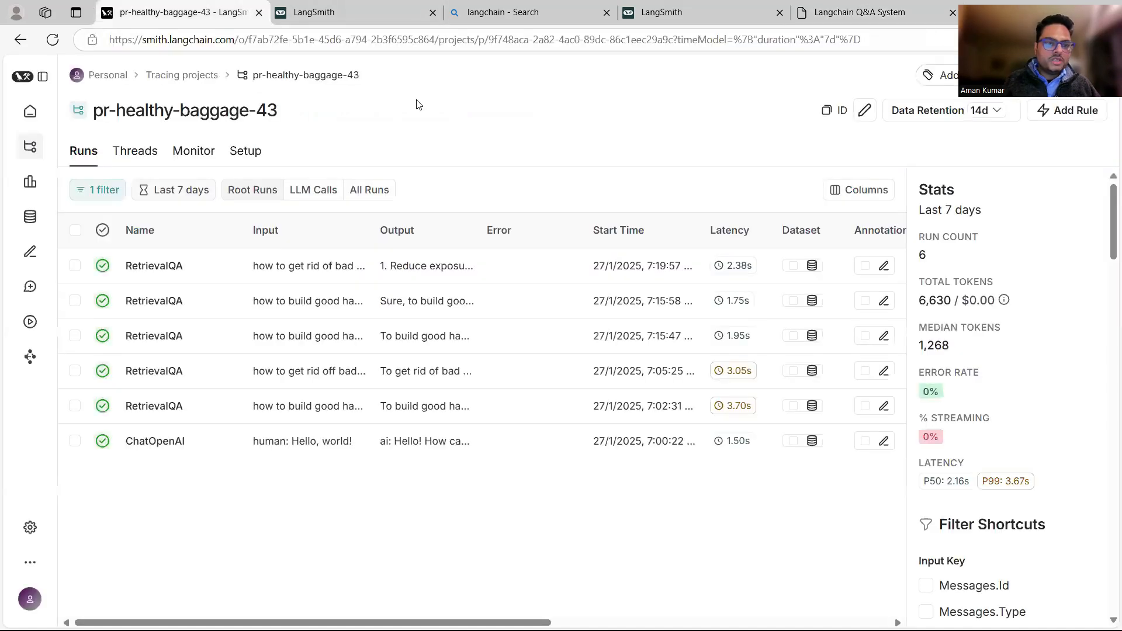
# Step: Open the newest RetrievalQA run's trace for the good-habits benefits question
pyautogui.click(153, 265)
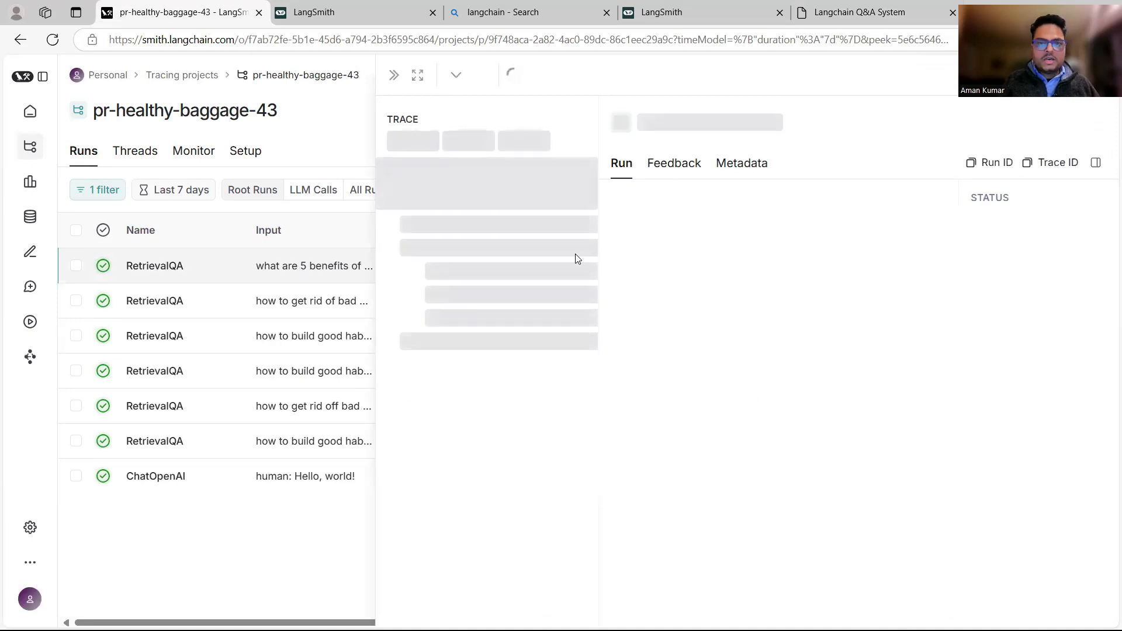
pyautogui.click(154, 265)
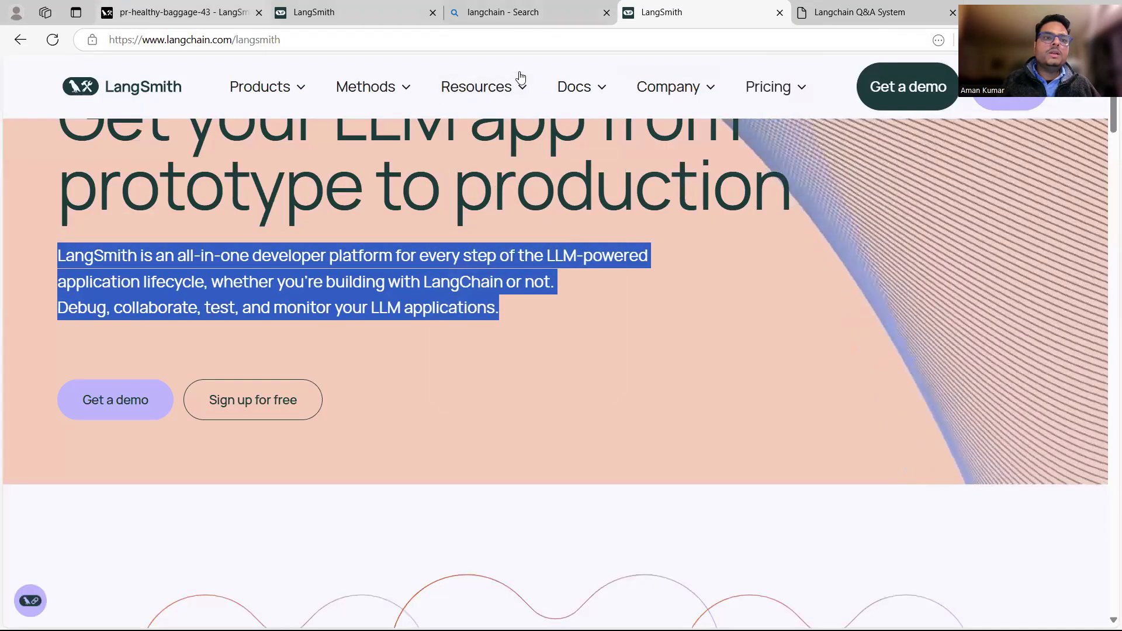
# Step: Switch to the langchain.com/langsmith product page tab
pyautogui.click(179, 12)
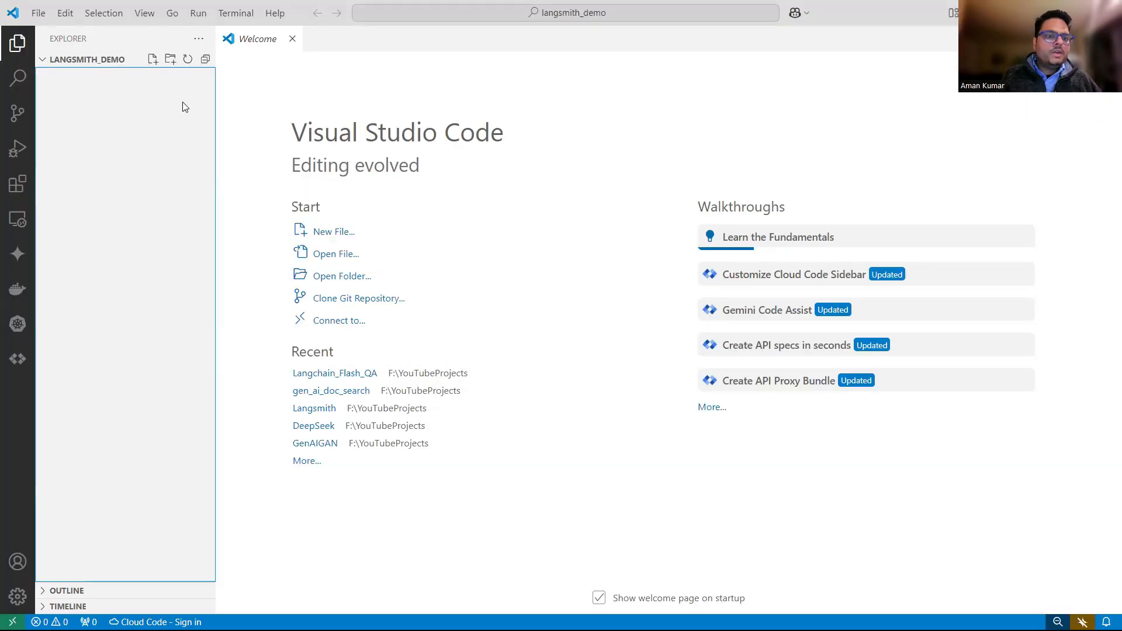
pyautogui.moveTo(179, 83)
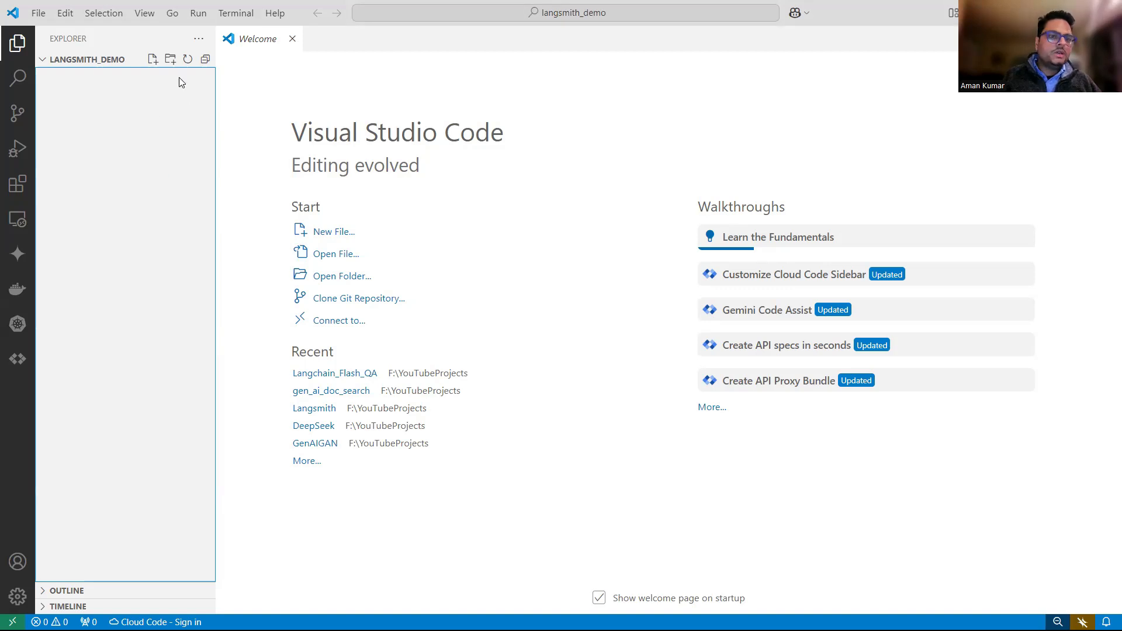
# Step: Create a documentation folder and a new app.py file inside templates
pyautogui.click(152, 60)
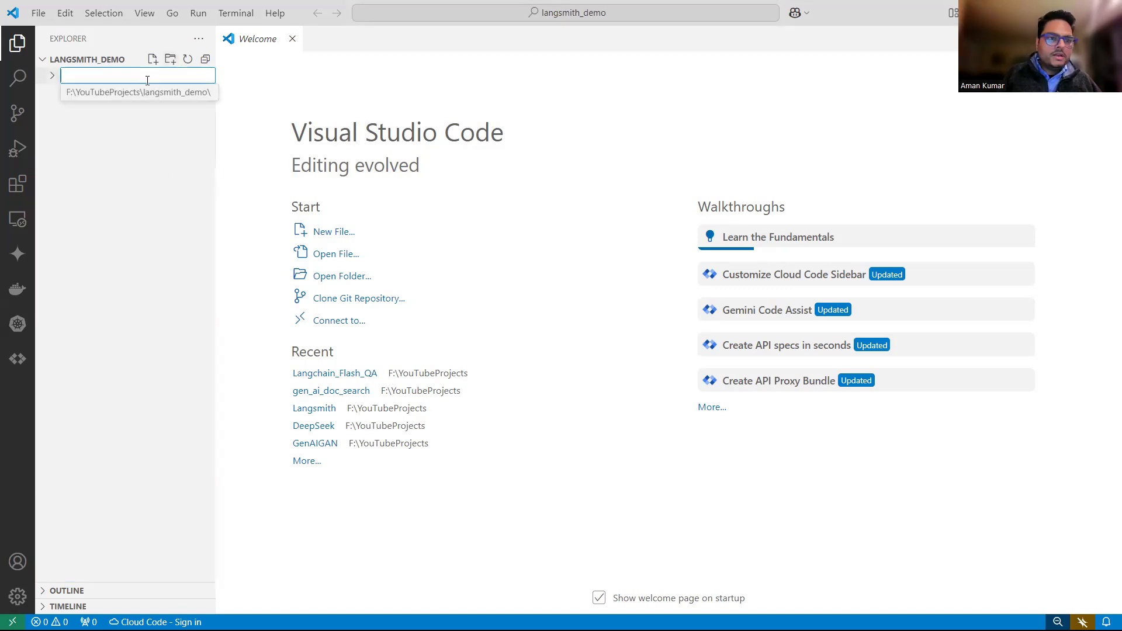
pyautogui.write('documentation')
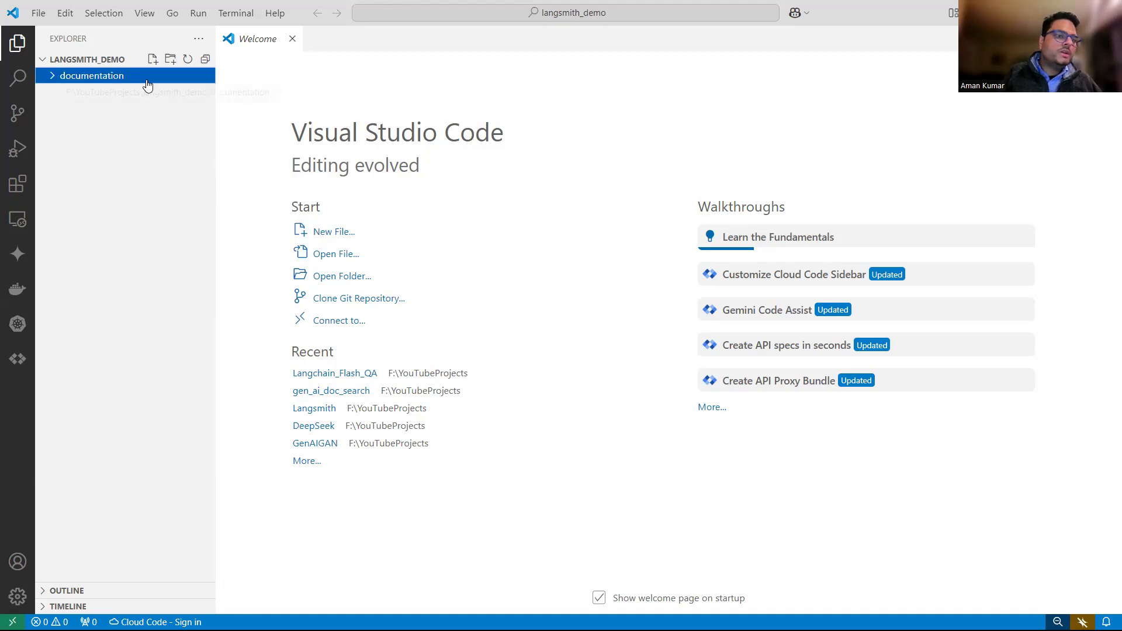
pyautogui.moveTo(481, 315)
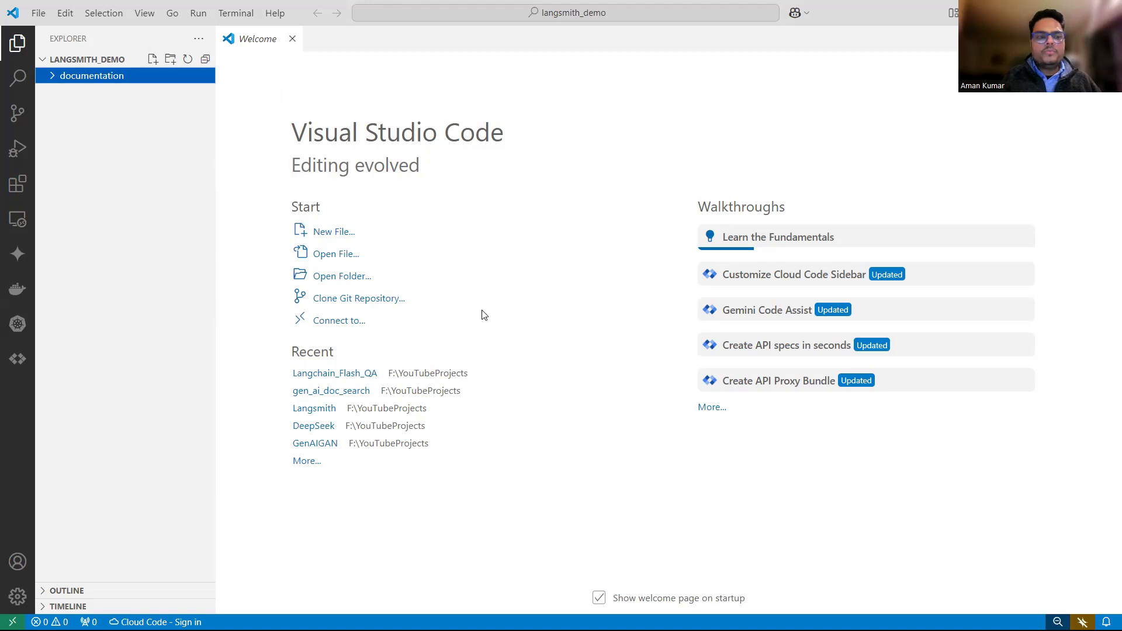
pyautogui.moveTo(343, 297)
pyautogui.write('templates')
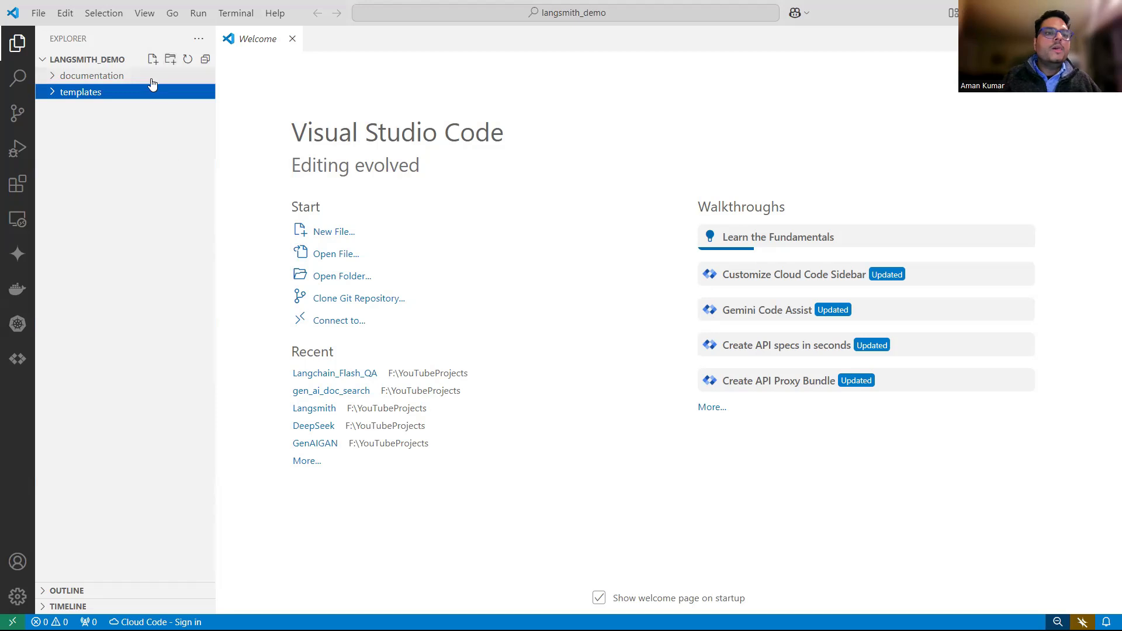
pyautogui.click(151, 60)
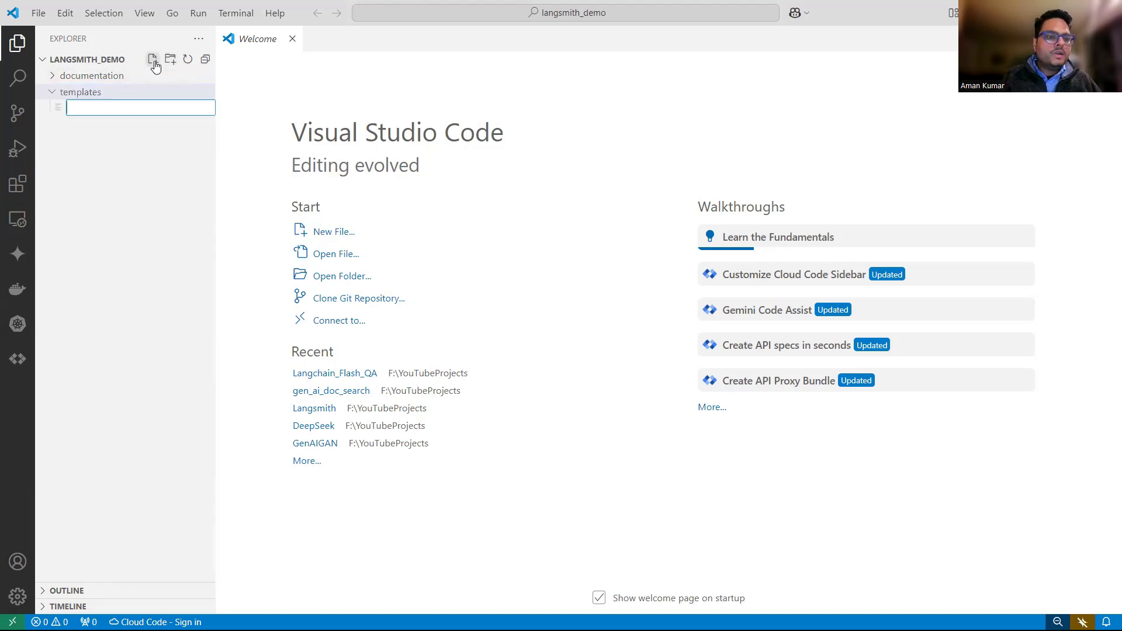
pyautogui.write('app.py')
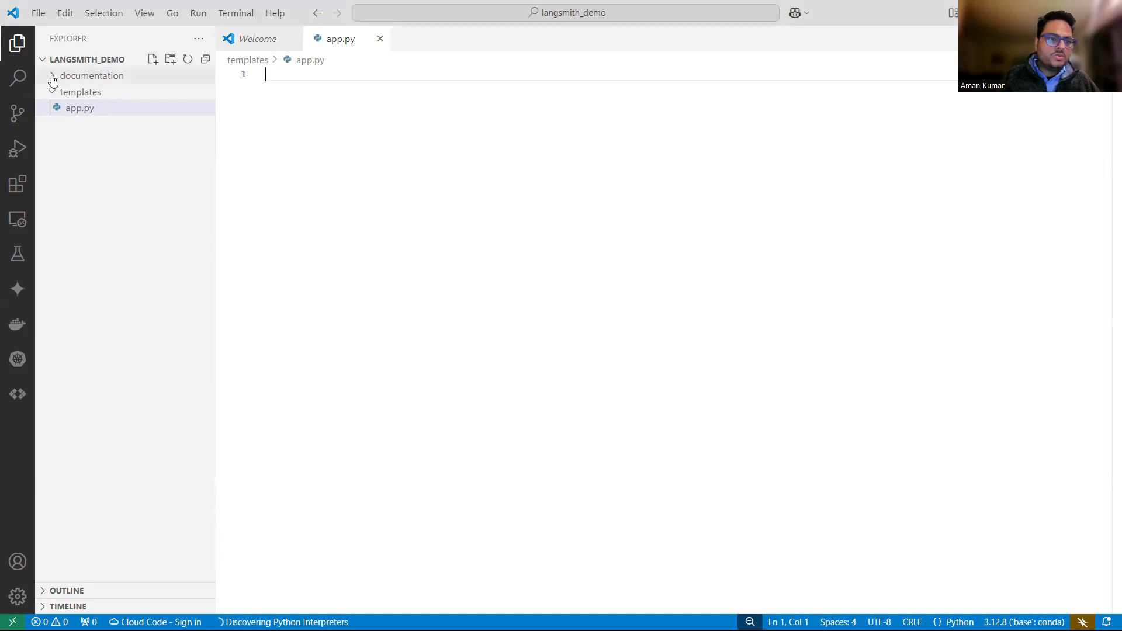
# Step: Expand documentation to show the PDF and move app.py to the langsmith_demo root
pyautogui.click(91, 76)
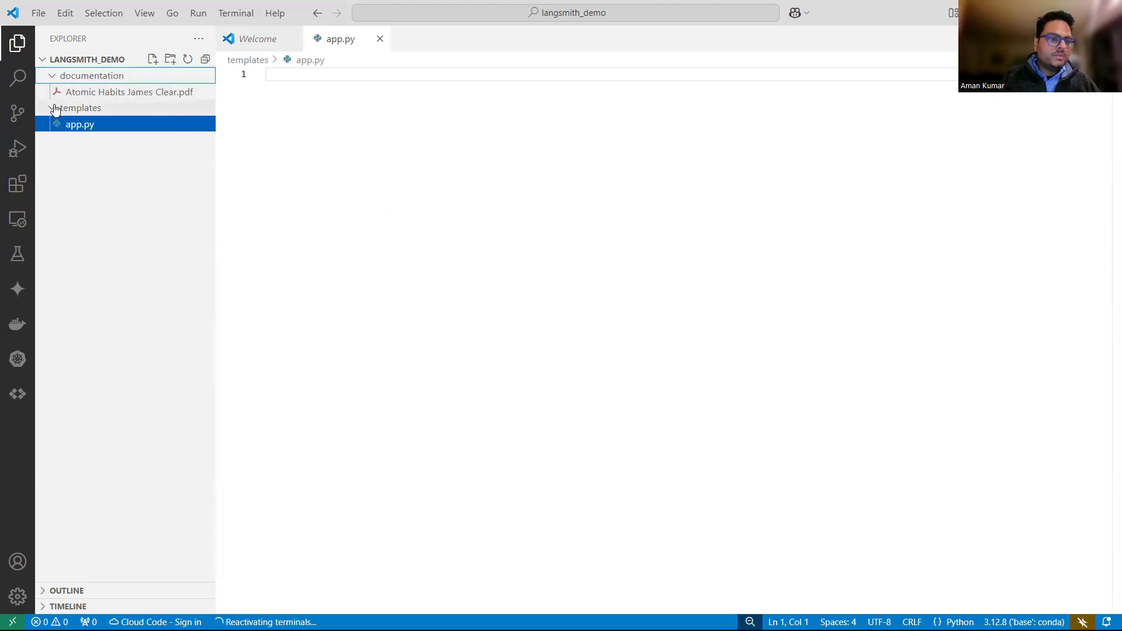
pyautogui.click(81, 107)
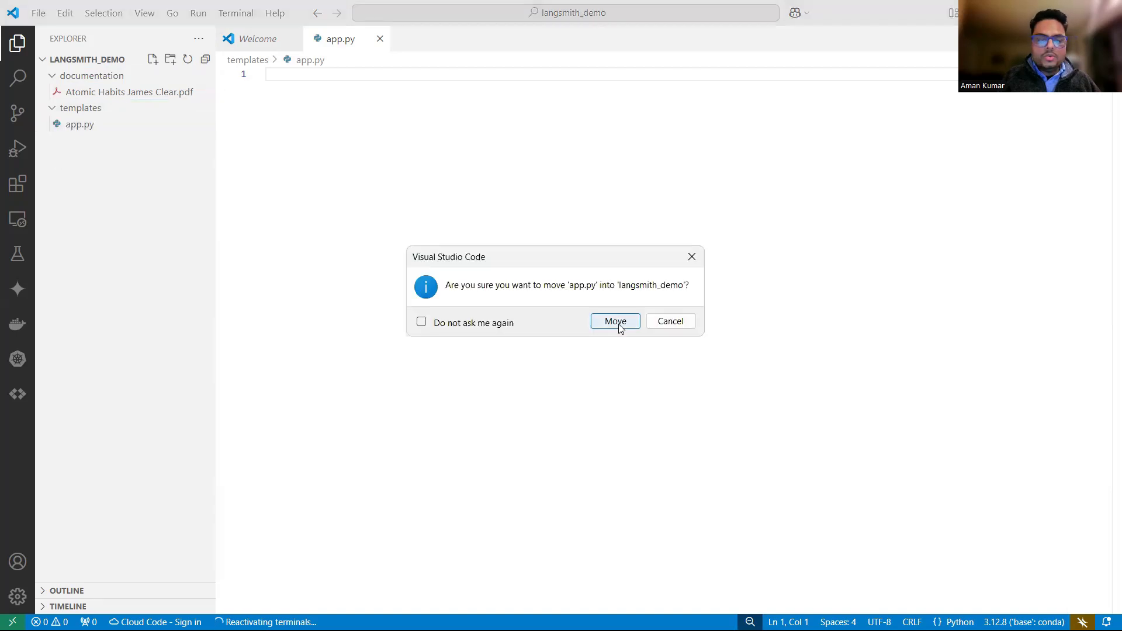
pyautogui.click(615, 321)
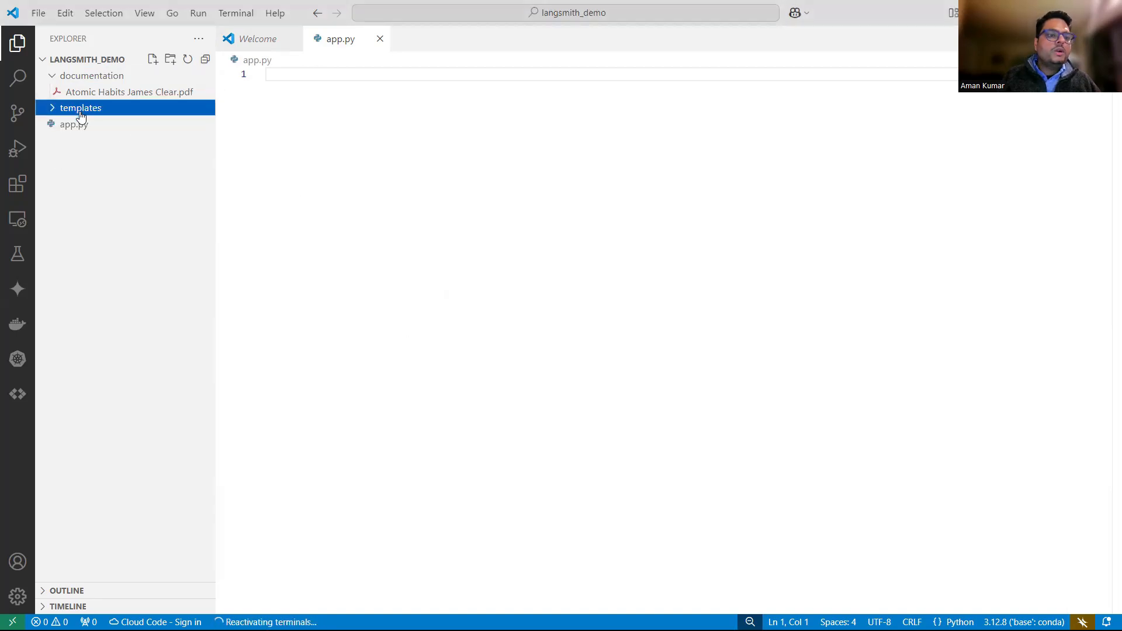
pyautogui.click(74, 124)
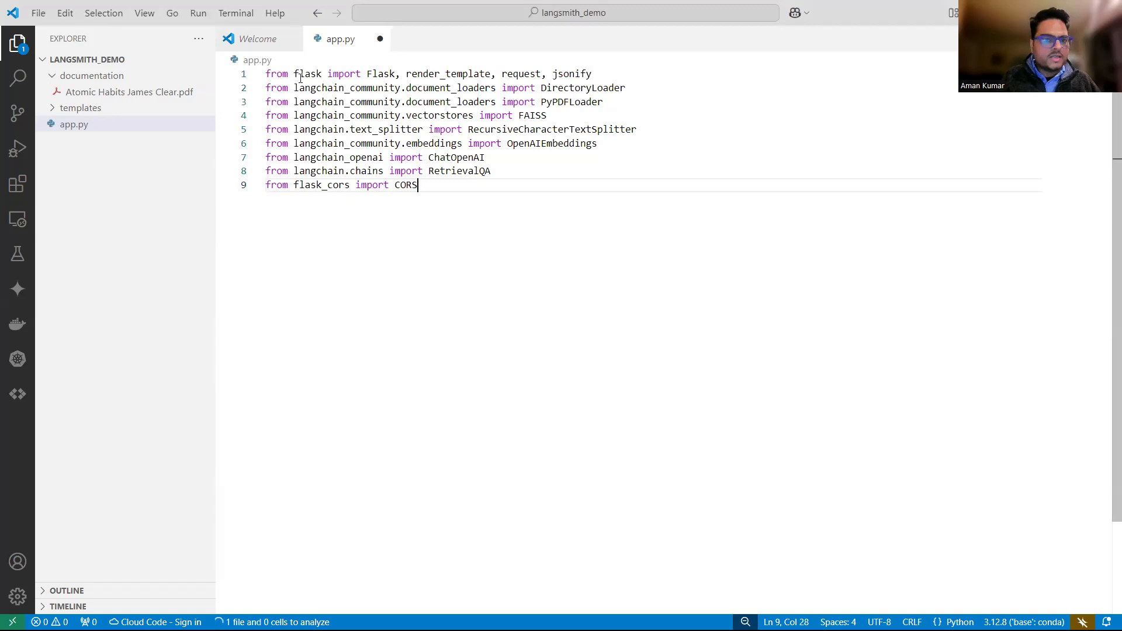
pyautogui.moveTo(308, 74)
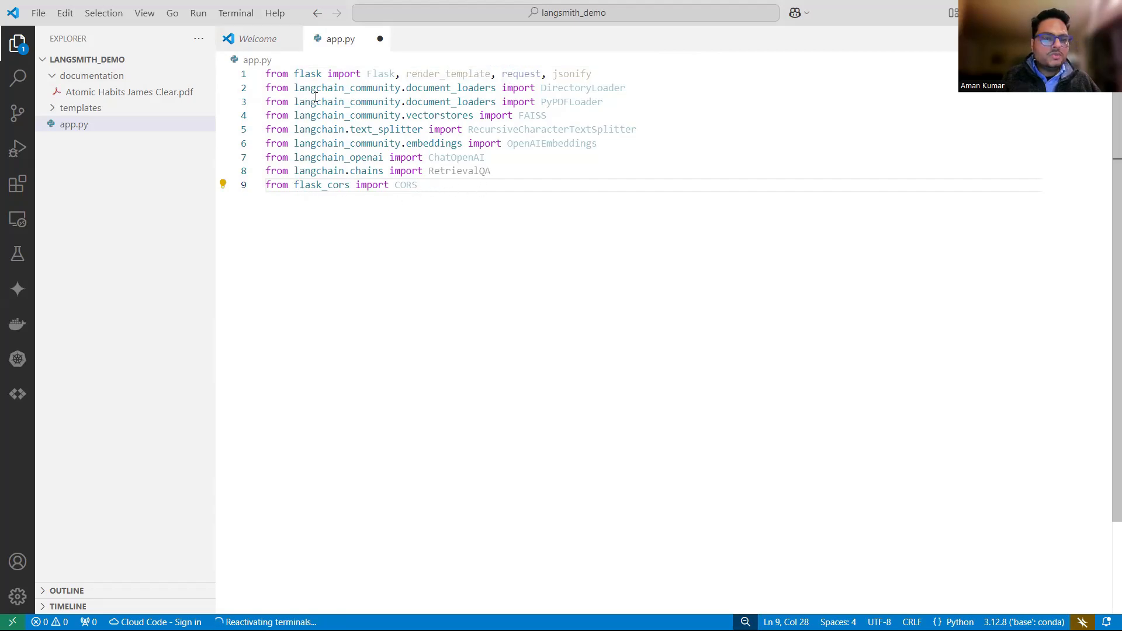
# Step: Add Flask, CORS, document_loaders and RecursiveCharacterTextSplitter imports, and load_dotenv with env_path
pyautogui.doubleClick(405, 185)
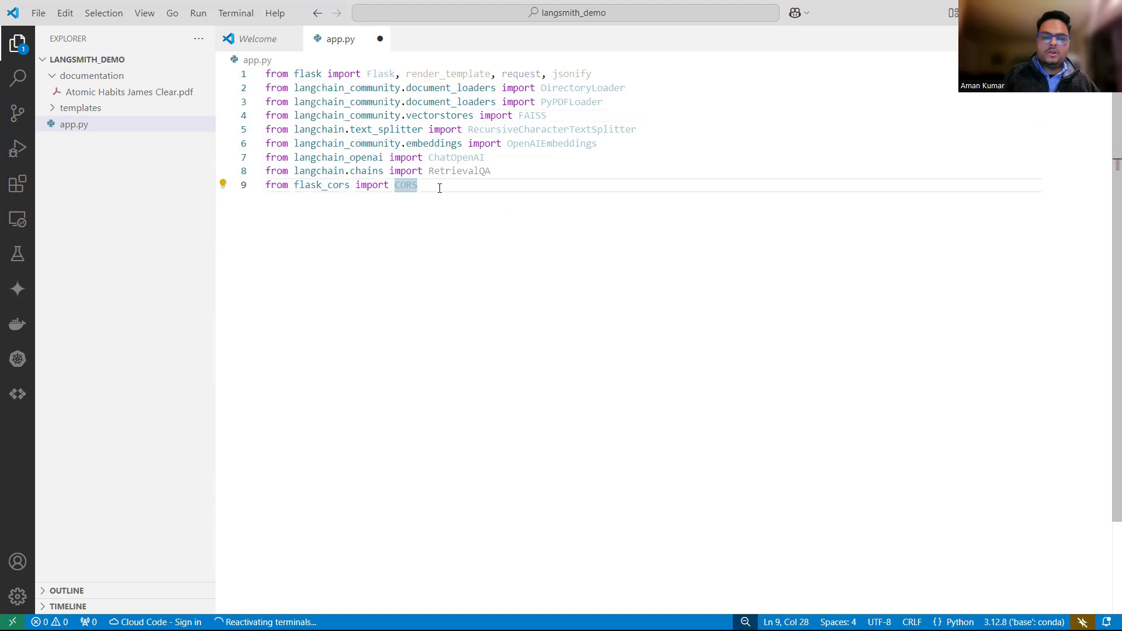
pyautogui.press('Enter')
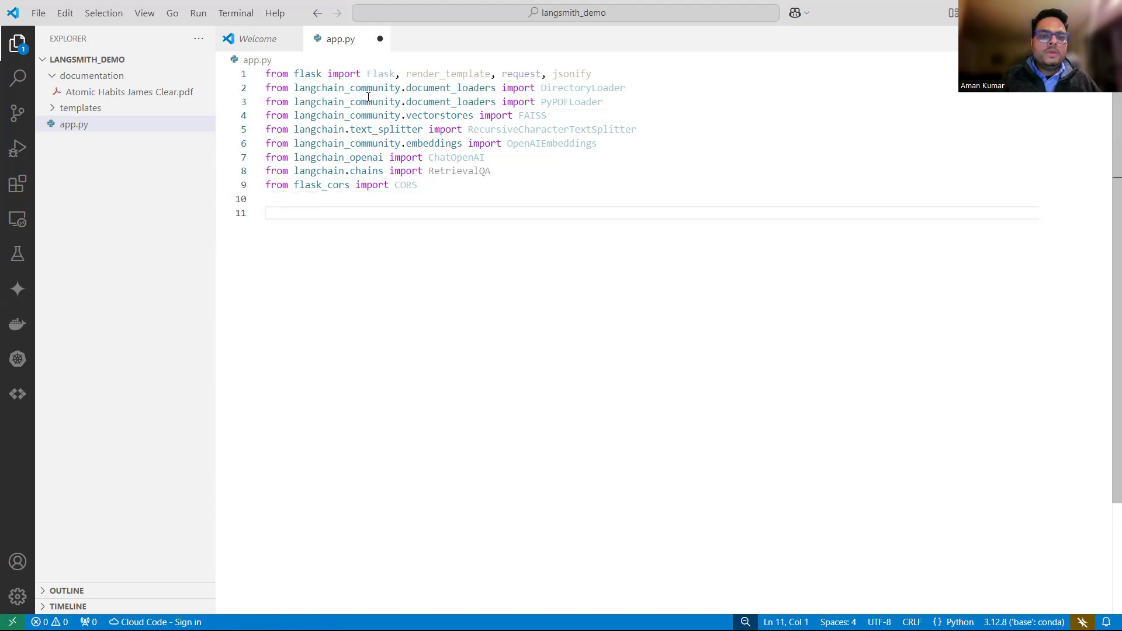
pyautogui.doubleClick(449, 87)
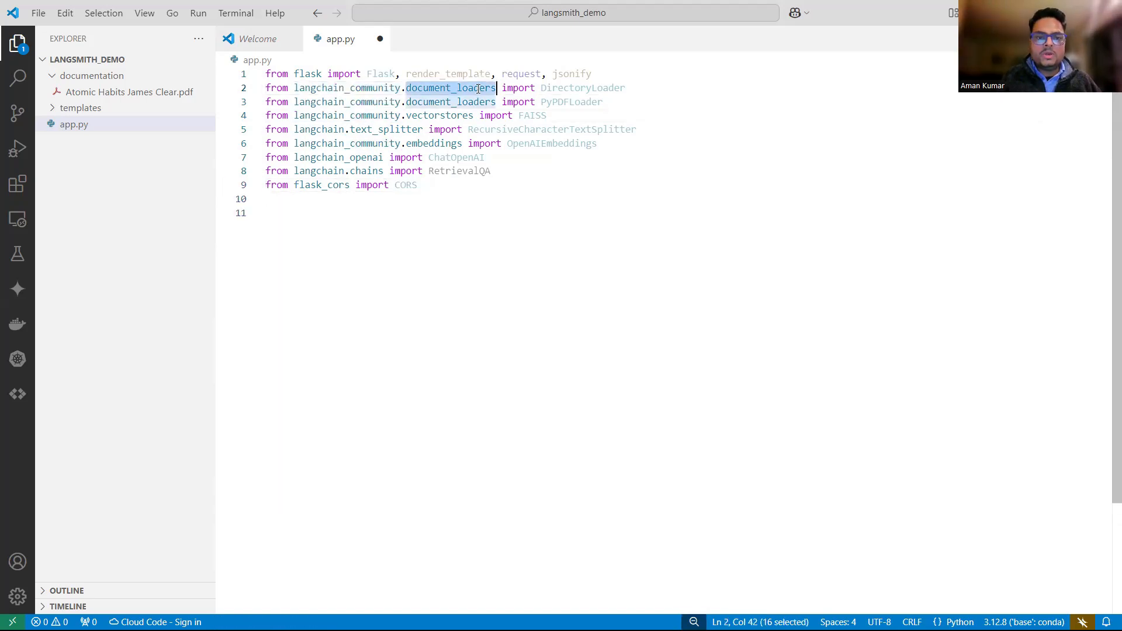
pyautogui.moveTo(449, 87)
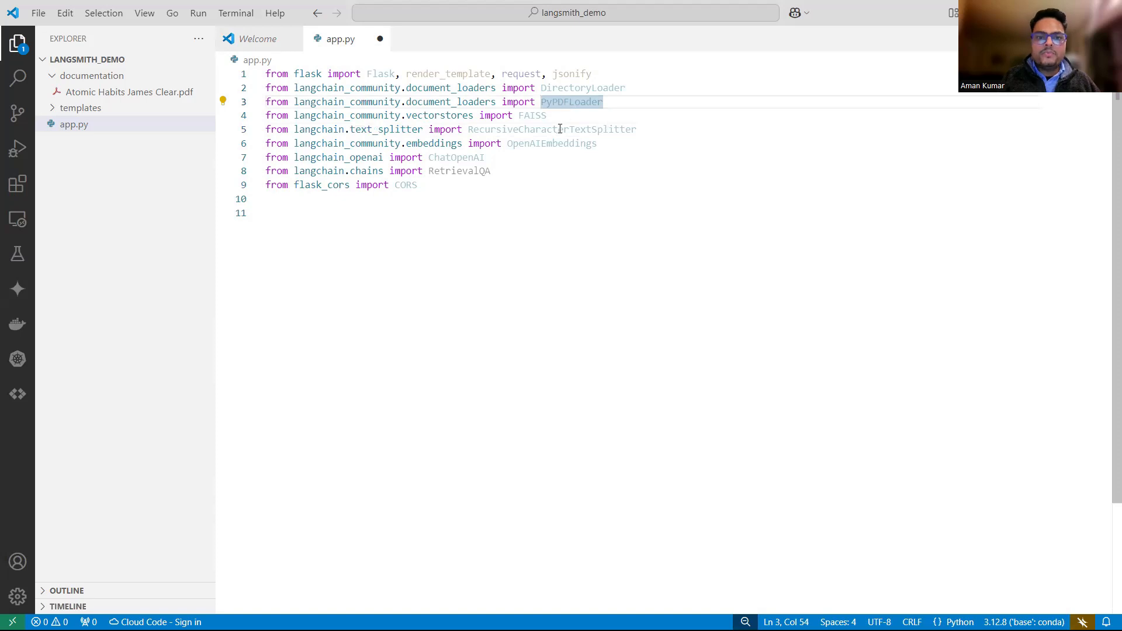
pyautogui.doubleClick(551, 130)
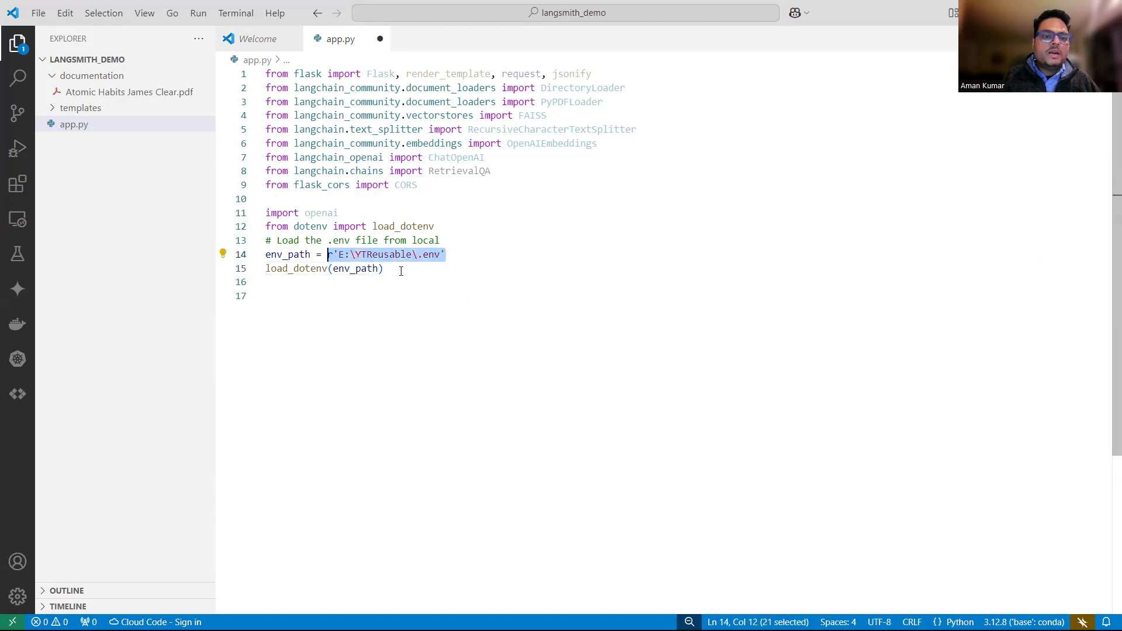
pyautogui.click(385, 269)
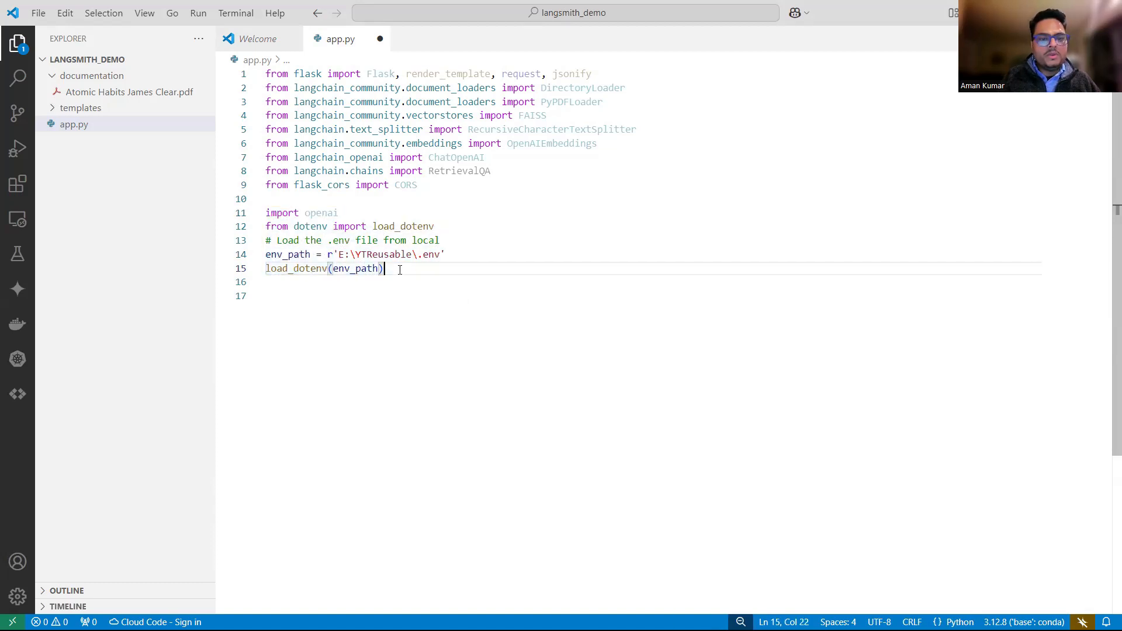
pyautogui.press('Enter')
pyautogui.write('app = Flask(__name__')
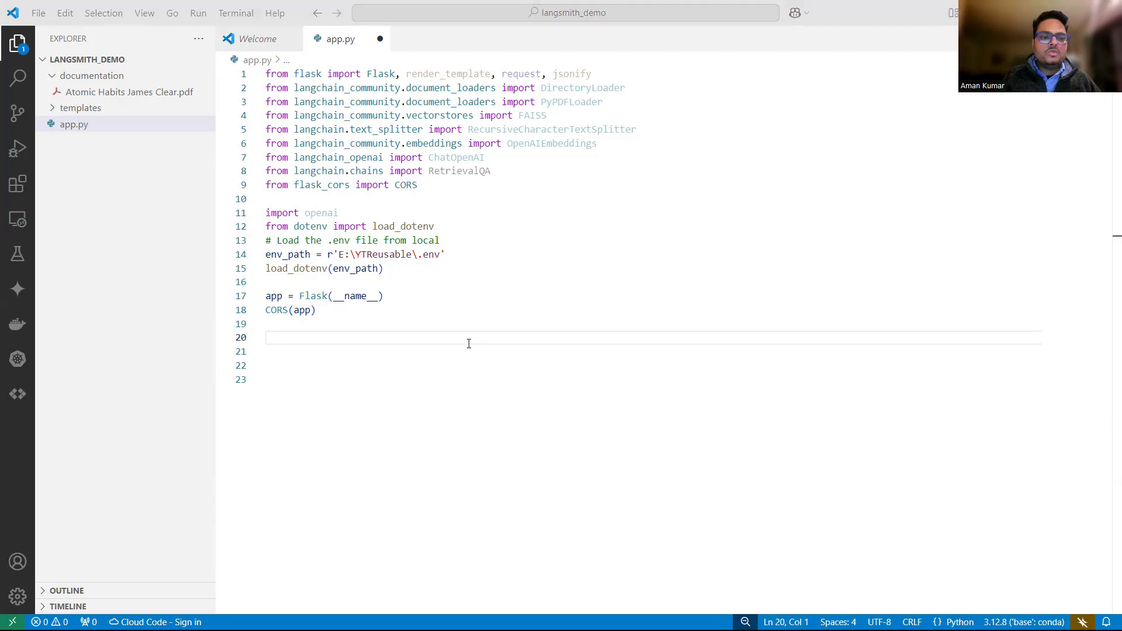
# Step: Write initialize_rag with DirectoryLoader/PyPDFLoader, FAISS store and a RetrievalQA chain_type="stuff" chain
pyautogui.write('def initialize_rag():')
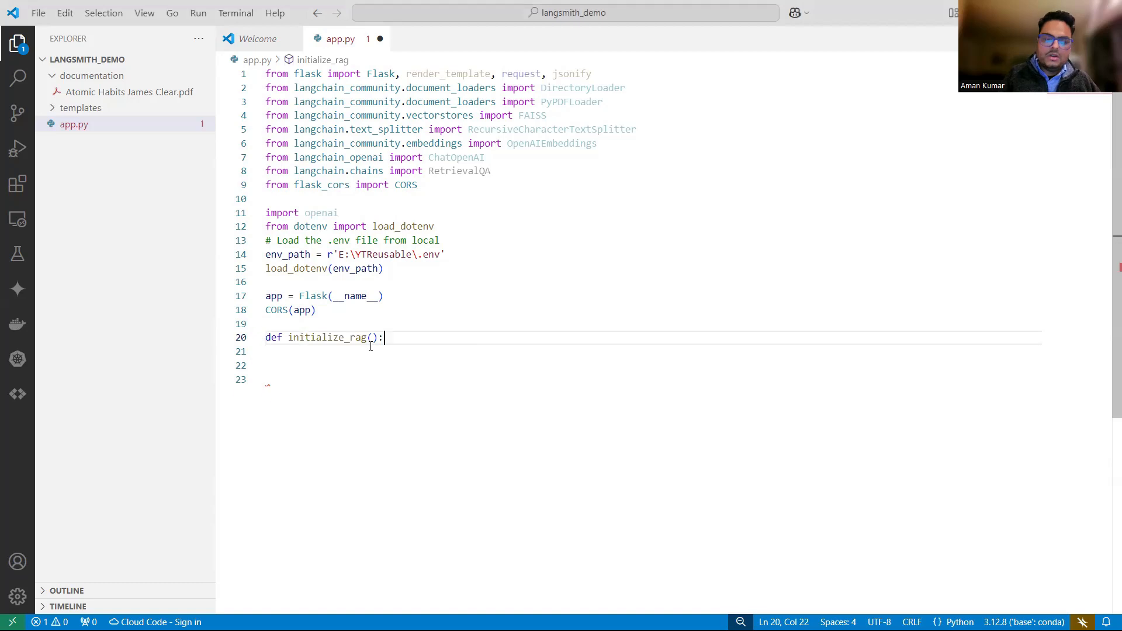
pyautogui.press('enter')
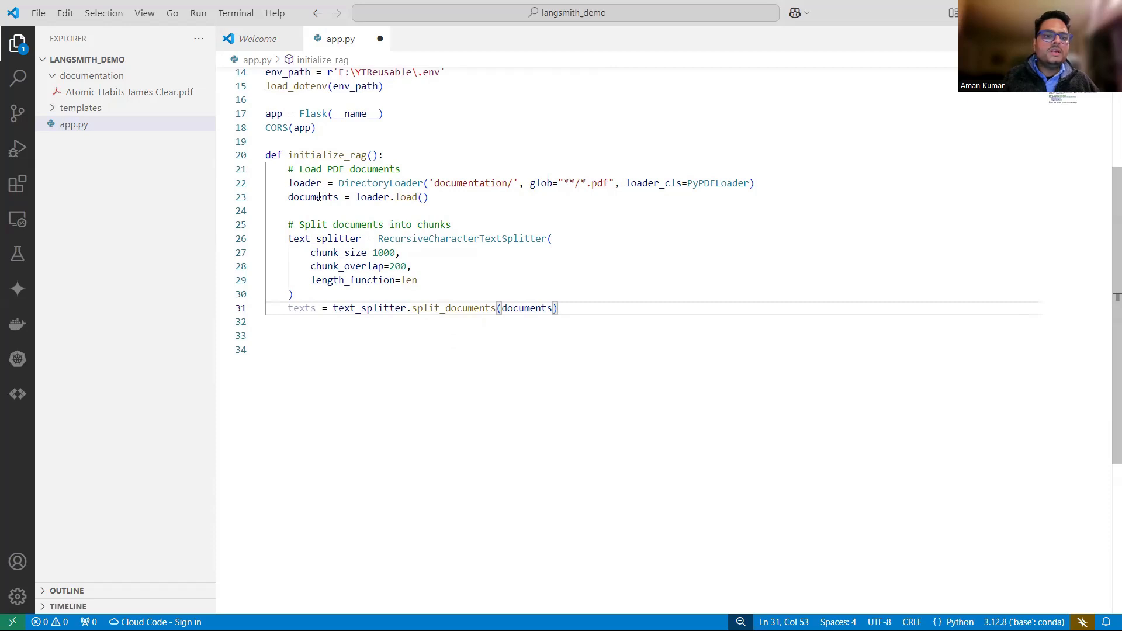
pyautogui.doubleClick(380, 182)
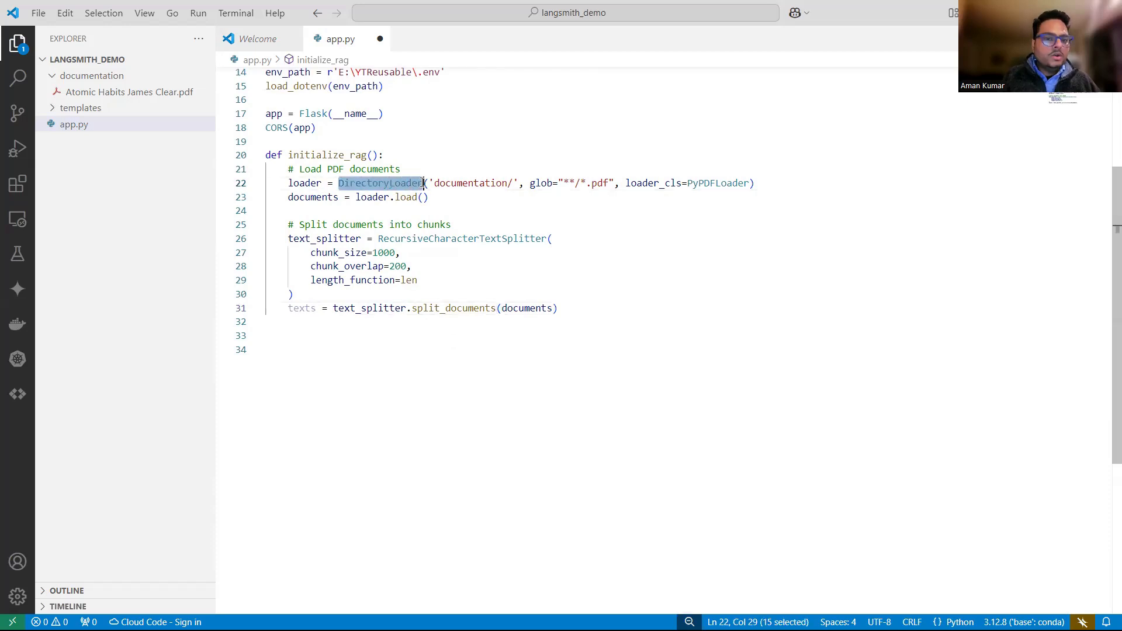
pyautogui.doubleClick(469, 183)
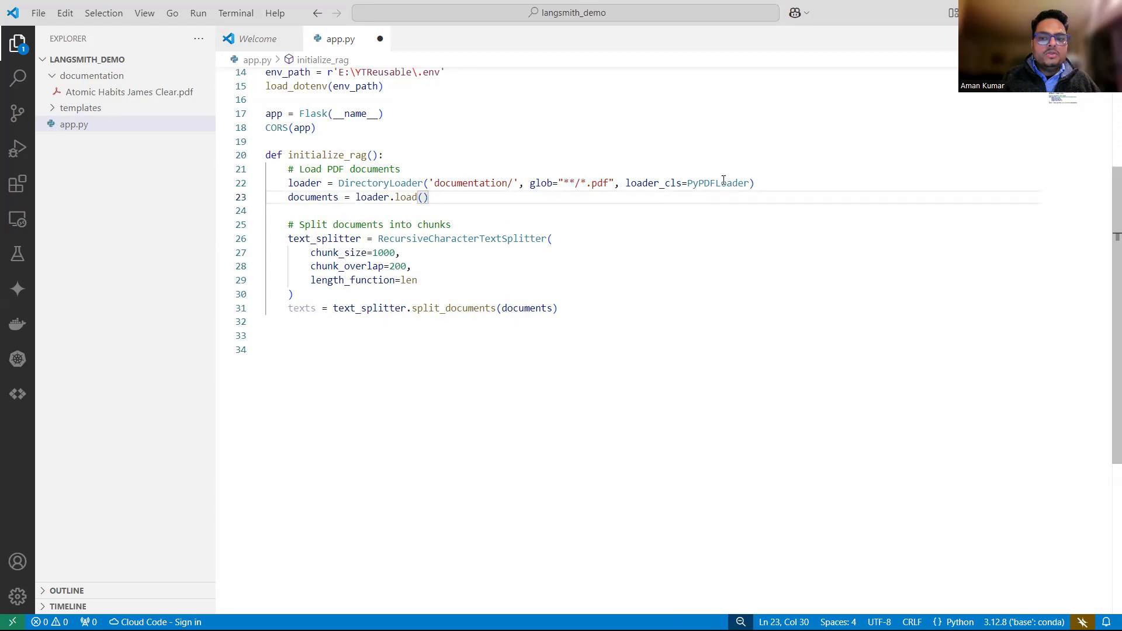
pyautogui.doubleClick(719, 183)
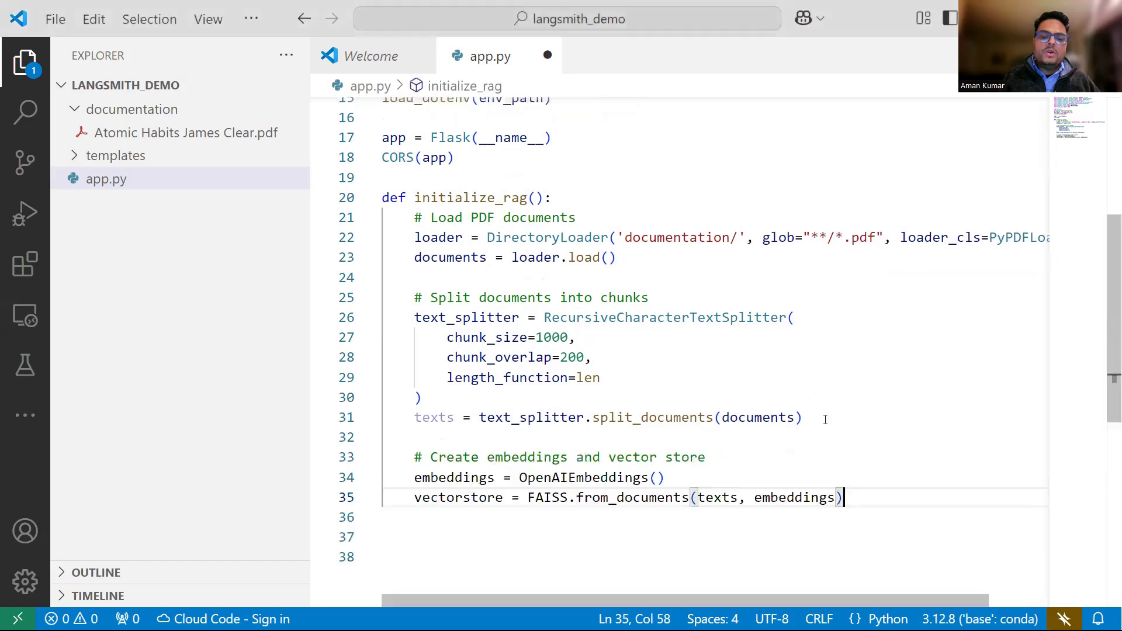
pyautogui.scroll(-3)
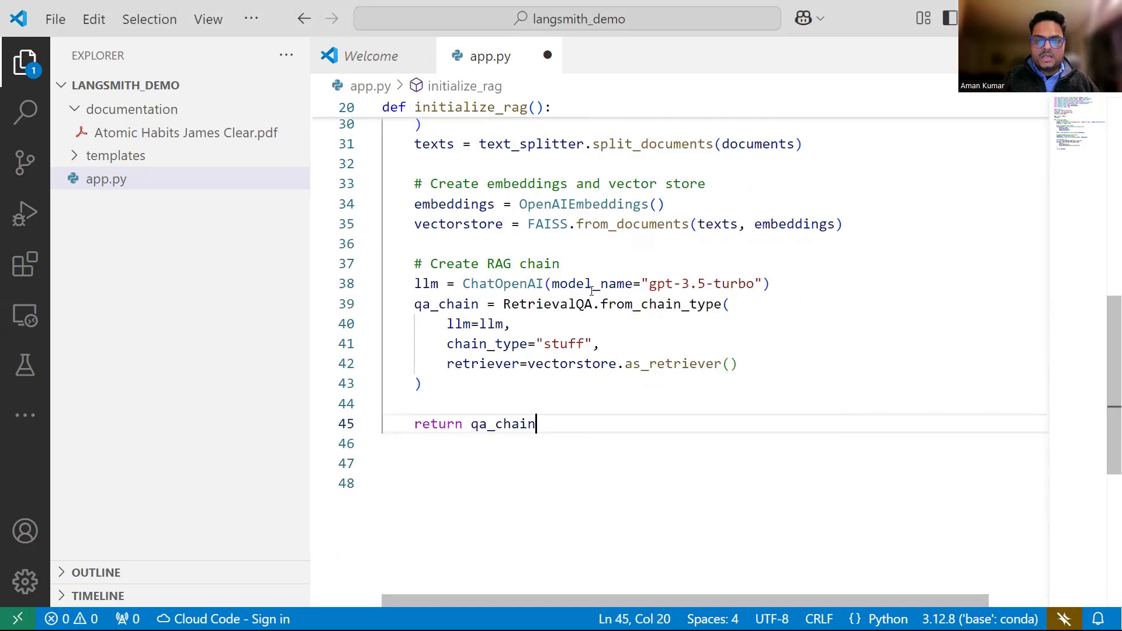
pyautogui.moveTo(552, 283); pyautogui.dragTo(759, 283)
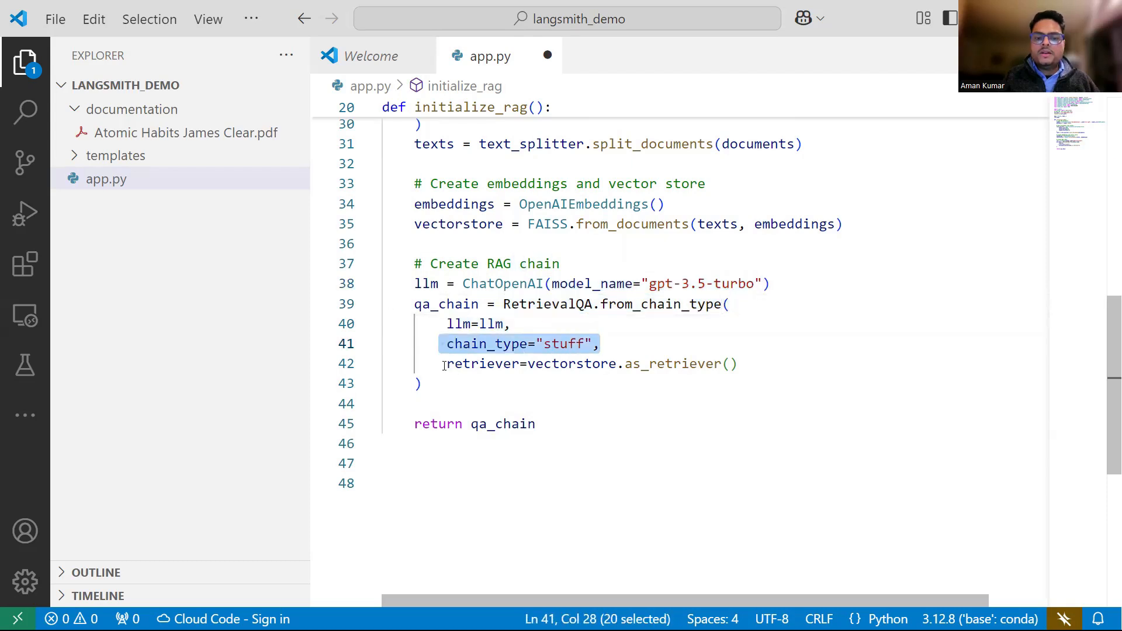
pyautogui.click(536, 424)
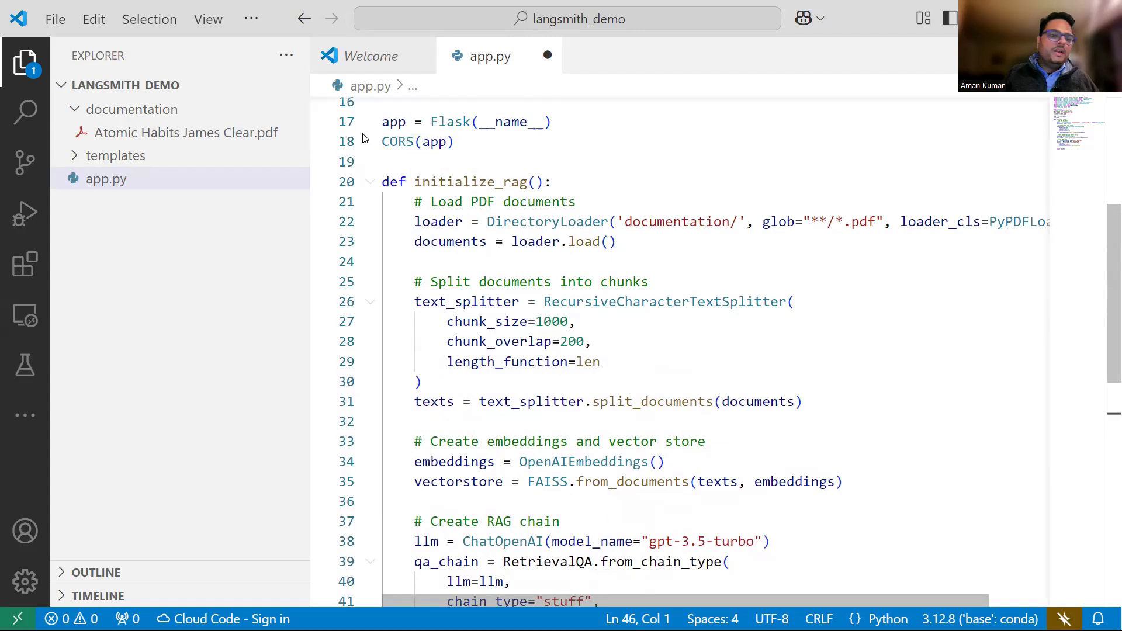
# Step: Preview Atomic Habits James Clear.pdf, then add a blank line after return qa_chain
pyautogui.click(187, 133)
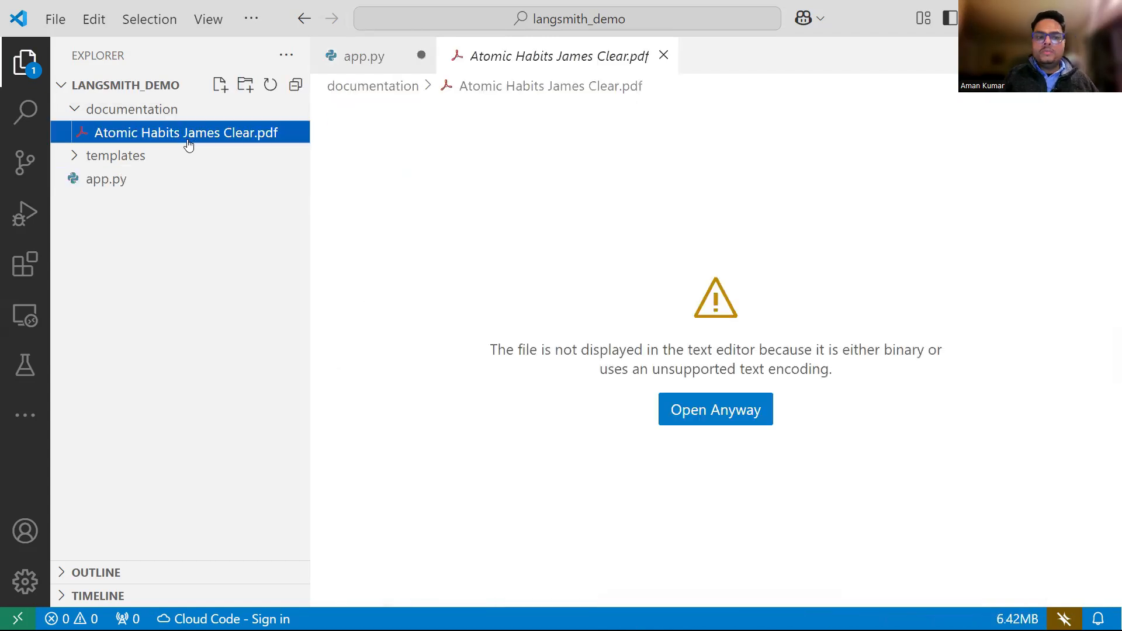
pyautogui.click(361, 56)
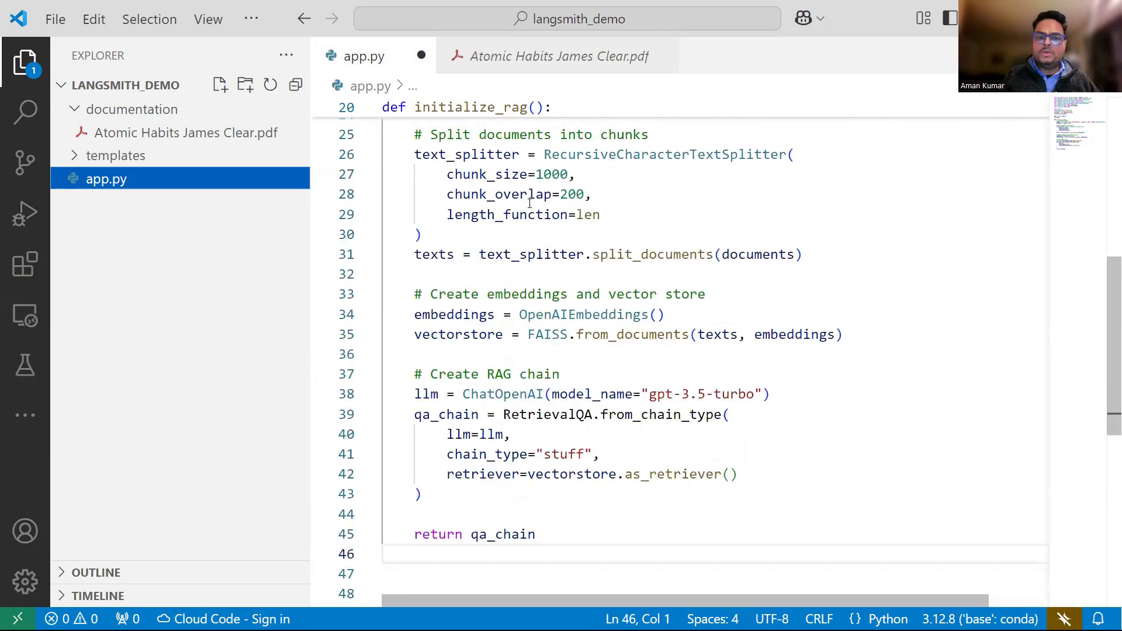
pyautogui.scroll(-3)
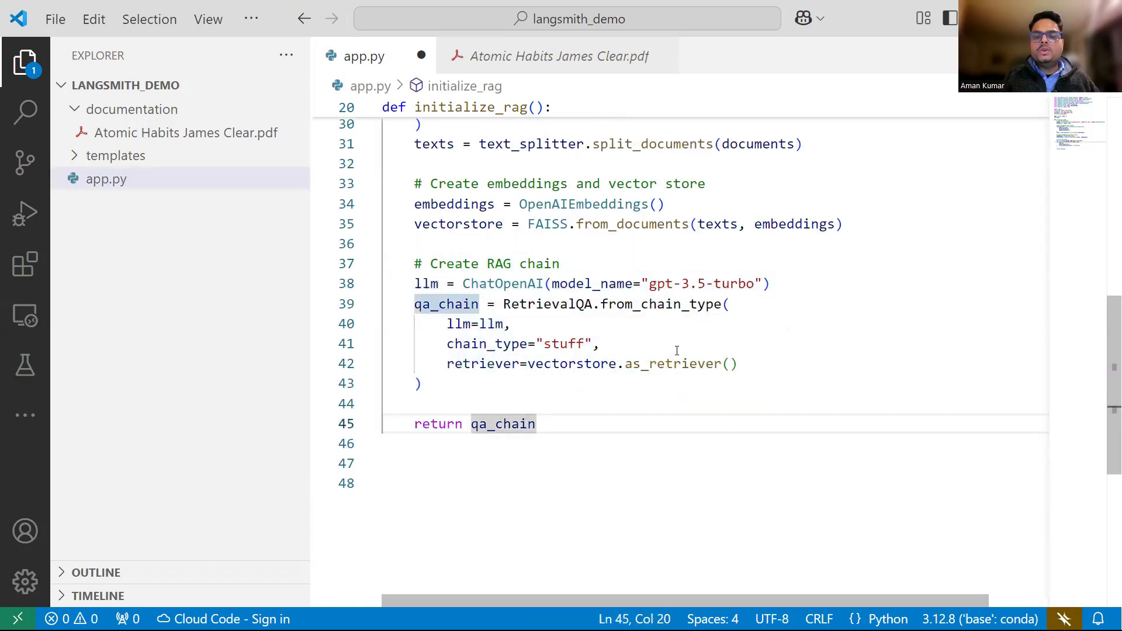
pyautogui.click(599, 343)
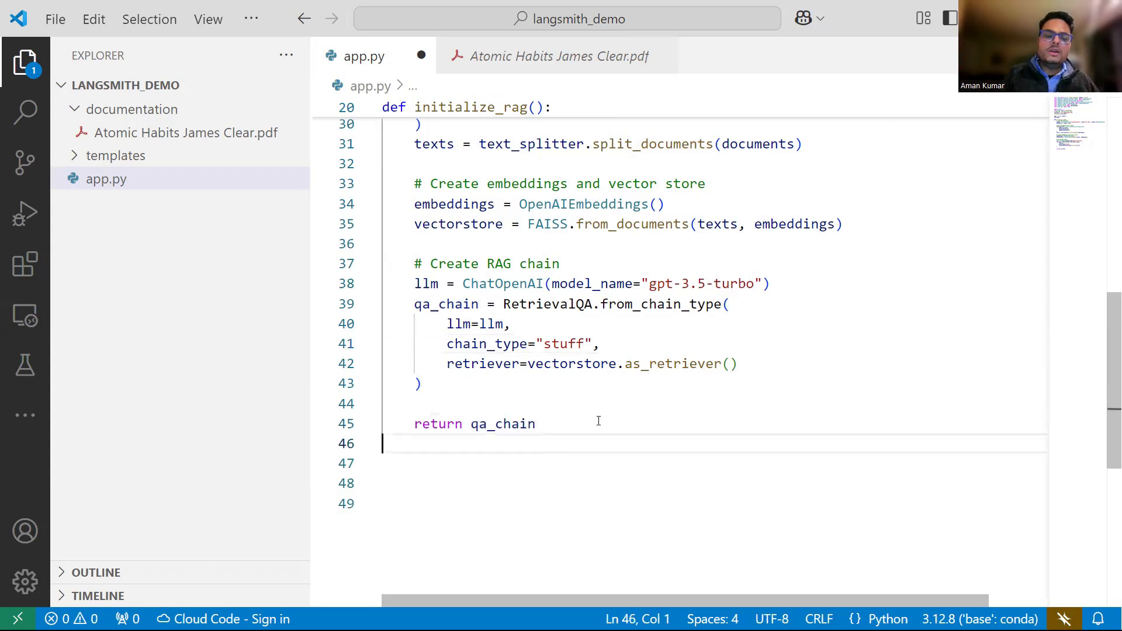
pyautogui.press('enter')
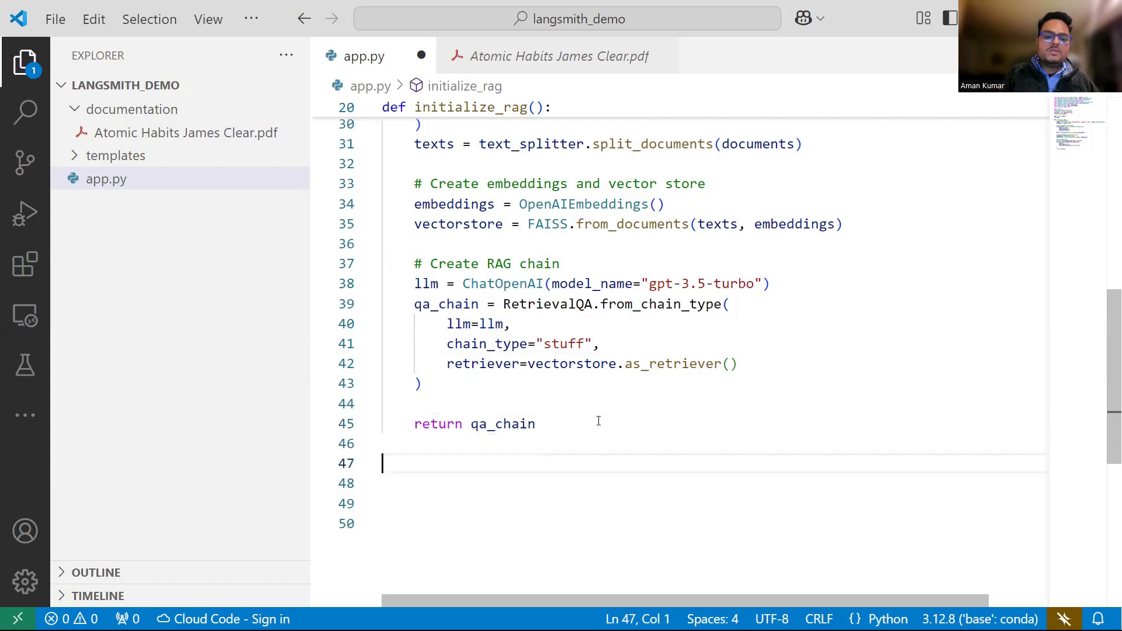
pyautogui.scroll(-3)
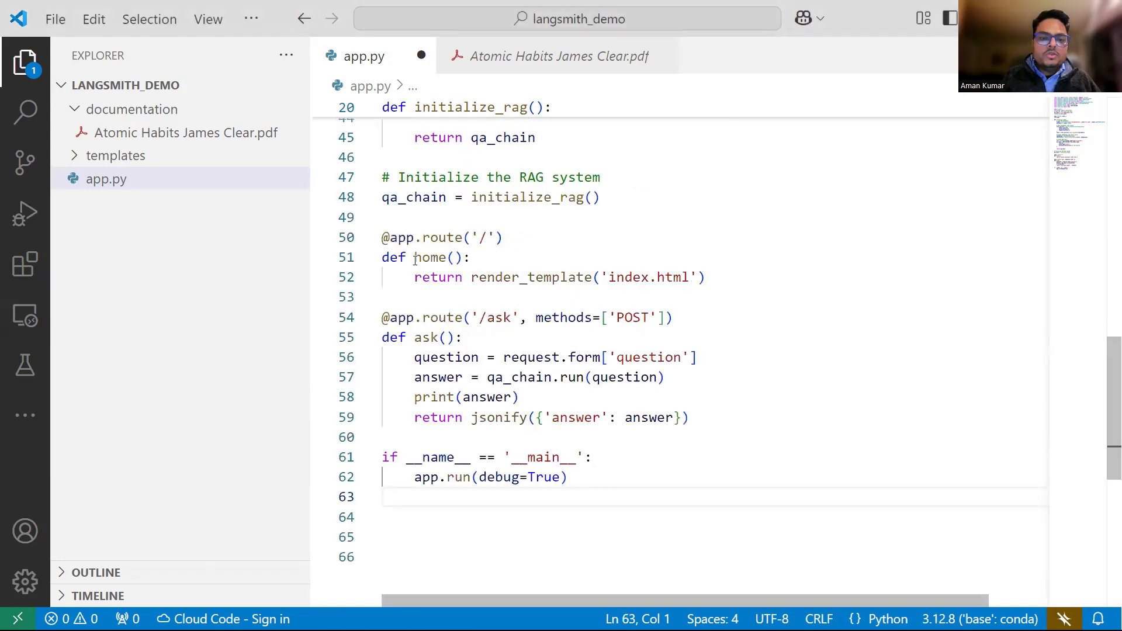
# Step: Add qa_chain = initialize_rag(), the home and /ask routes, and open templates/index.html
pyautogui.click(471, 277)
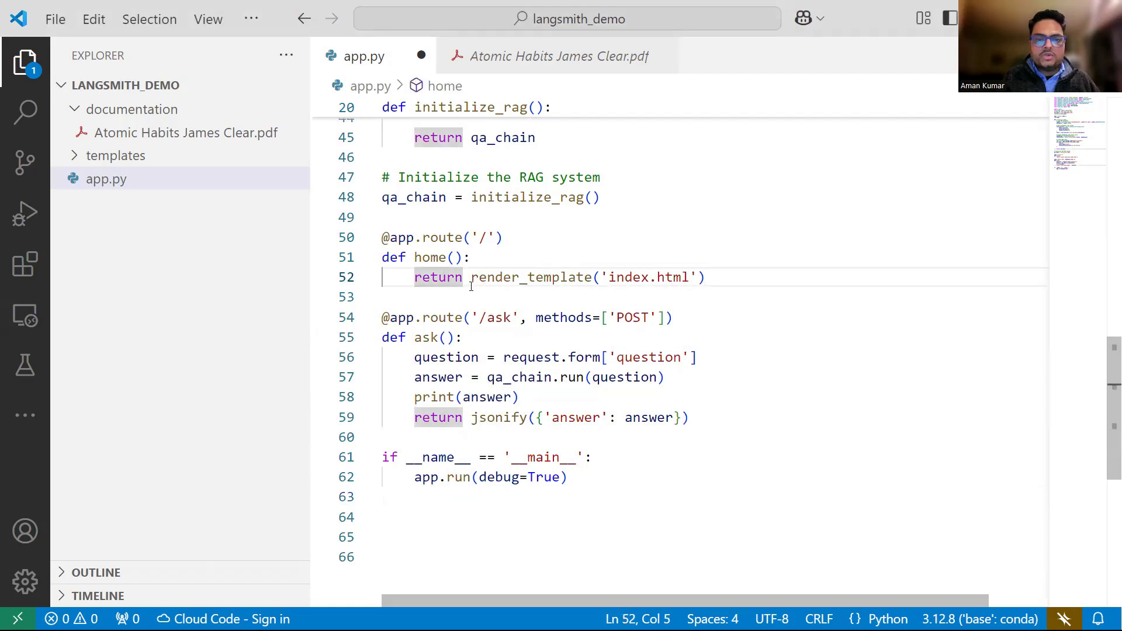
pyautogui.moveTo(471, 278); pyautogui.dragTo(703, 278)
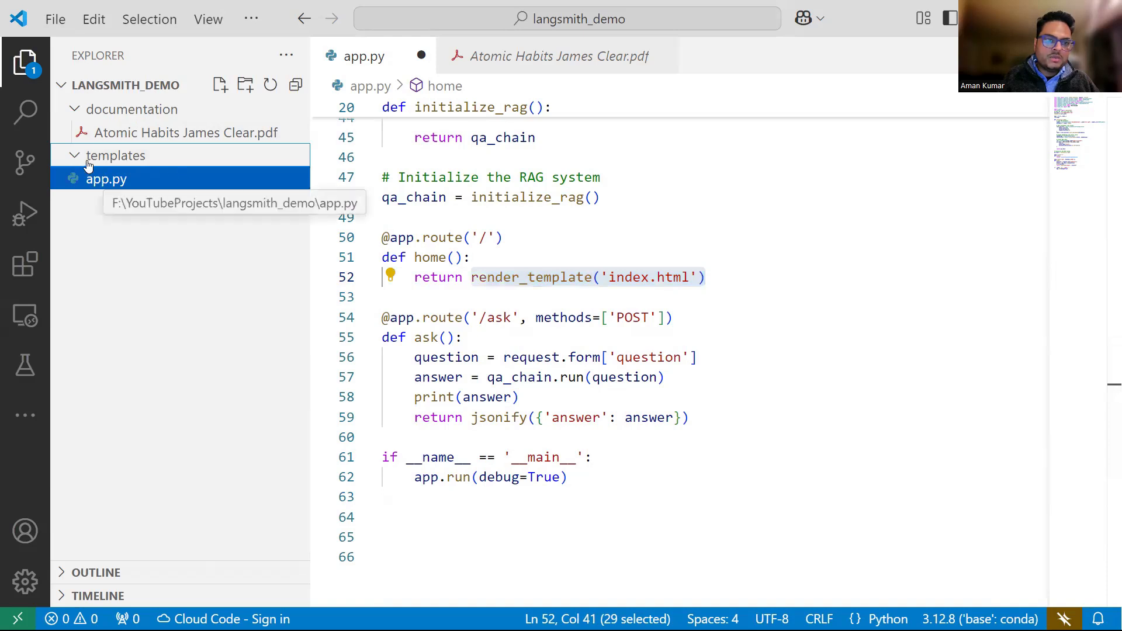
pyautogui.click(219, 85)
pyautogui.write('index.html')
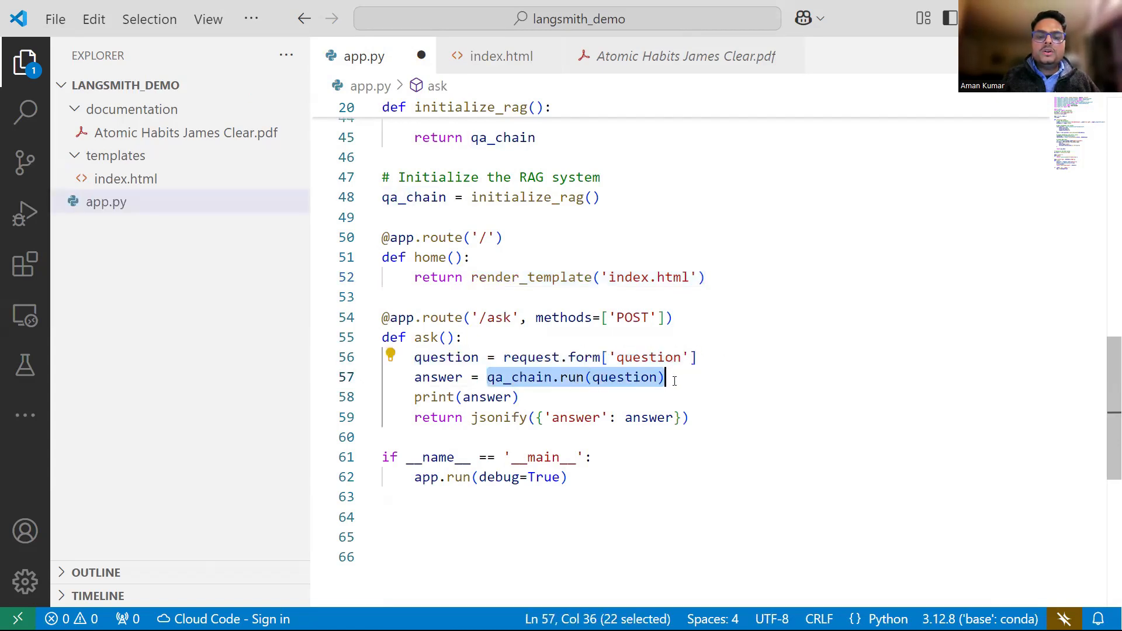
pyautogui.doubleClick(522, 271)
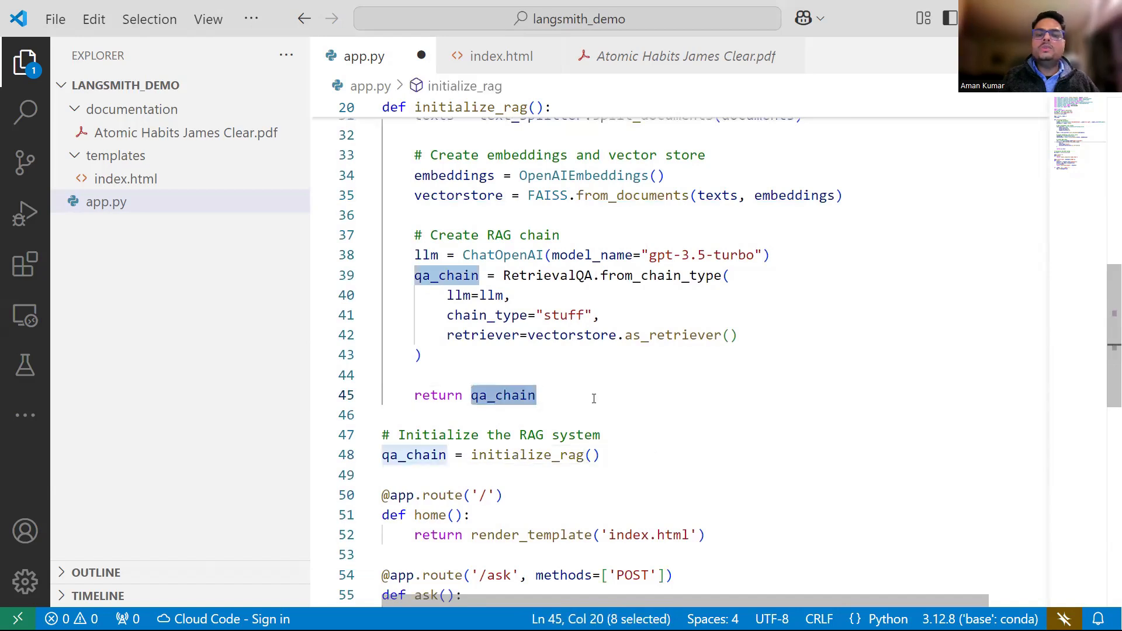
pyautogui.scroll(-3)
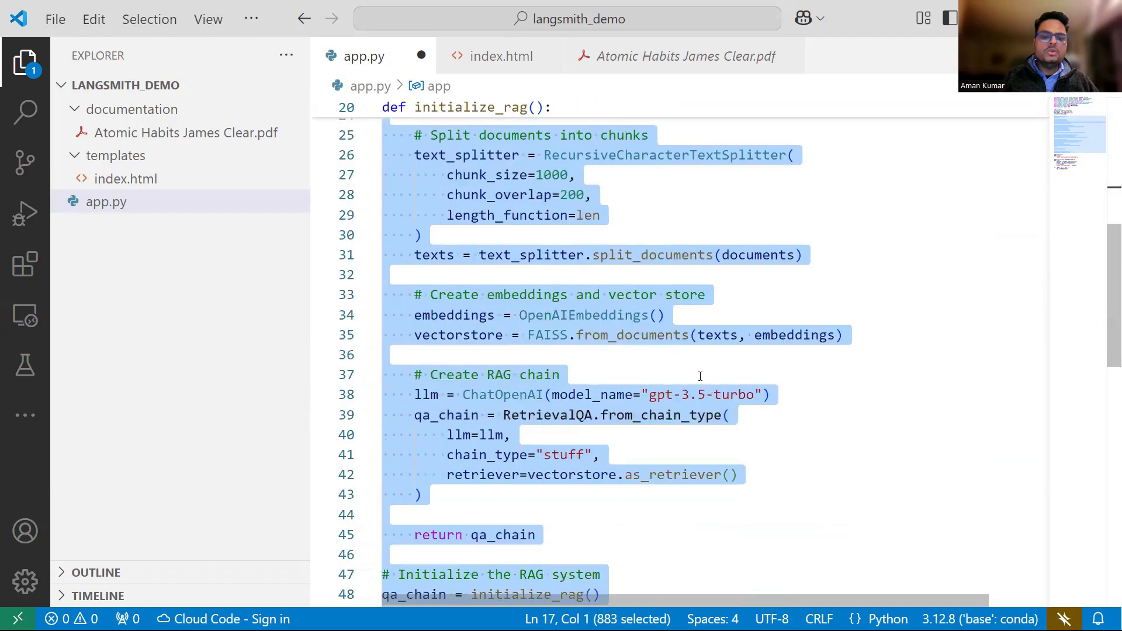
pyautogui.scroll(-3)
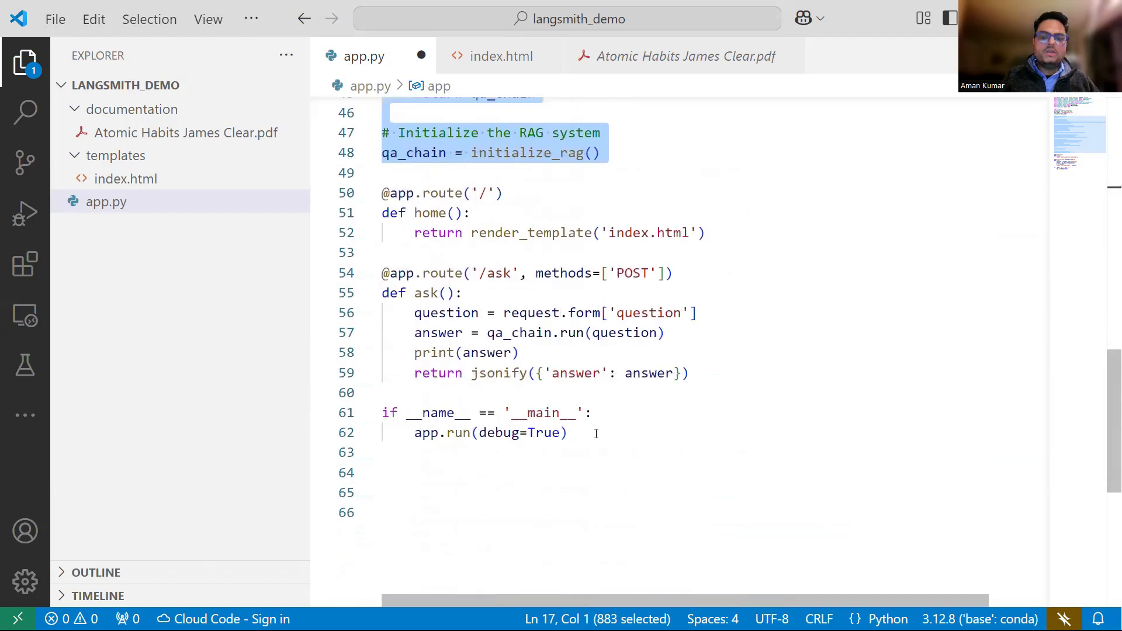
pyautogui.click(125, 178)
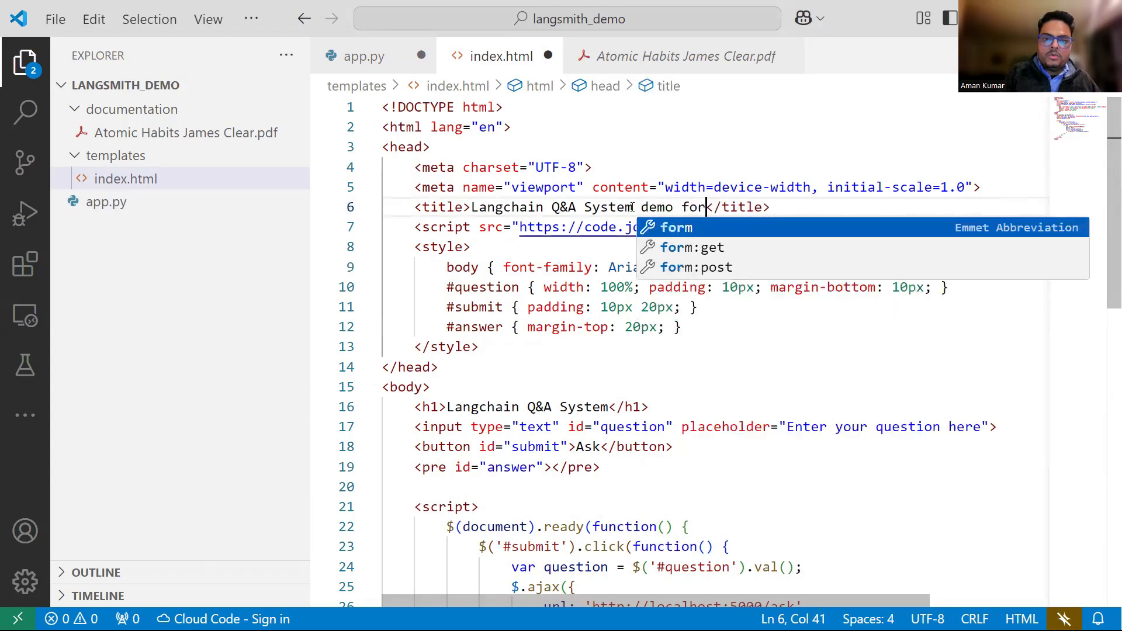
# Step: Title index.html 'Langchain Q&A System demo for YouTube' with heading '…for YT learners'
pyautogui.write('YouTube')
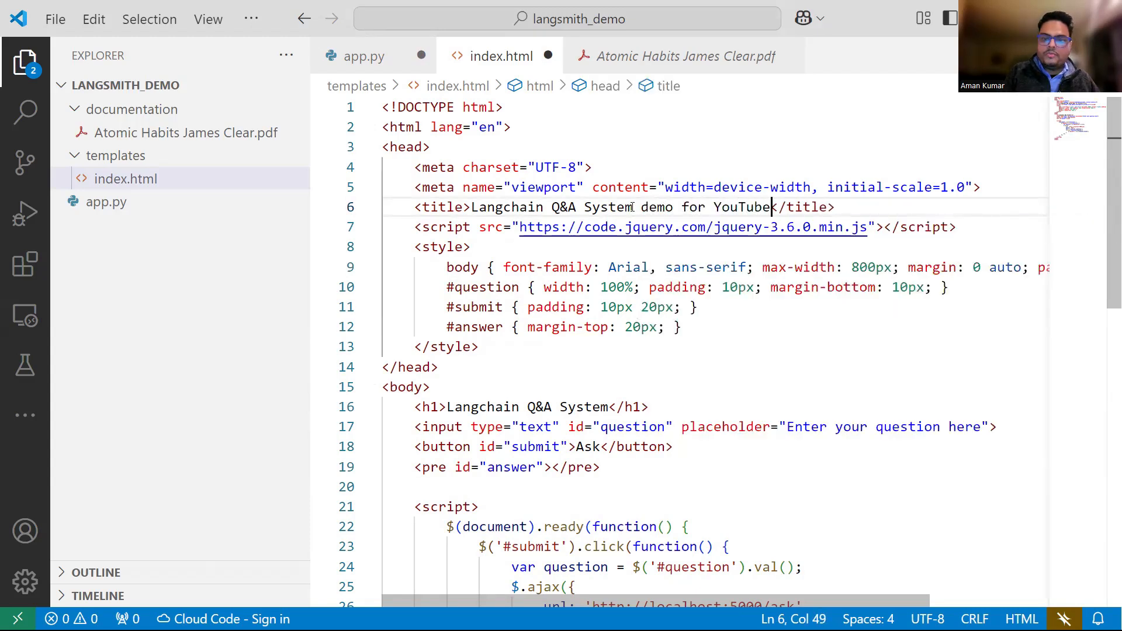
pyautogui.moveTo(571, 395)
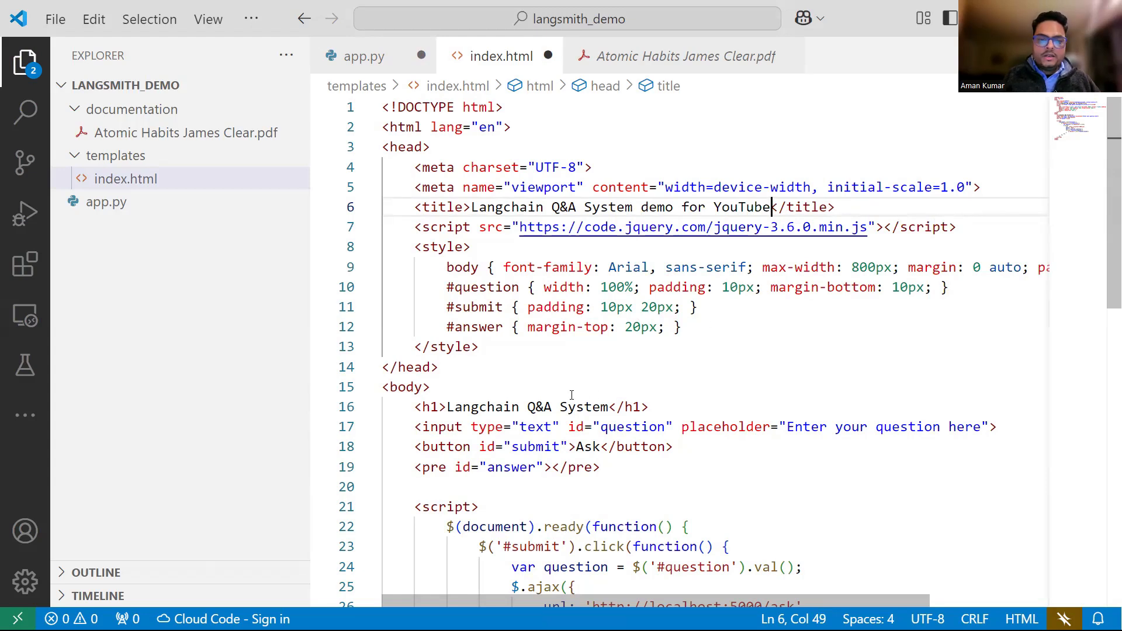
pyautogui.write('for')
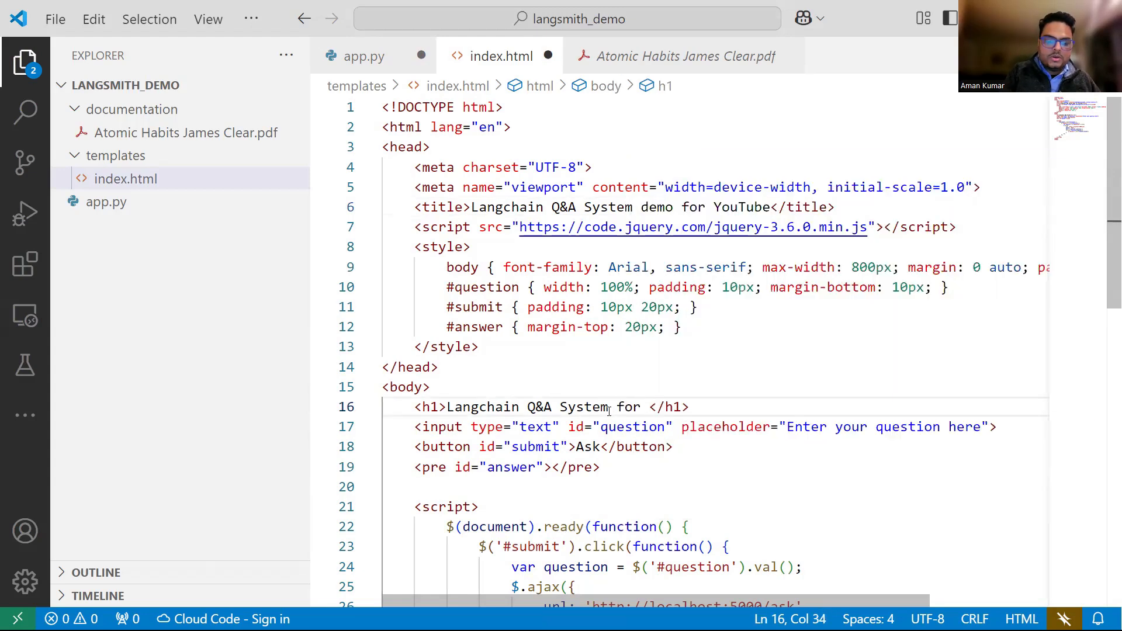
pyautogui.write('YT learn')
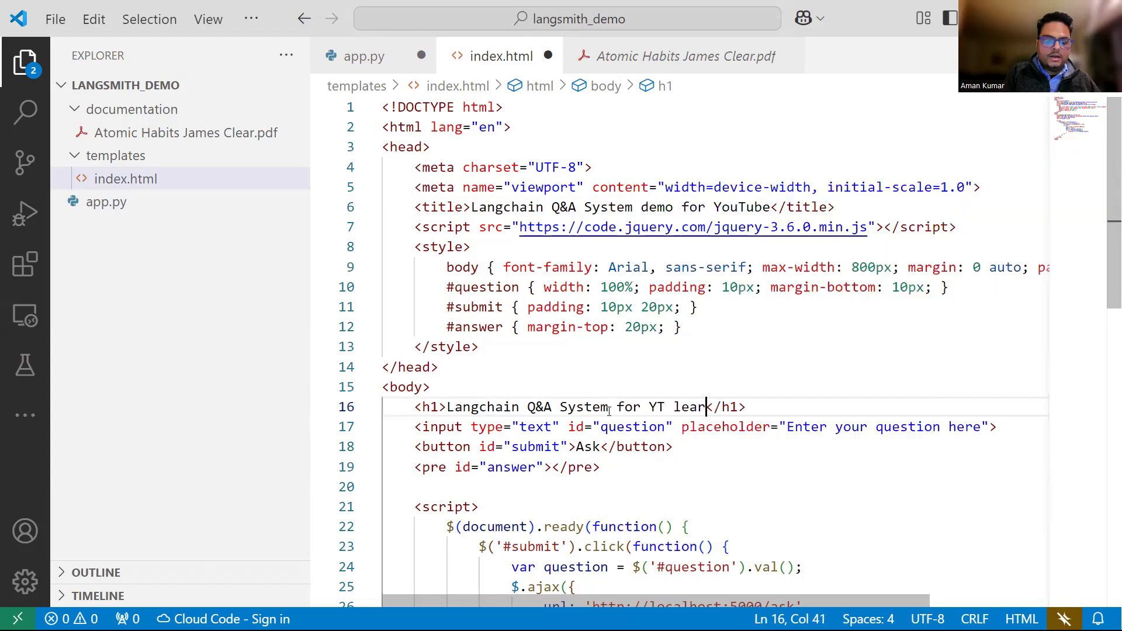
pyautogui.write('ers')
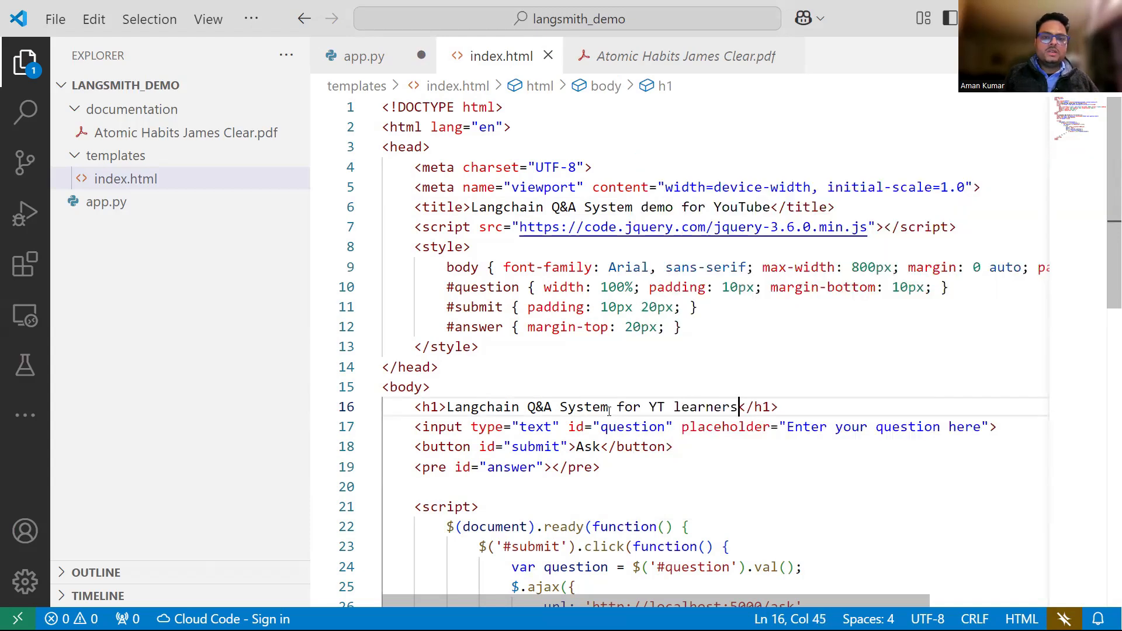
pyautogui.click(365, 56)
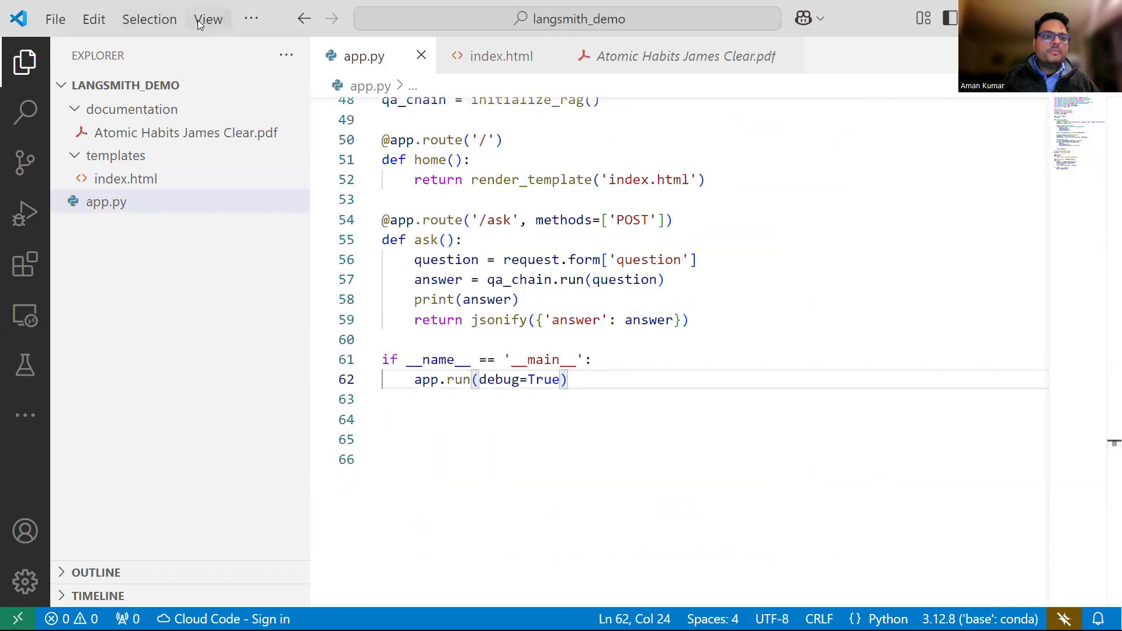
# Step: Run python app.py in a new terminal to serve Flask on 127.0.0.1:5000
pyautogui.click(207, 19)
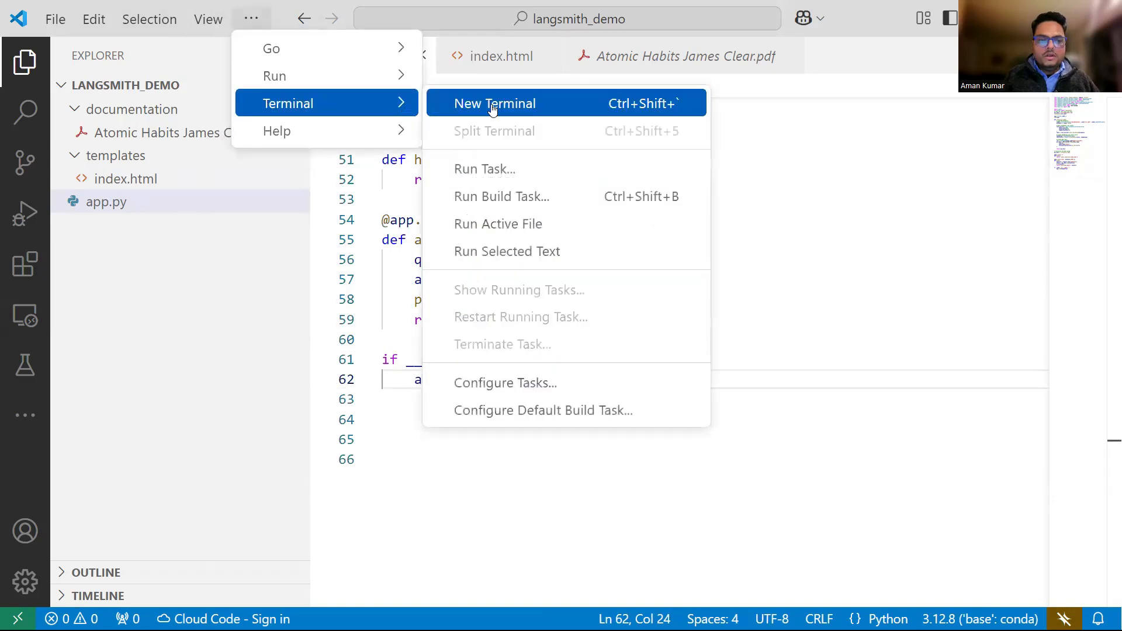
pyautogui.click(494, 103)
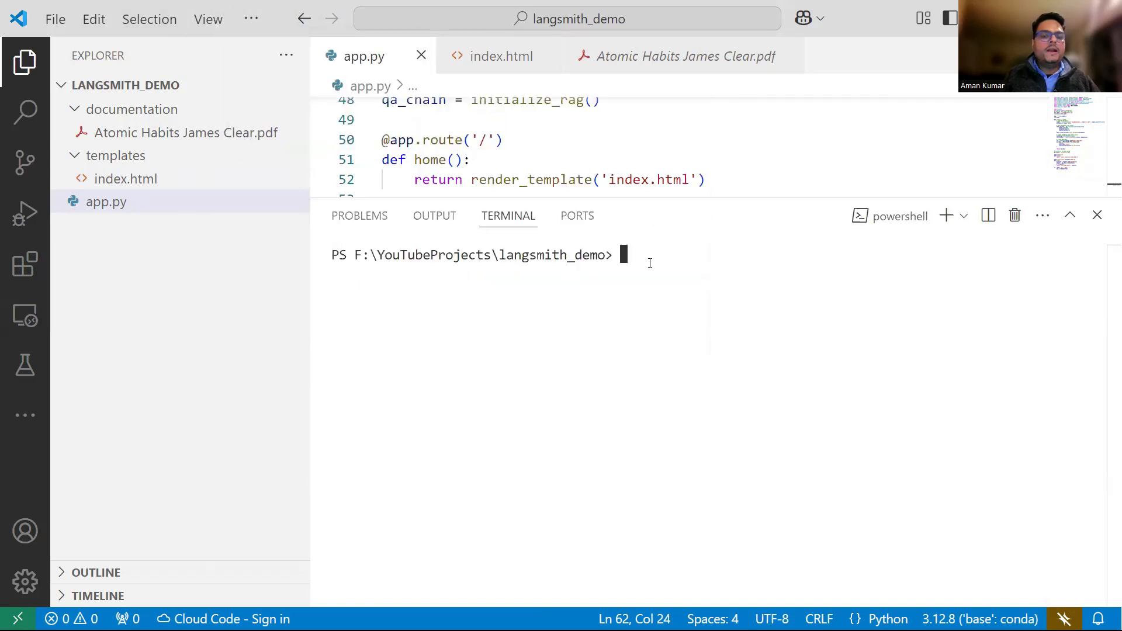
pyautogui.write('python')
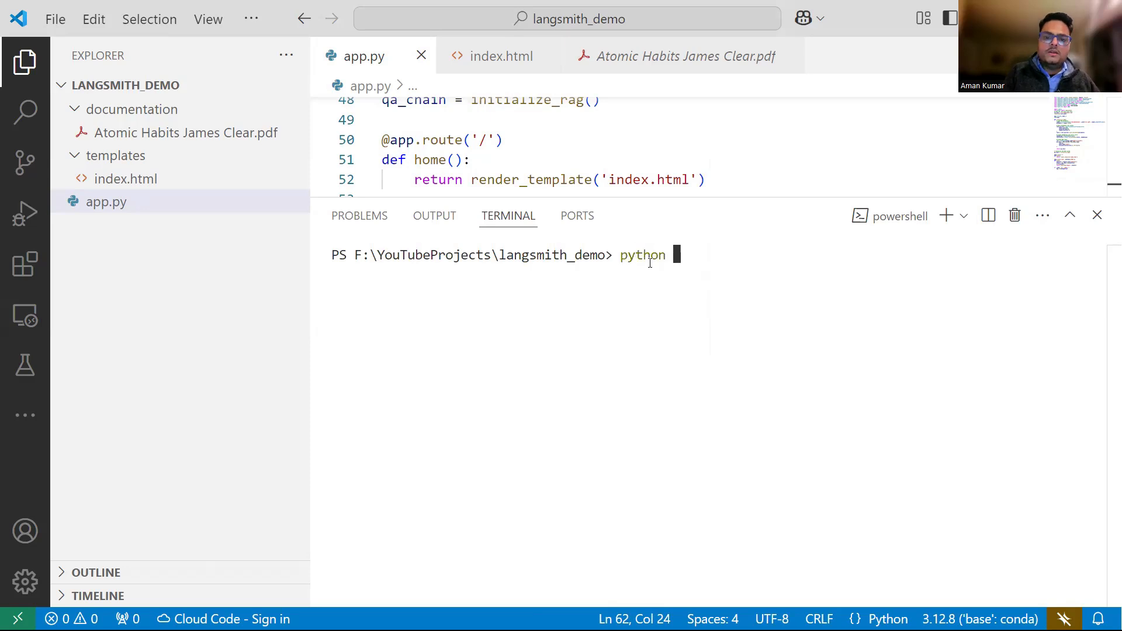
pyautogui.write('app.py')
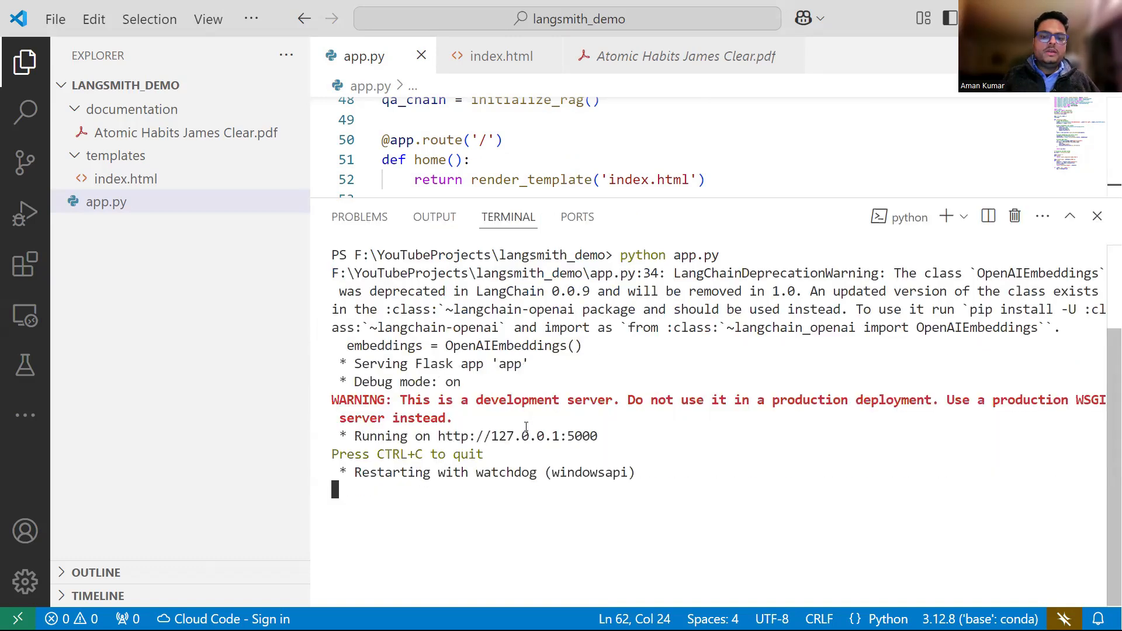
pyautogui.moveTo(526, 426)
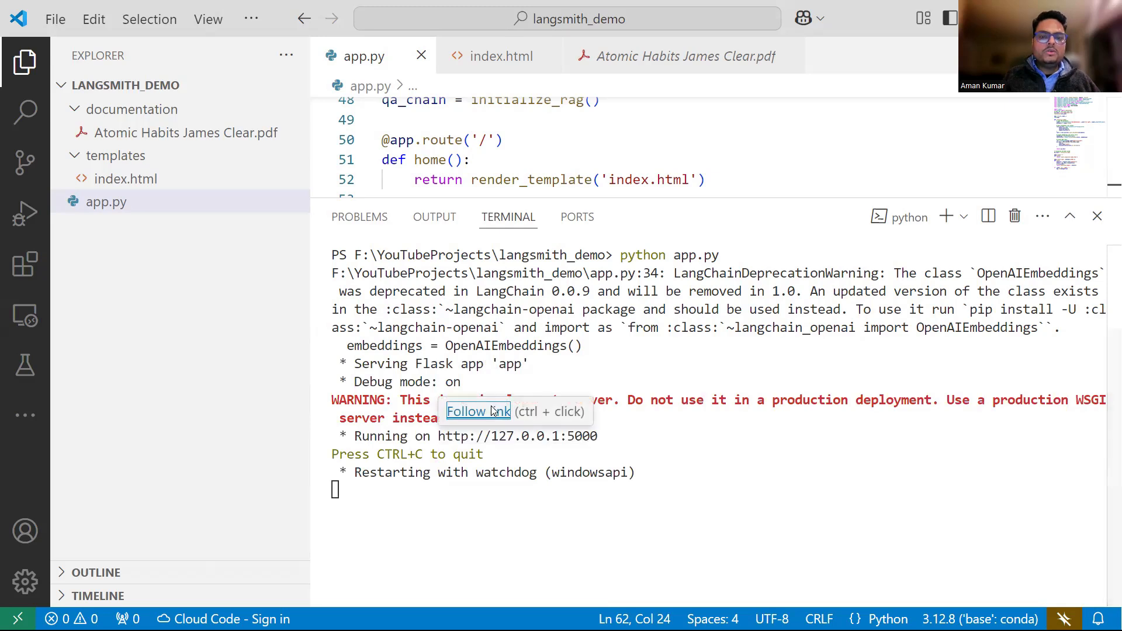
# Step: On 127.0.0.1:5000, ask 'Please tell me 5 basic points about habits in small bullets'
pyautogui.click(477, 412)
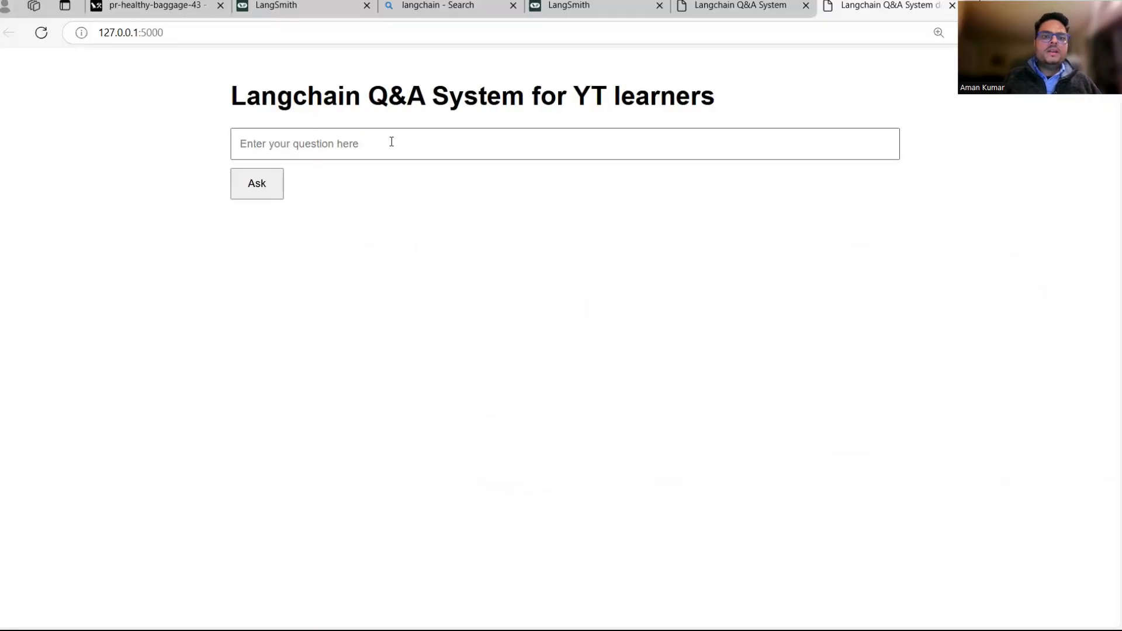
pyautogui.click(528, 143)
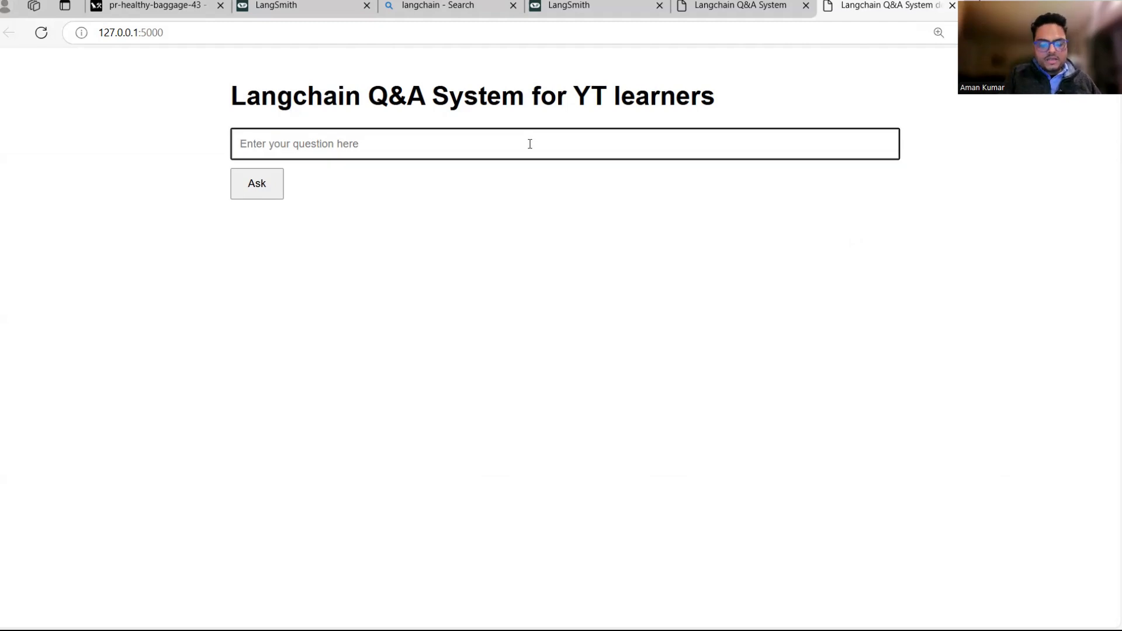
pyautogui.write('Please')
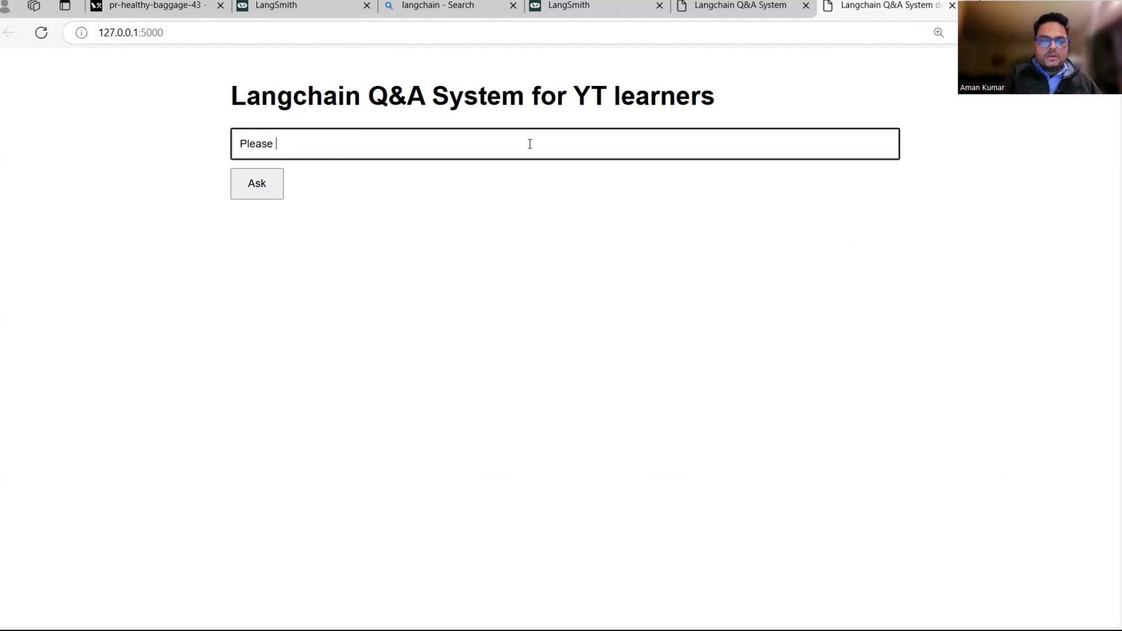
pyautogui.write('tell')
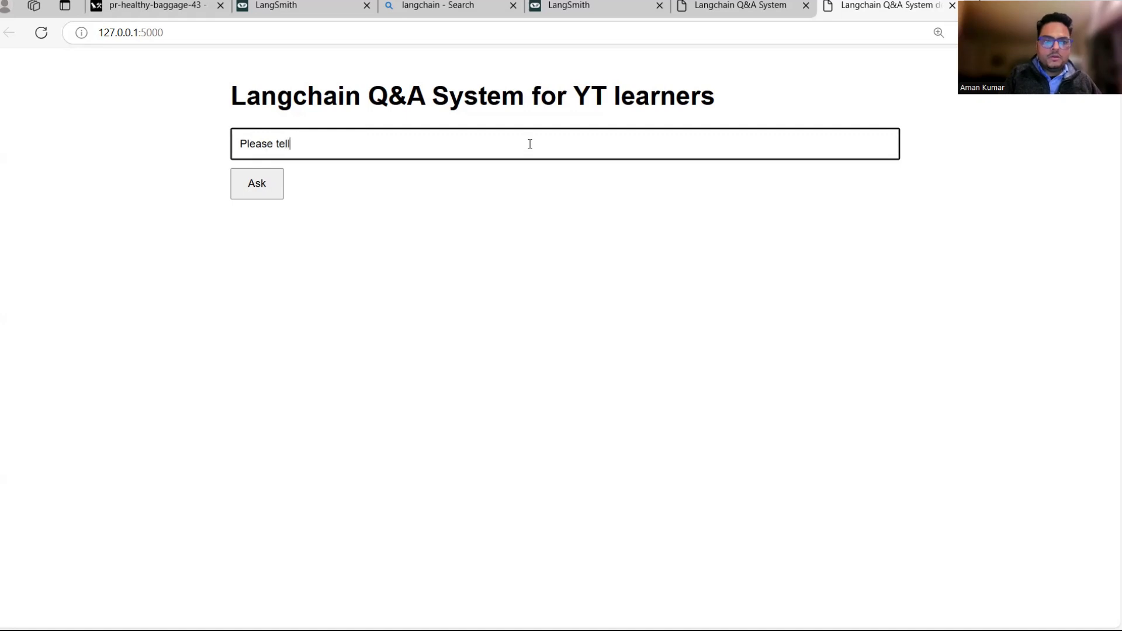
pyautogui.write('me 5 basic point')
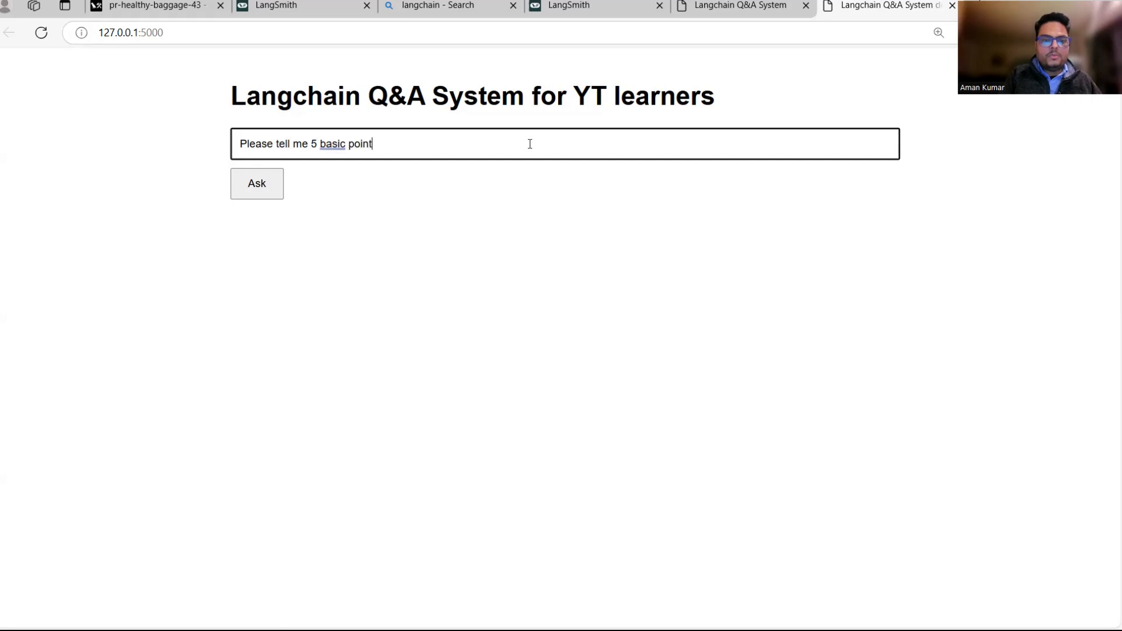
pyautogui.write('s about habi')
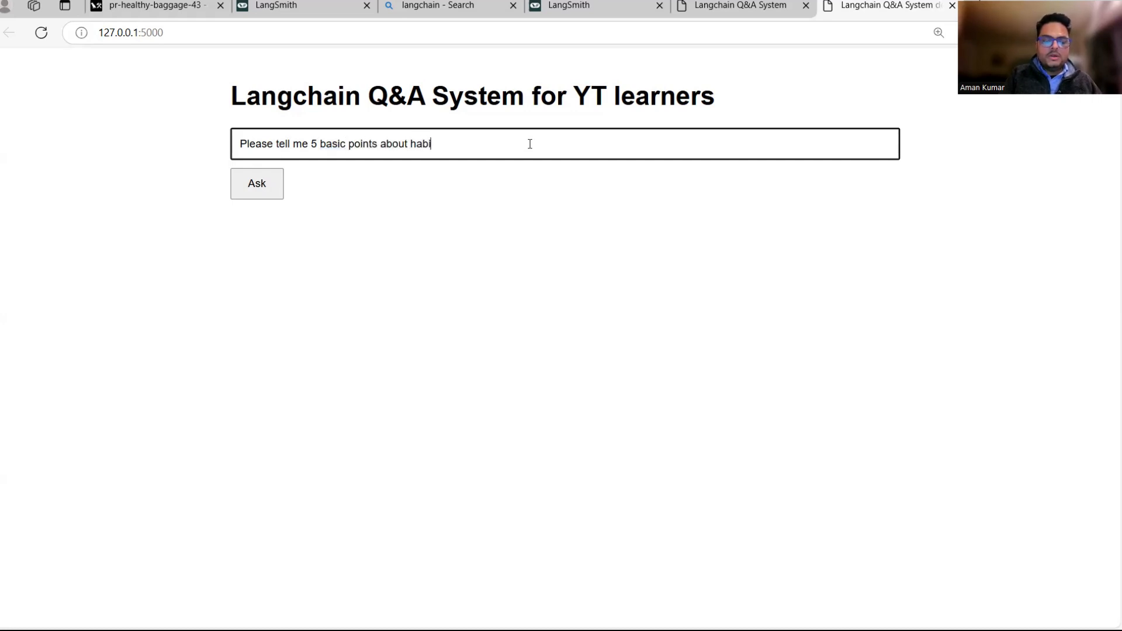
pyautogui.write('ts in sm')
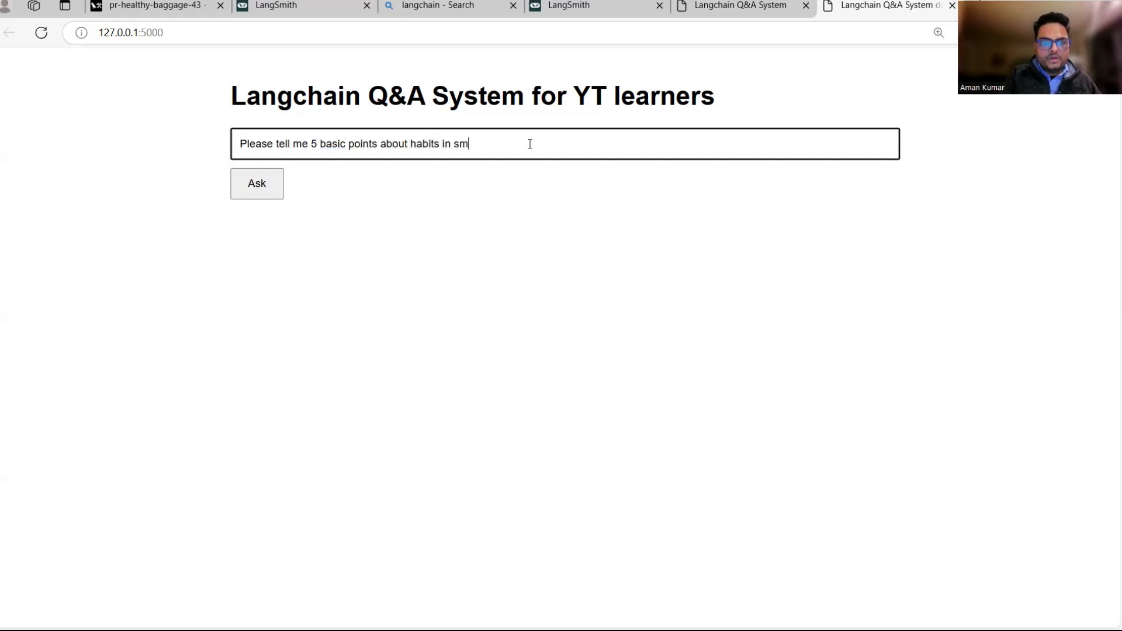
pyautogui.write('all se')
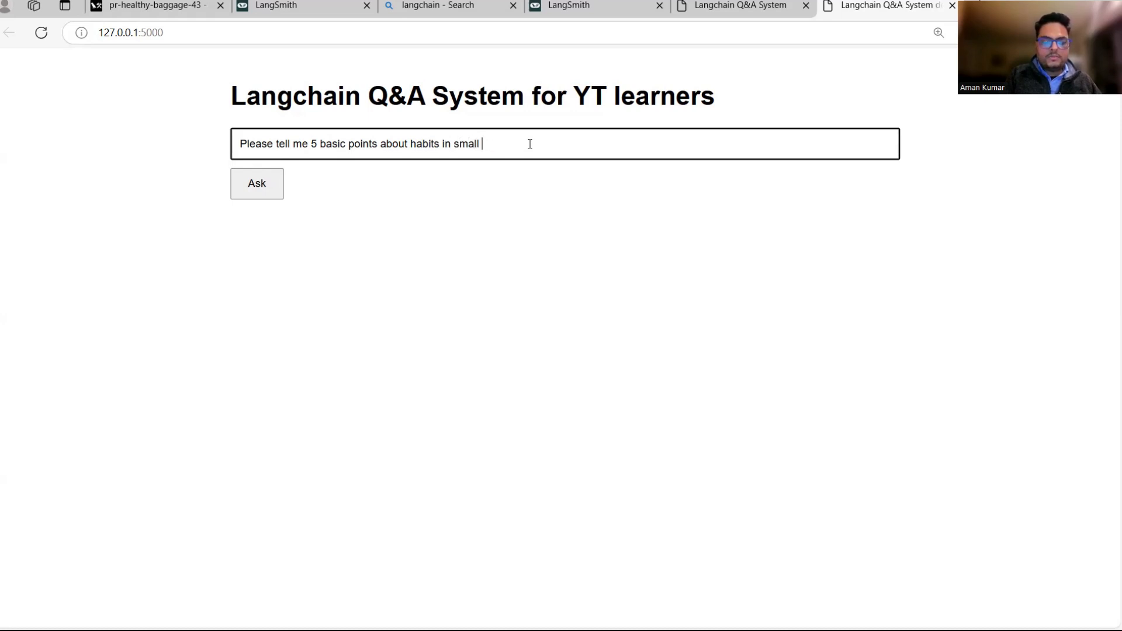
pyautogui.write('bullets')
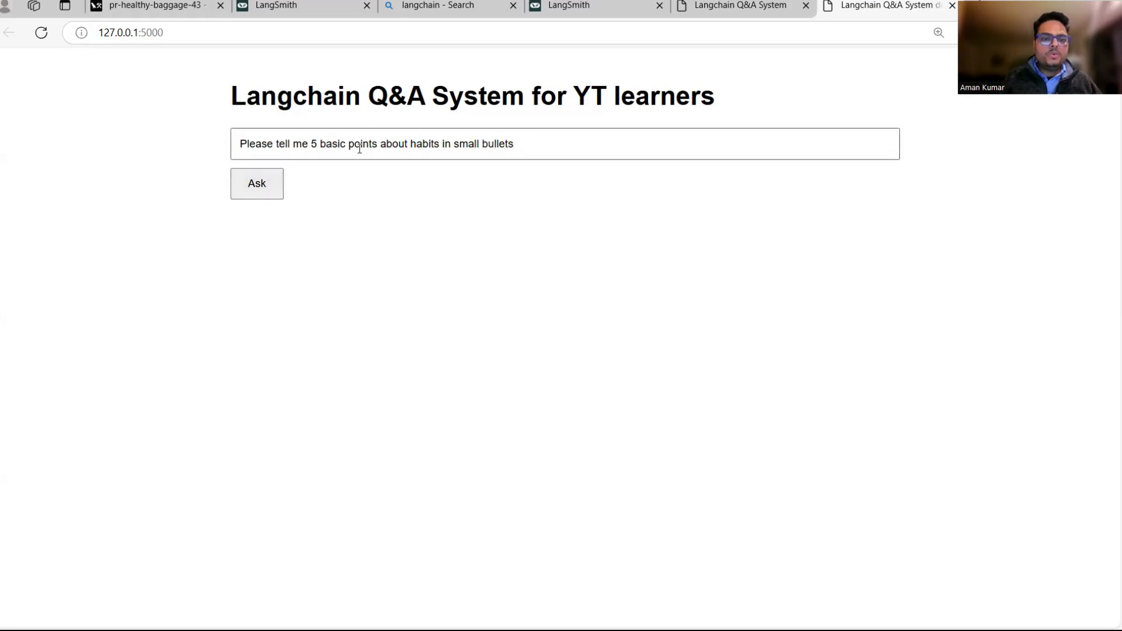
pyautogui.click(256, 183)
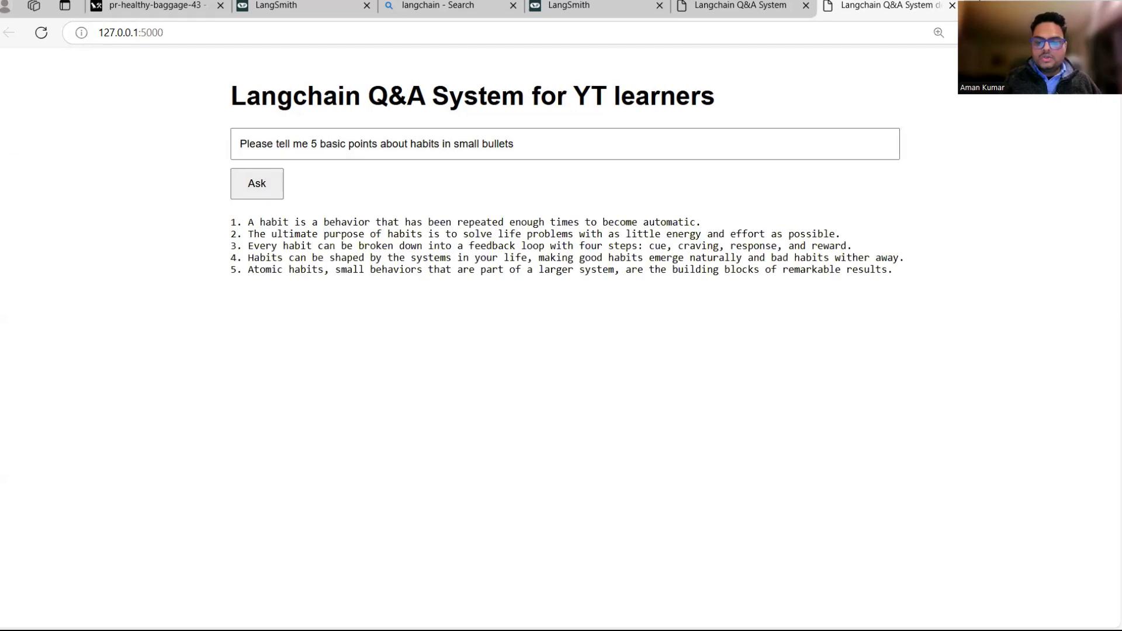
pyautogui.press('Win+Tab')
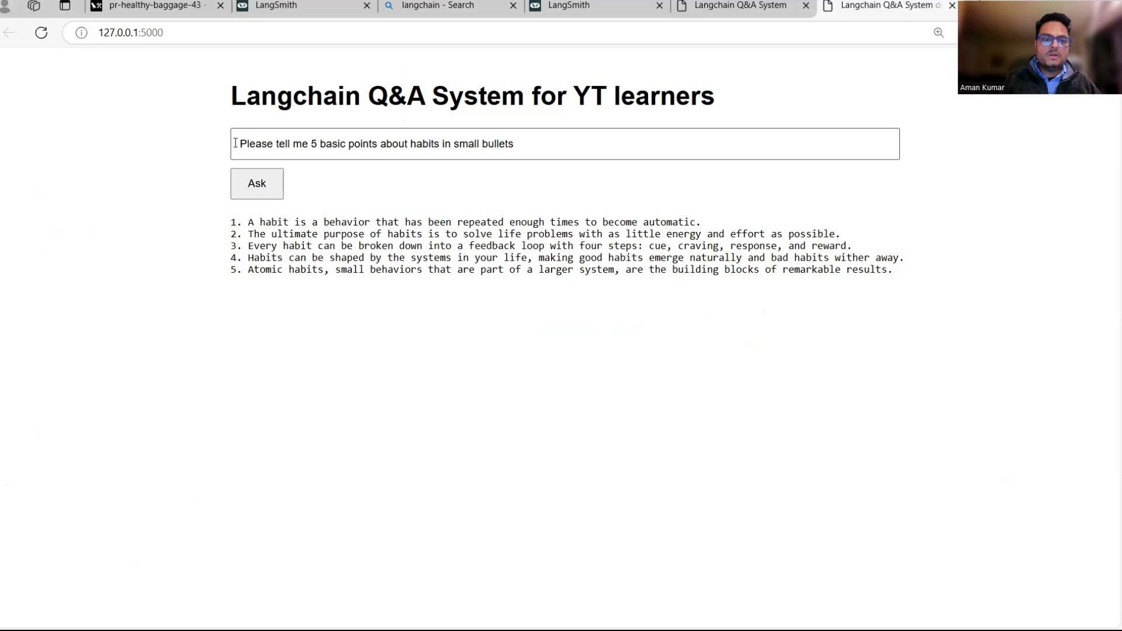
# Step: Ask 'What is meaning of 1% BETTER EVERY DAY' and highlight the answer's opening explanation
pyautogui.write('What is meaning o')
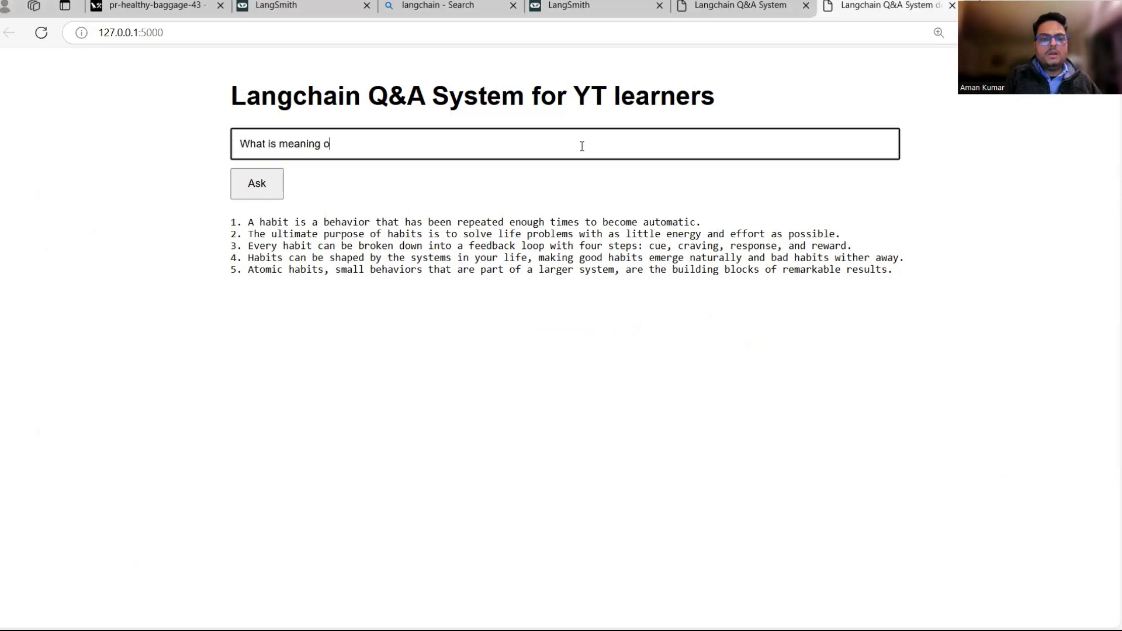
pyautogui.write('f')
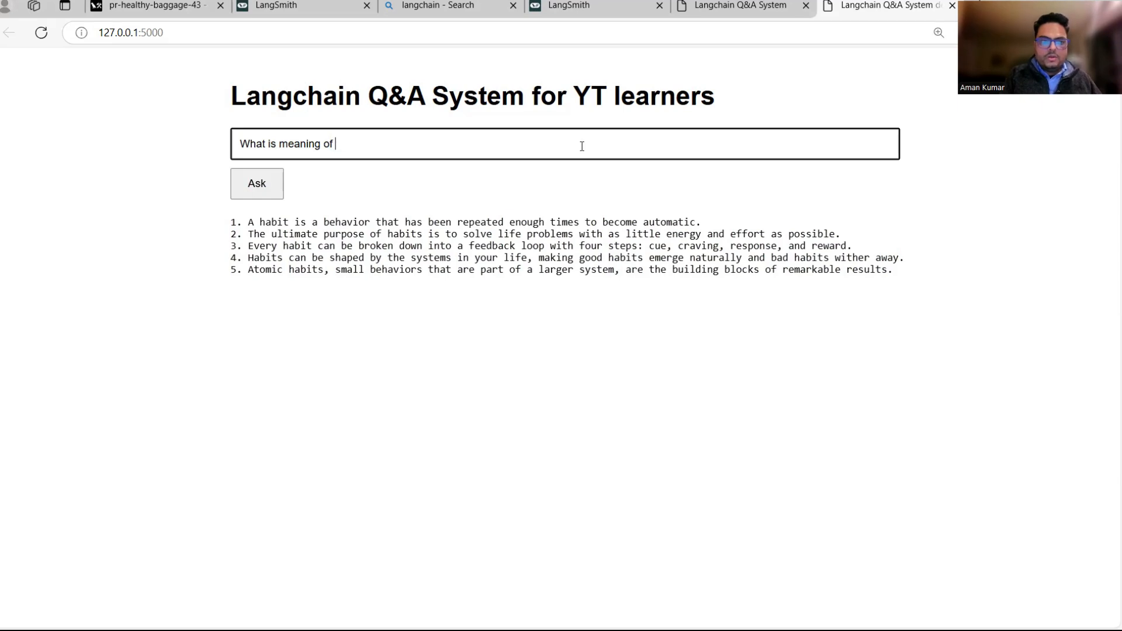
pyautogui.write('1% BETTER EVERY DAY 1%')
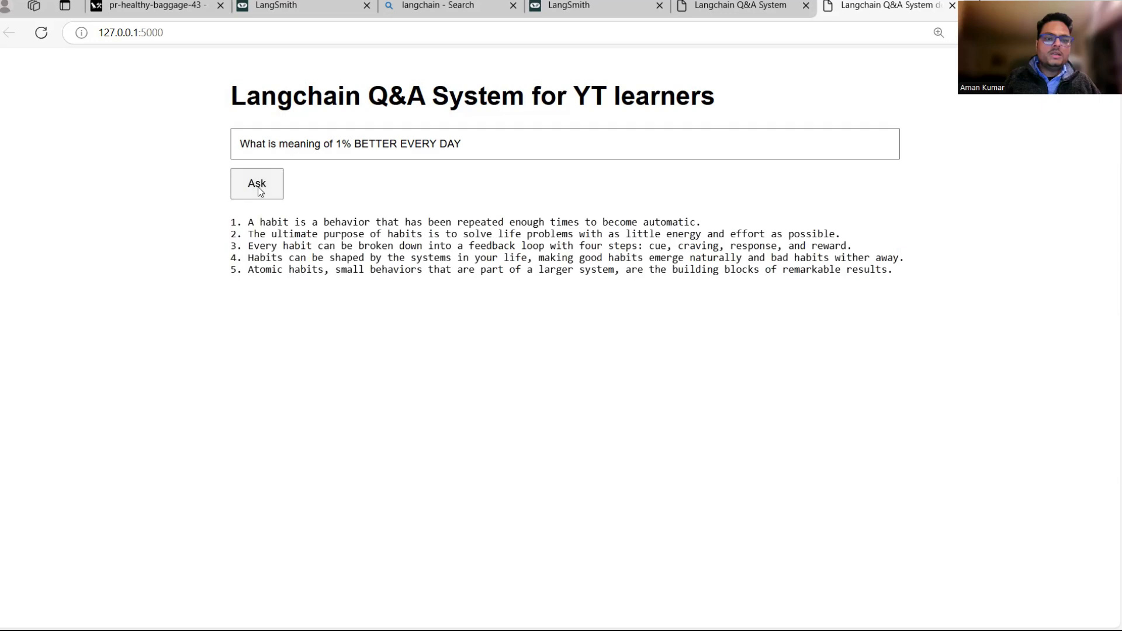
pyautogui.click(256, 183)
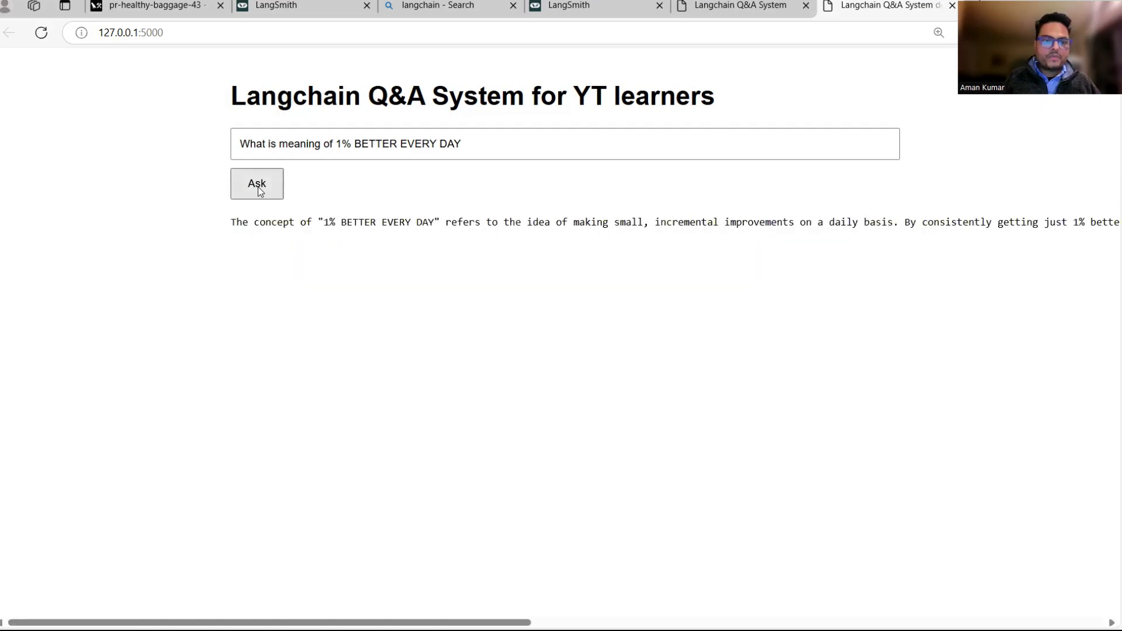
pyautogui.moveTo(319, 222); pyautogui.dragTo(640, 222)
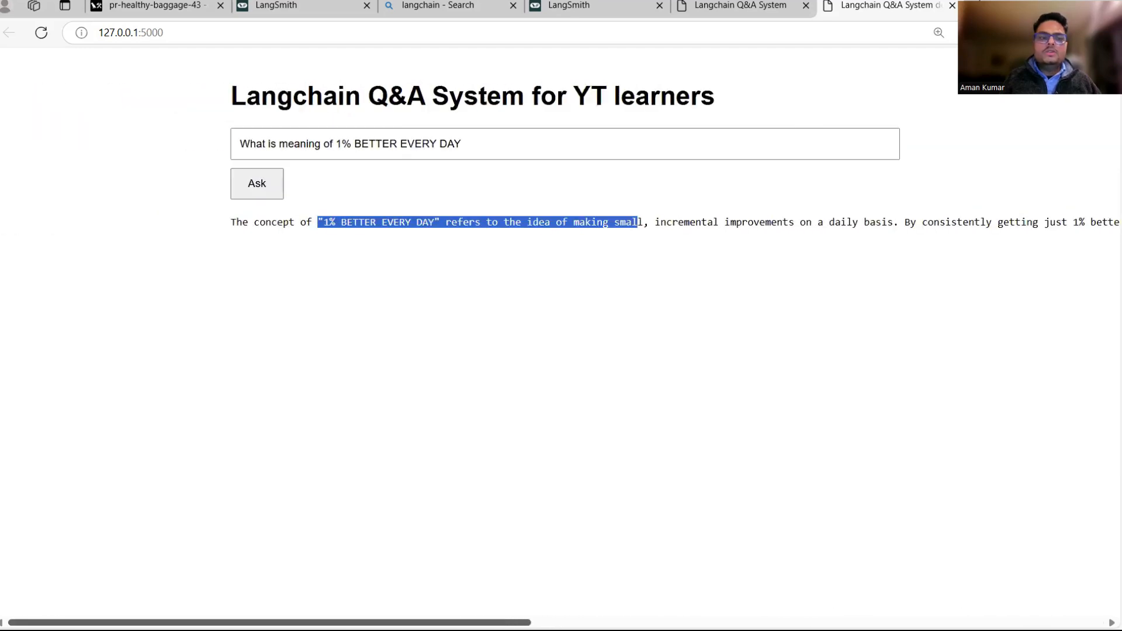
pyautogui.click(403, 269)
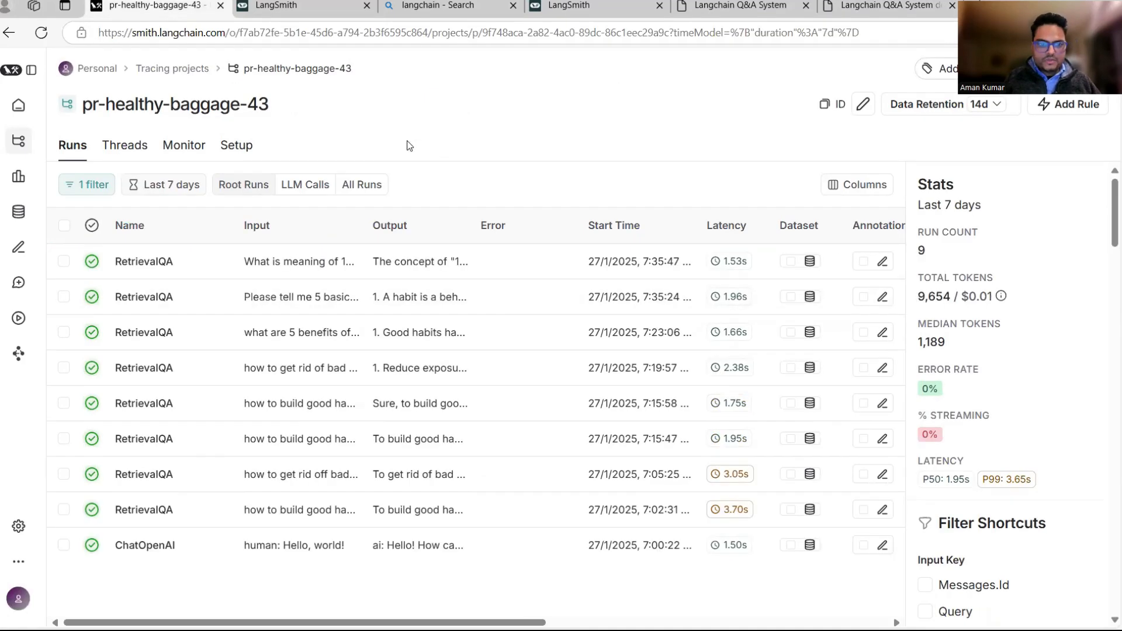
pyautogui.moveTo(308, 296)
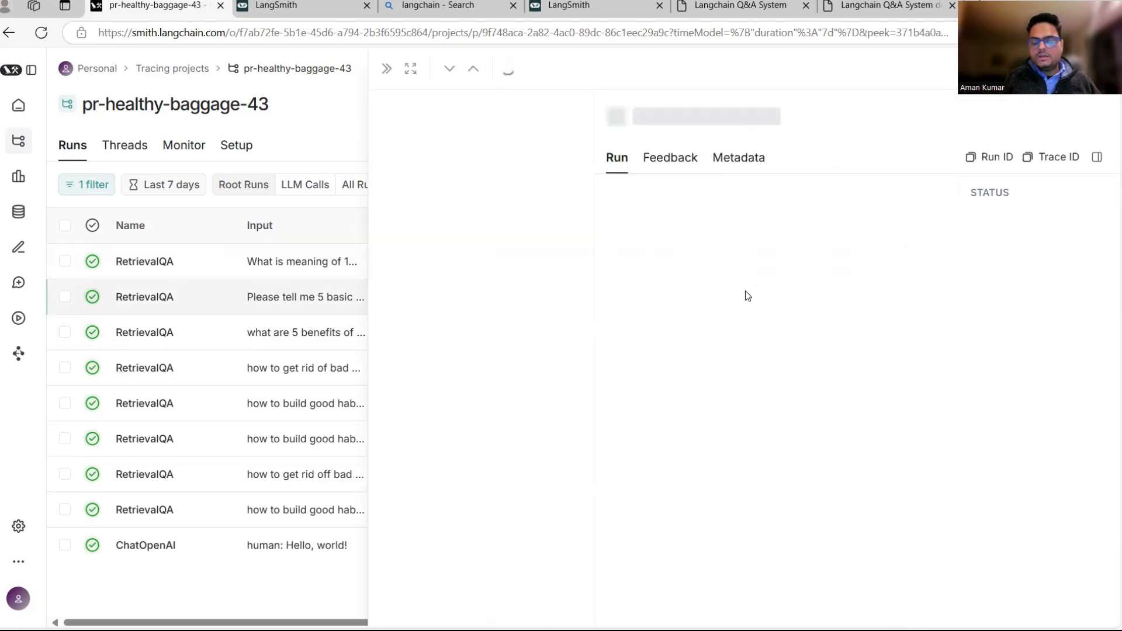
# Step: Open the 'Please tell me 5 basic...' RetrievalQA trace and its VectorStoreRetriever step
pyautogui.click(143, 296)
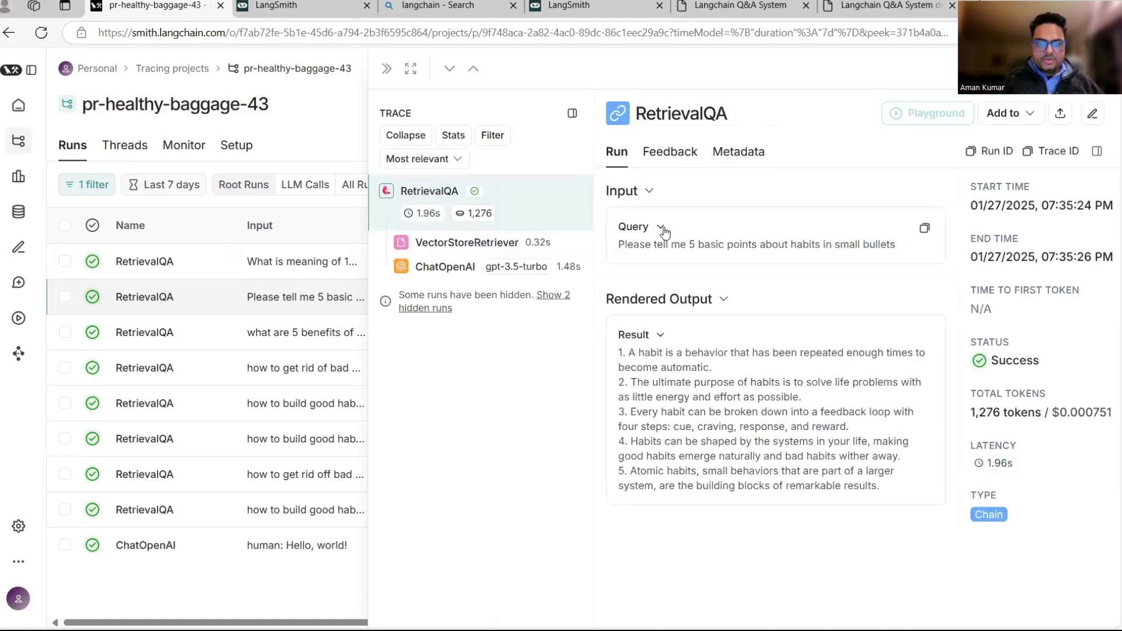
pyautogui.click(632, 226)
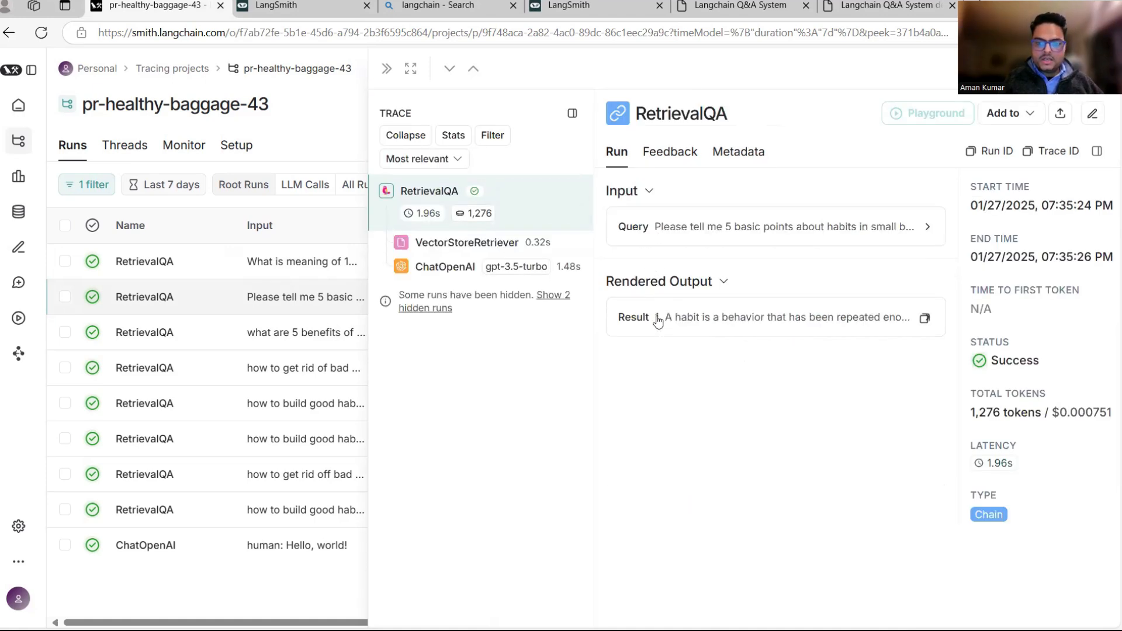
pyautogui.click(633, 316)
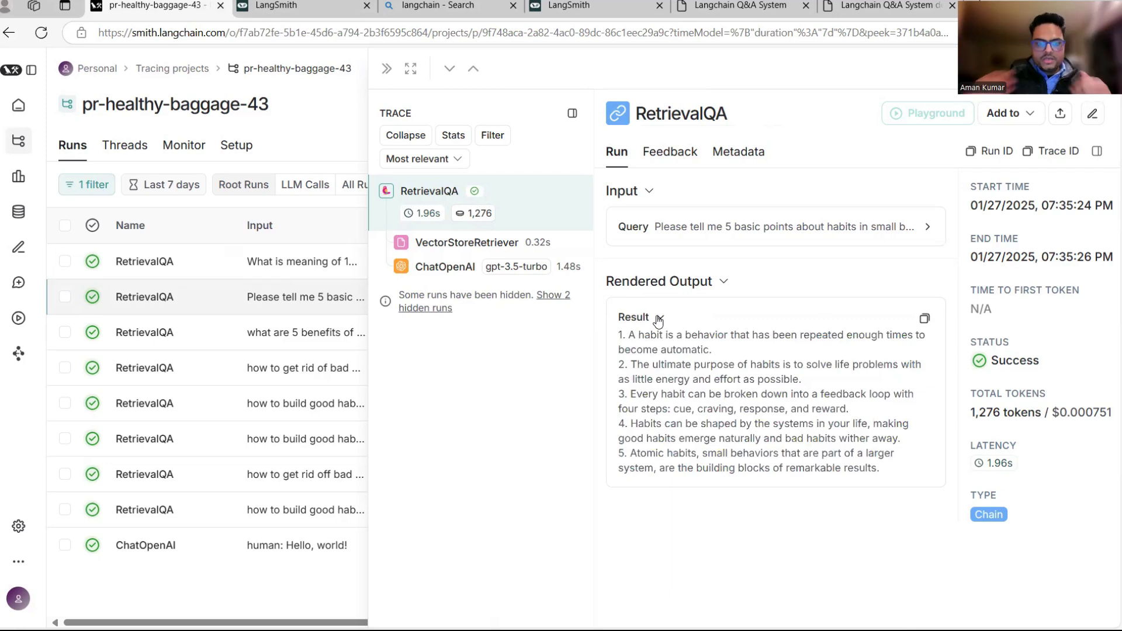
pyautogui.click(466, 242)
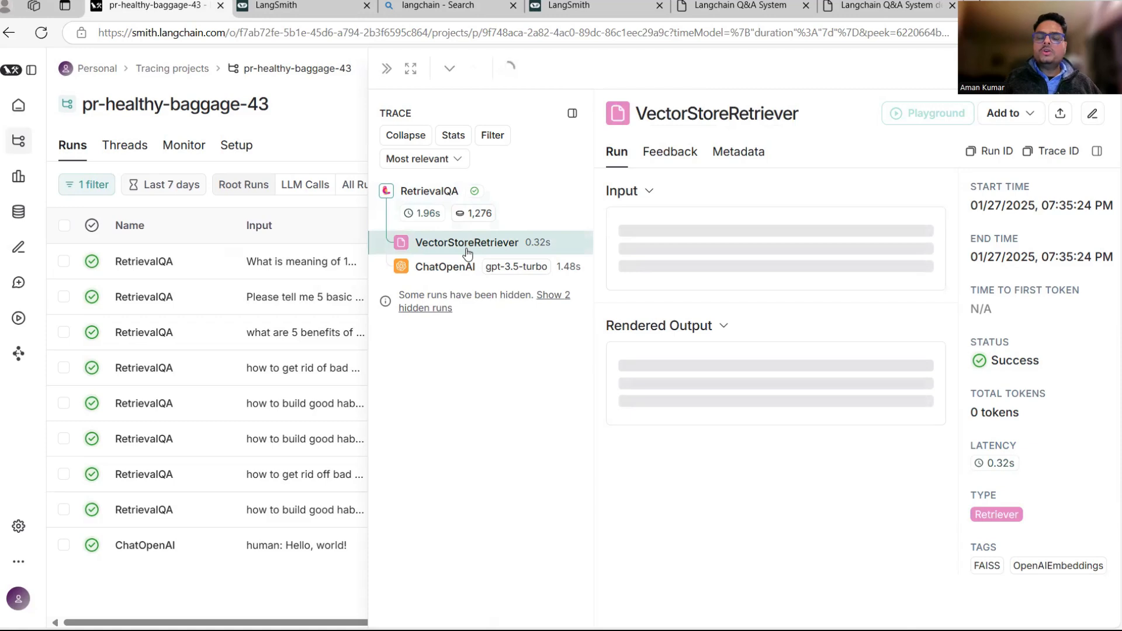
pyautogui.click(466, 242)
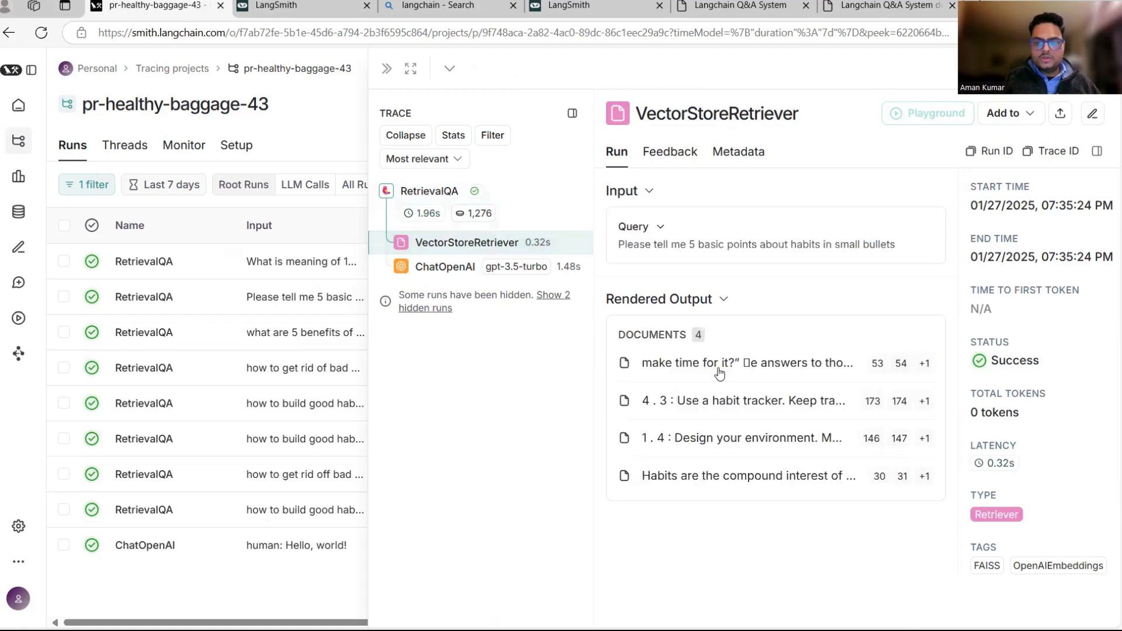
pyautogui.moveTo(826, 414)
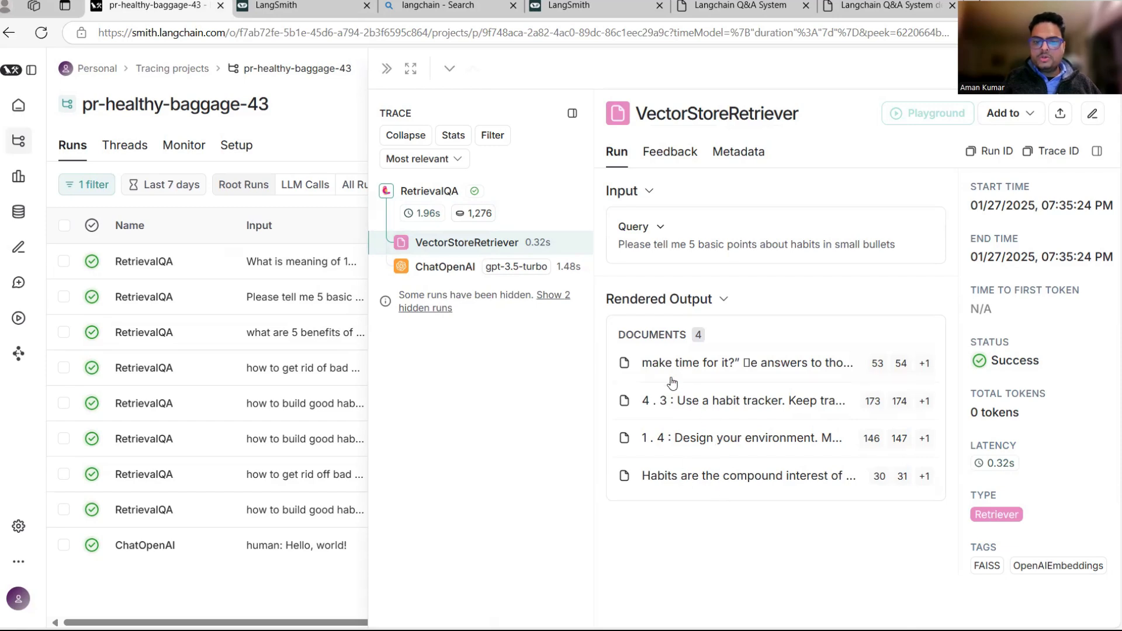
pyautogui.moveTo(745, 378)
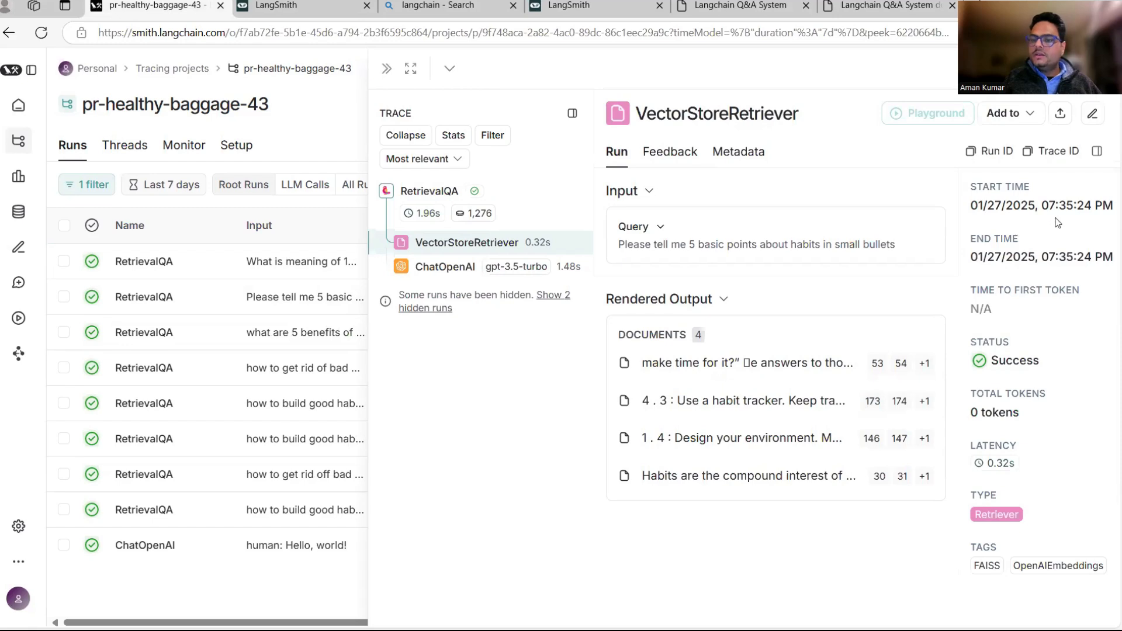
pyautogui.moveTo(706, 422)
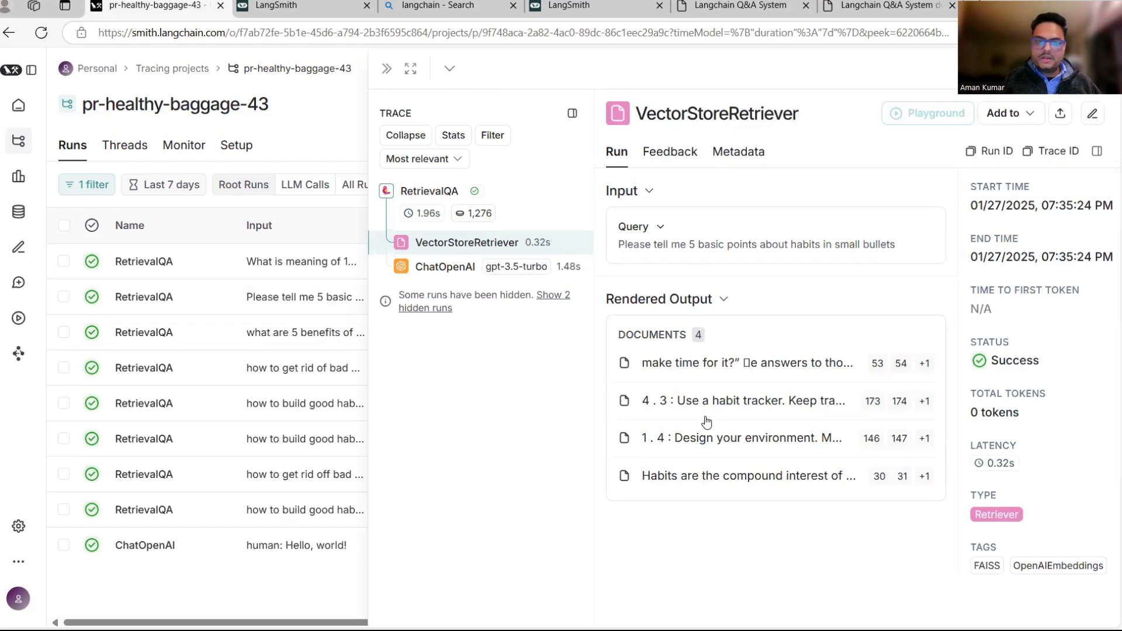
# Step: Inspect the ChatOpenAI step's token count and cost, then return to pr-healthy-baggage-43's runs
pyautogui.click(444, 267)
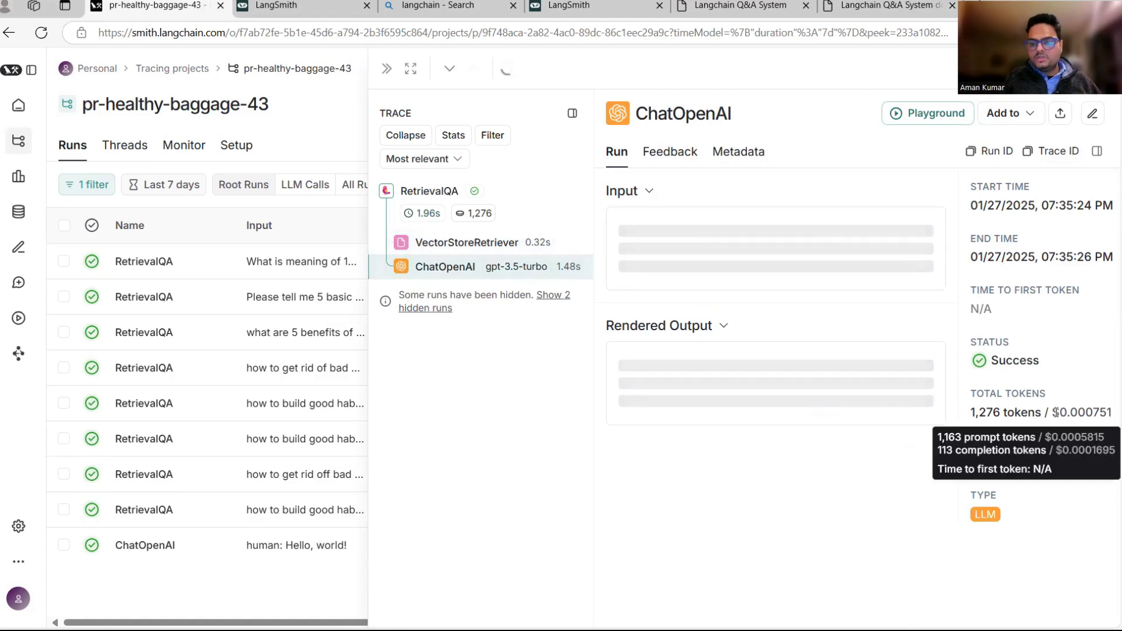
pyautogui.click(628, 190)
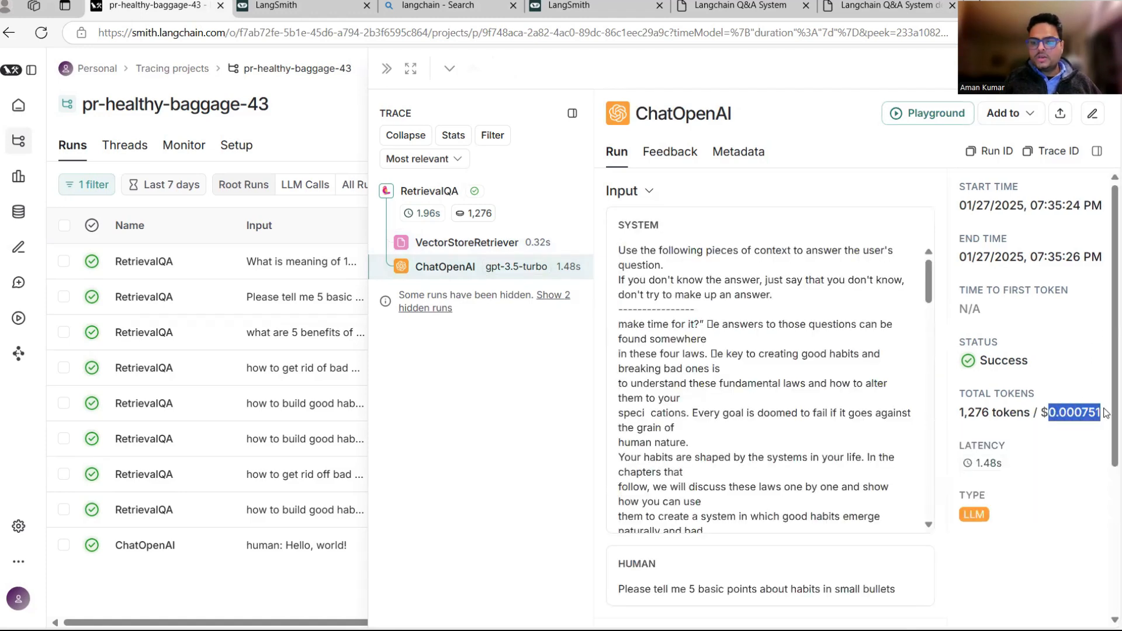
pyautogui.doubleClick(989, 412)
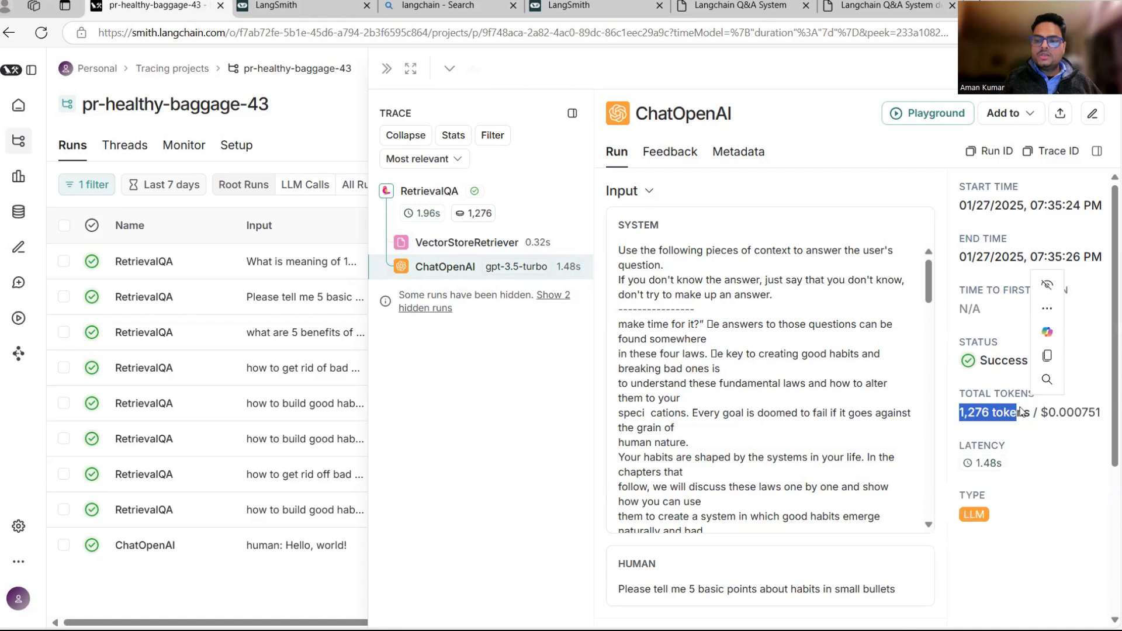
pyautogui.moveTo(577, 367)
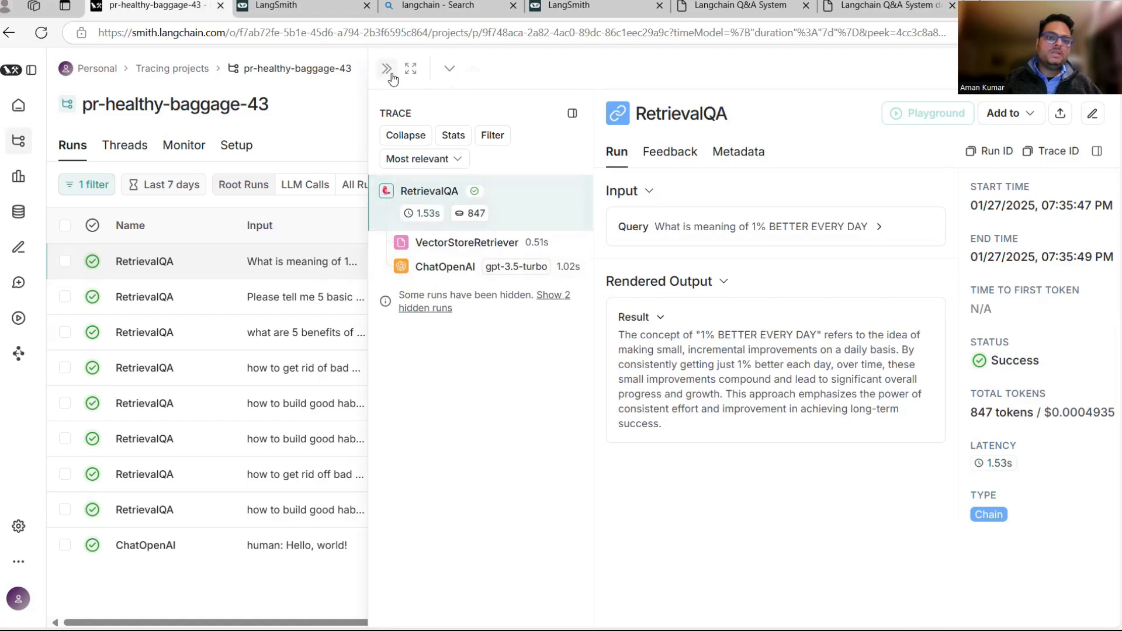
pyautogui.click(386, 69)
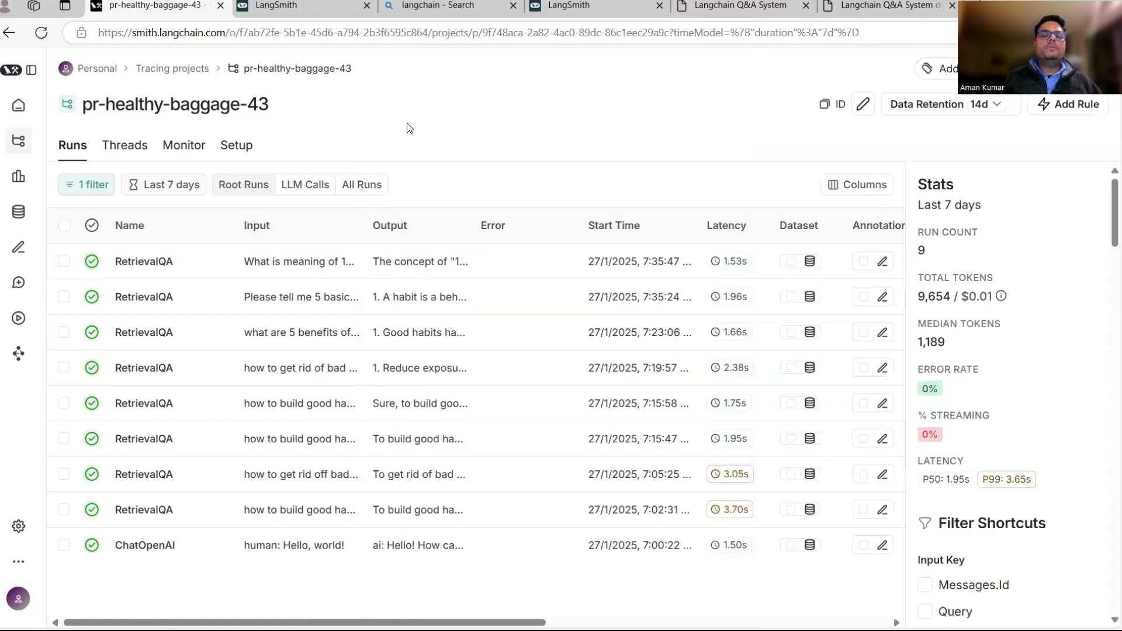